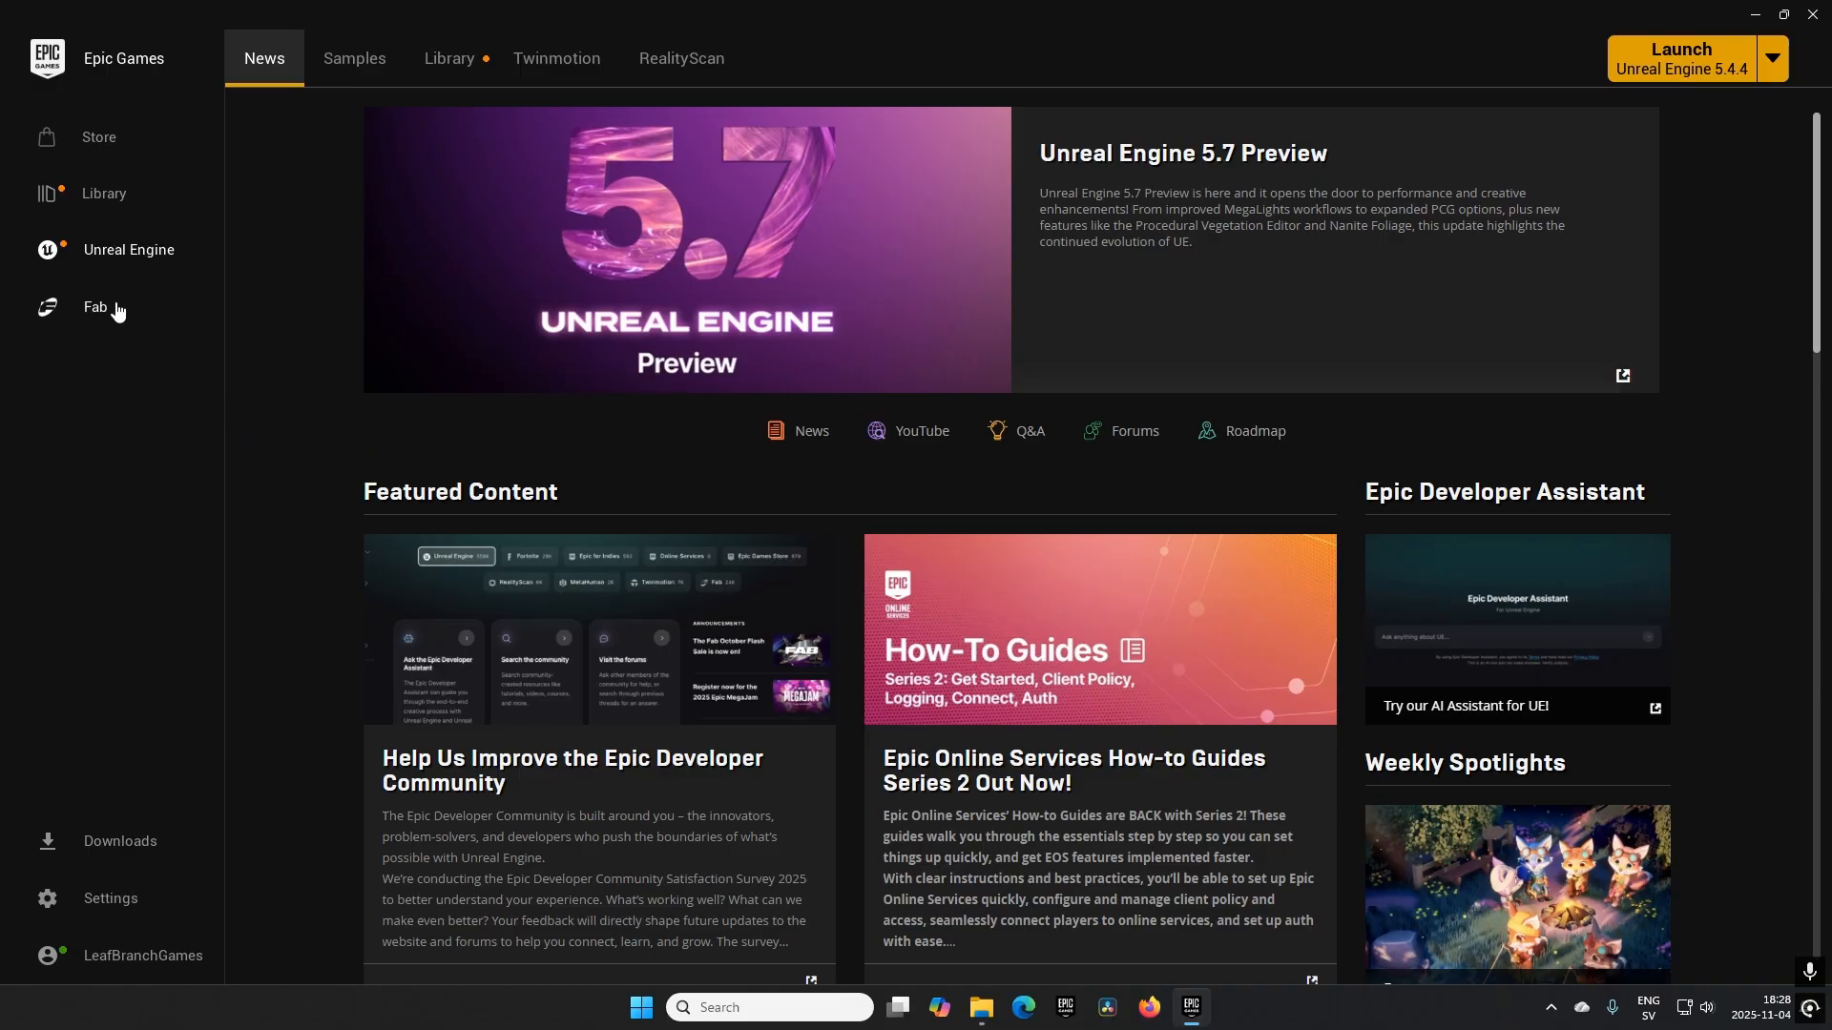
# Open Fab and list the Limited-Time Free offers with three free asset packs.
pyautogui.click(95, 306)
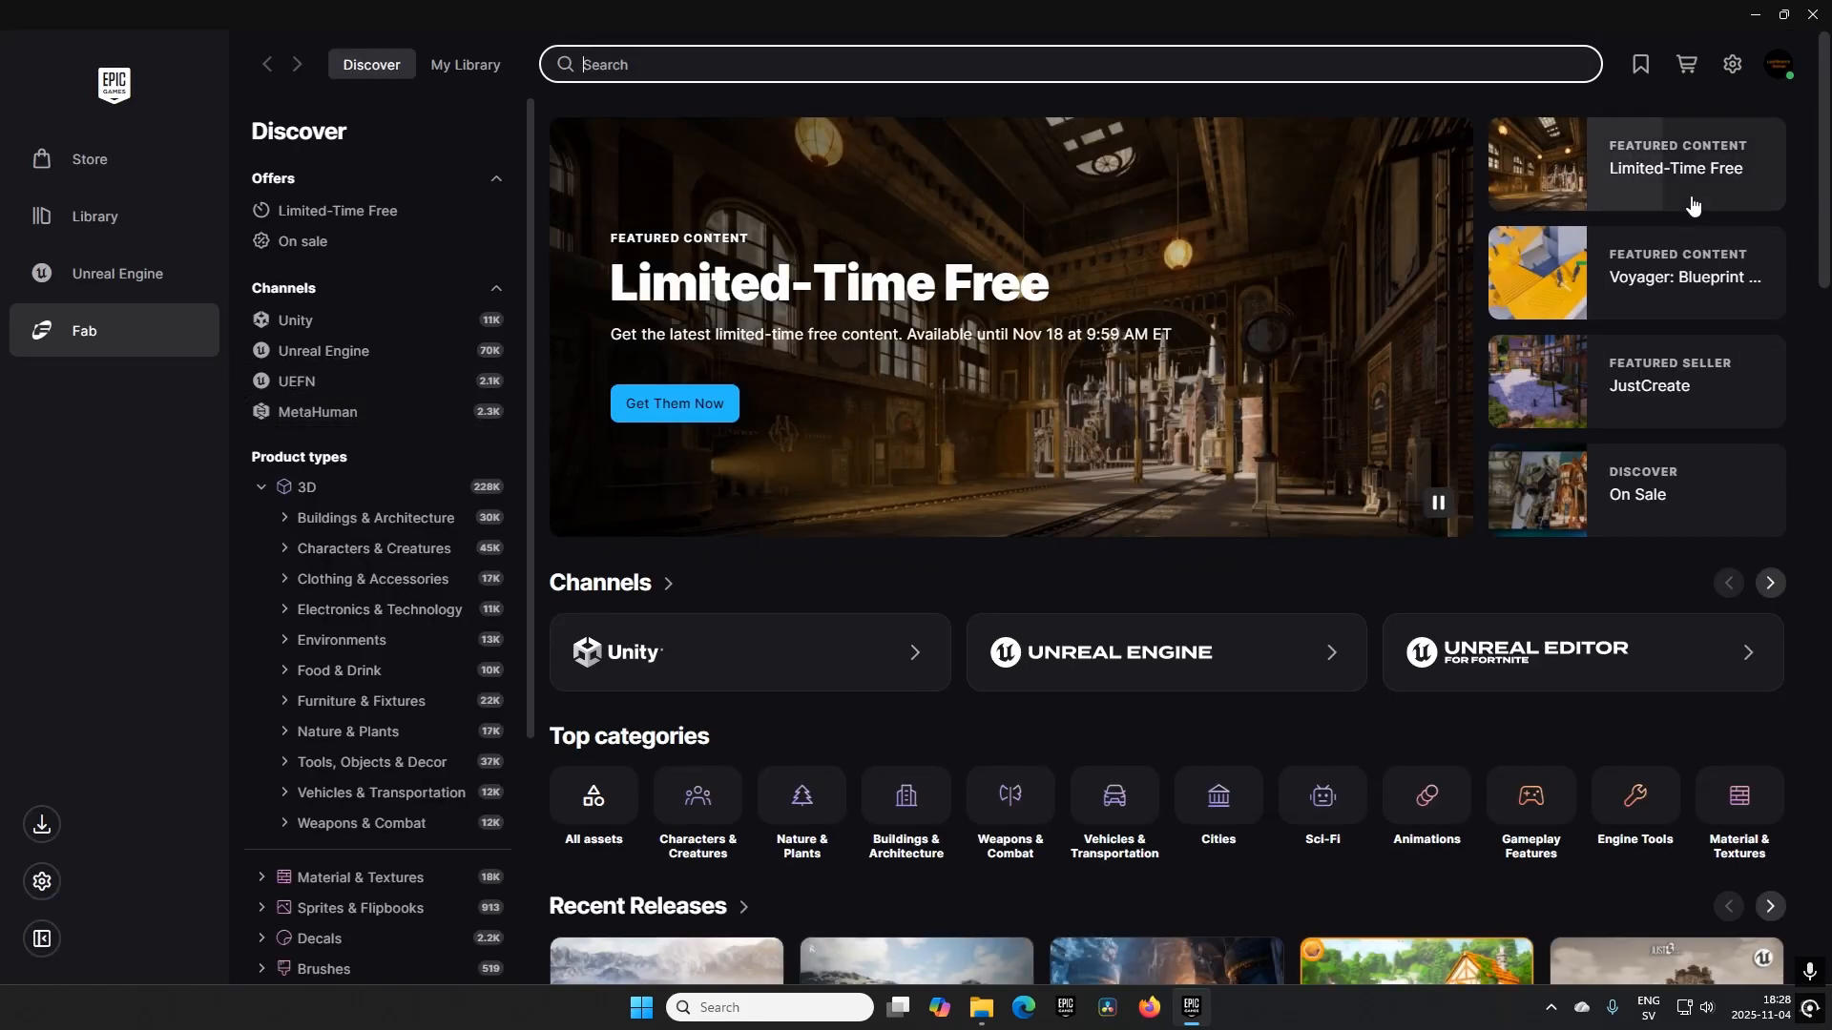
pyautogui.click(338, 210)
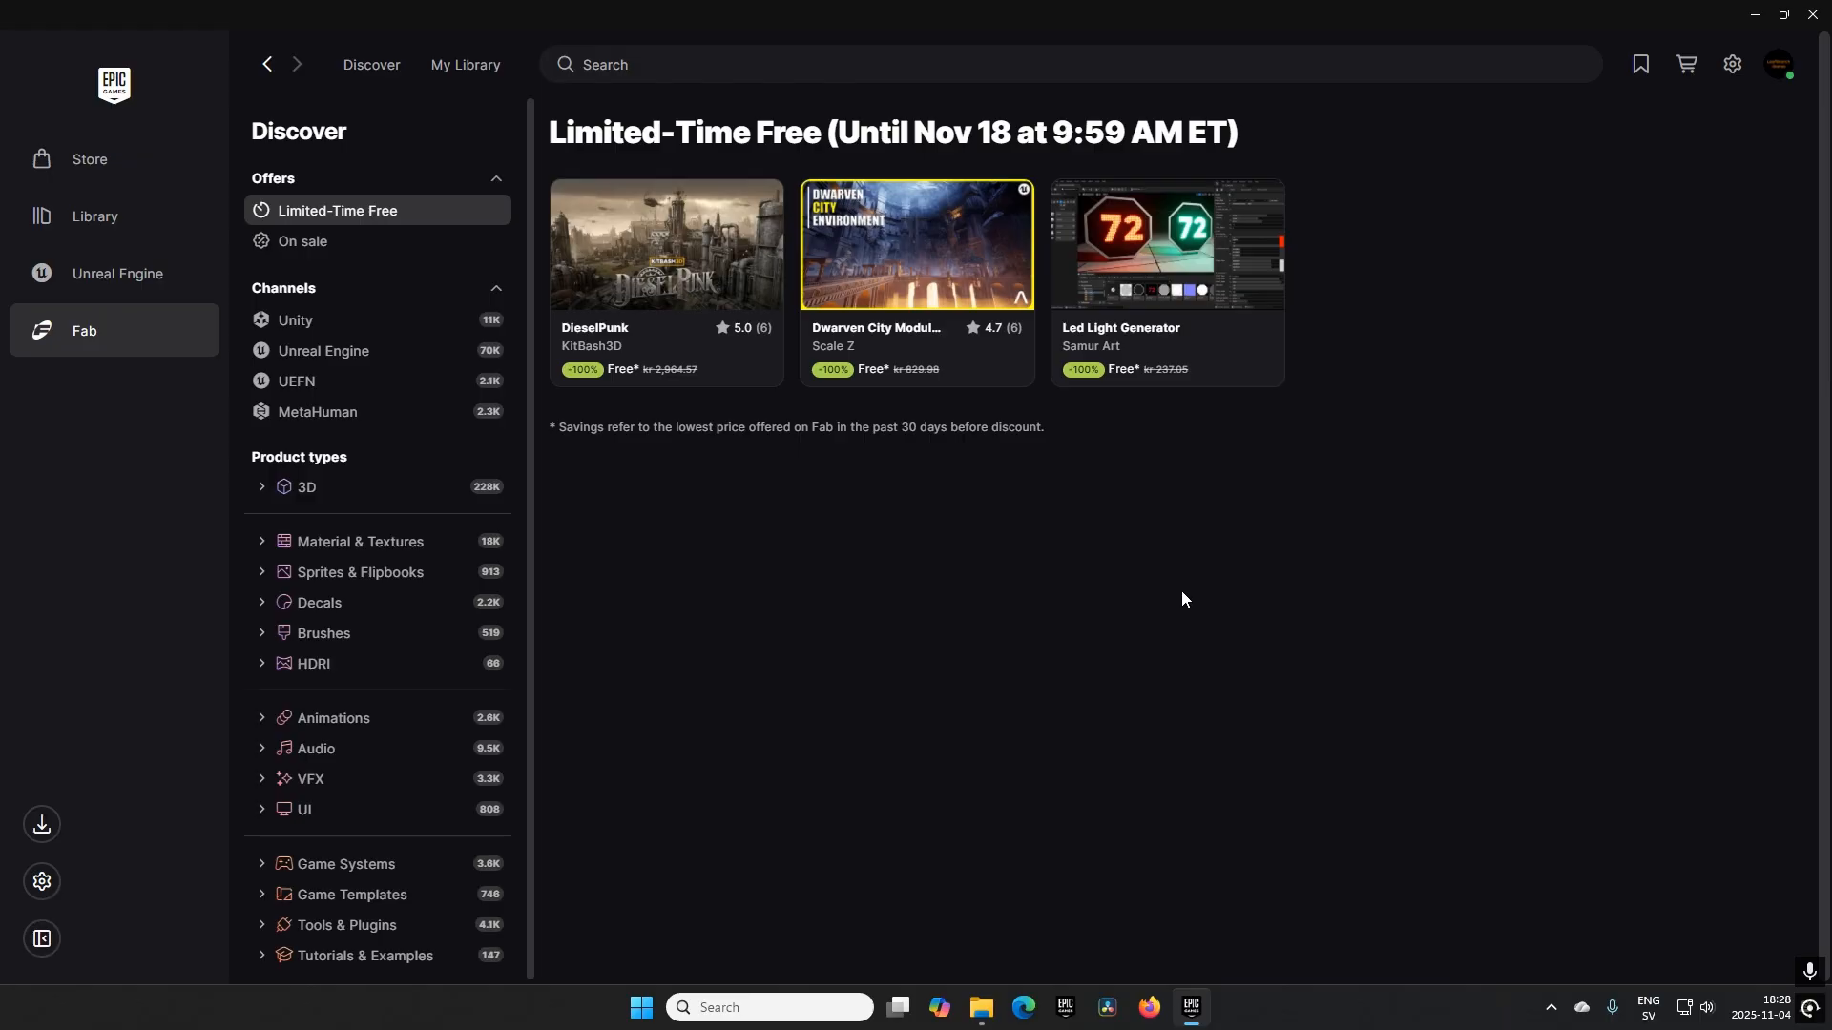
pyautogui.moveTo(1410, 430)
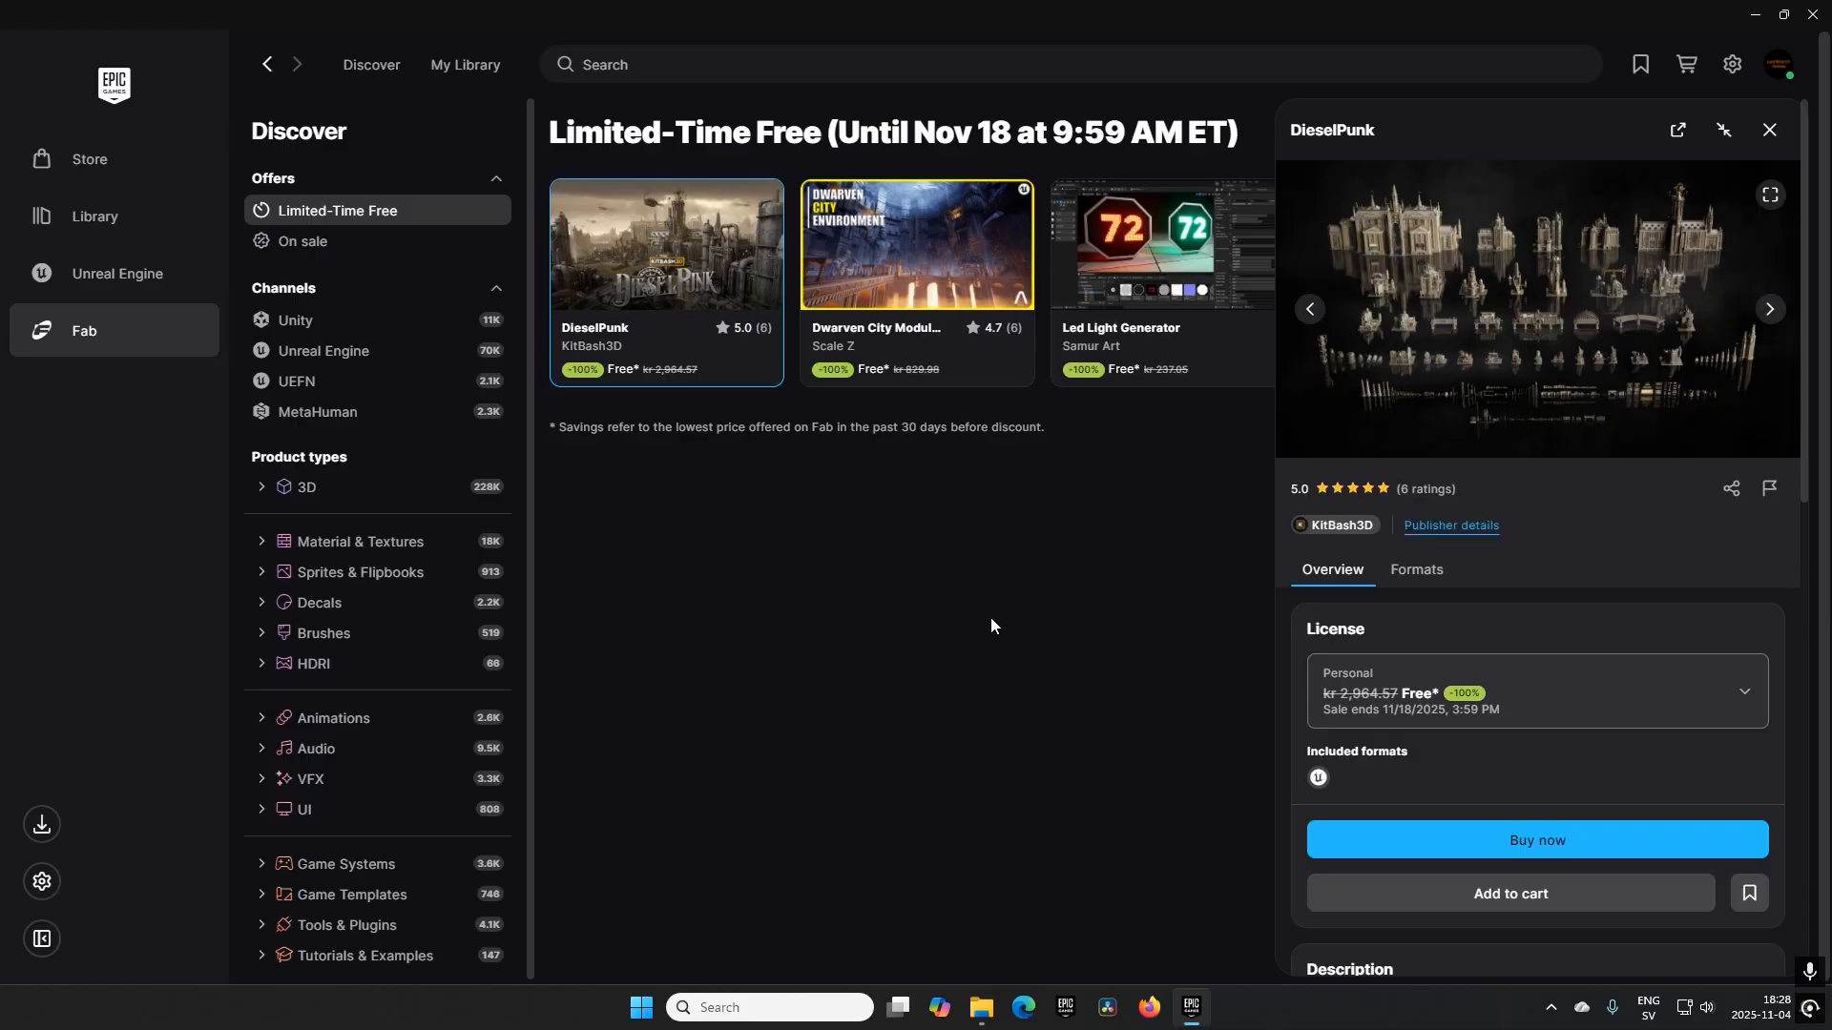
# Open the Dwarven City Modular Environment pack and expand its full description.
pyautogui.click(916, 244)
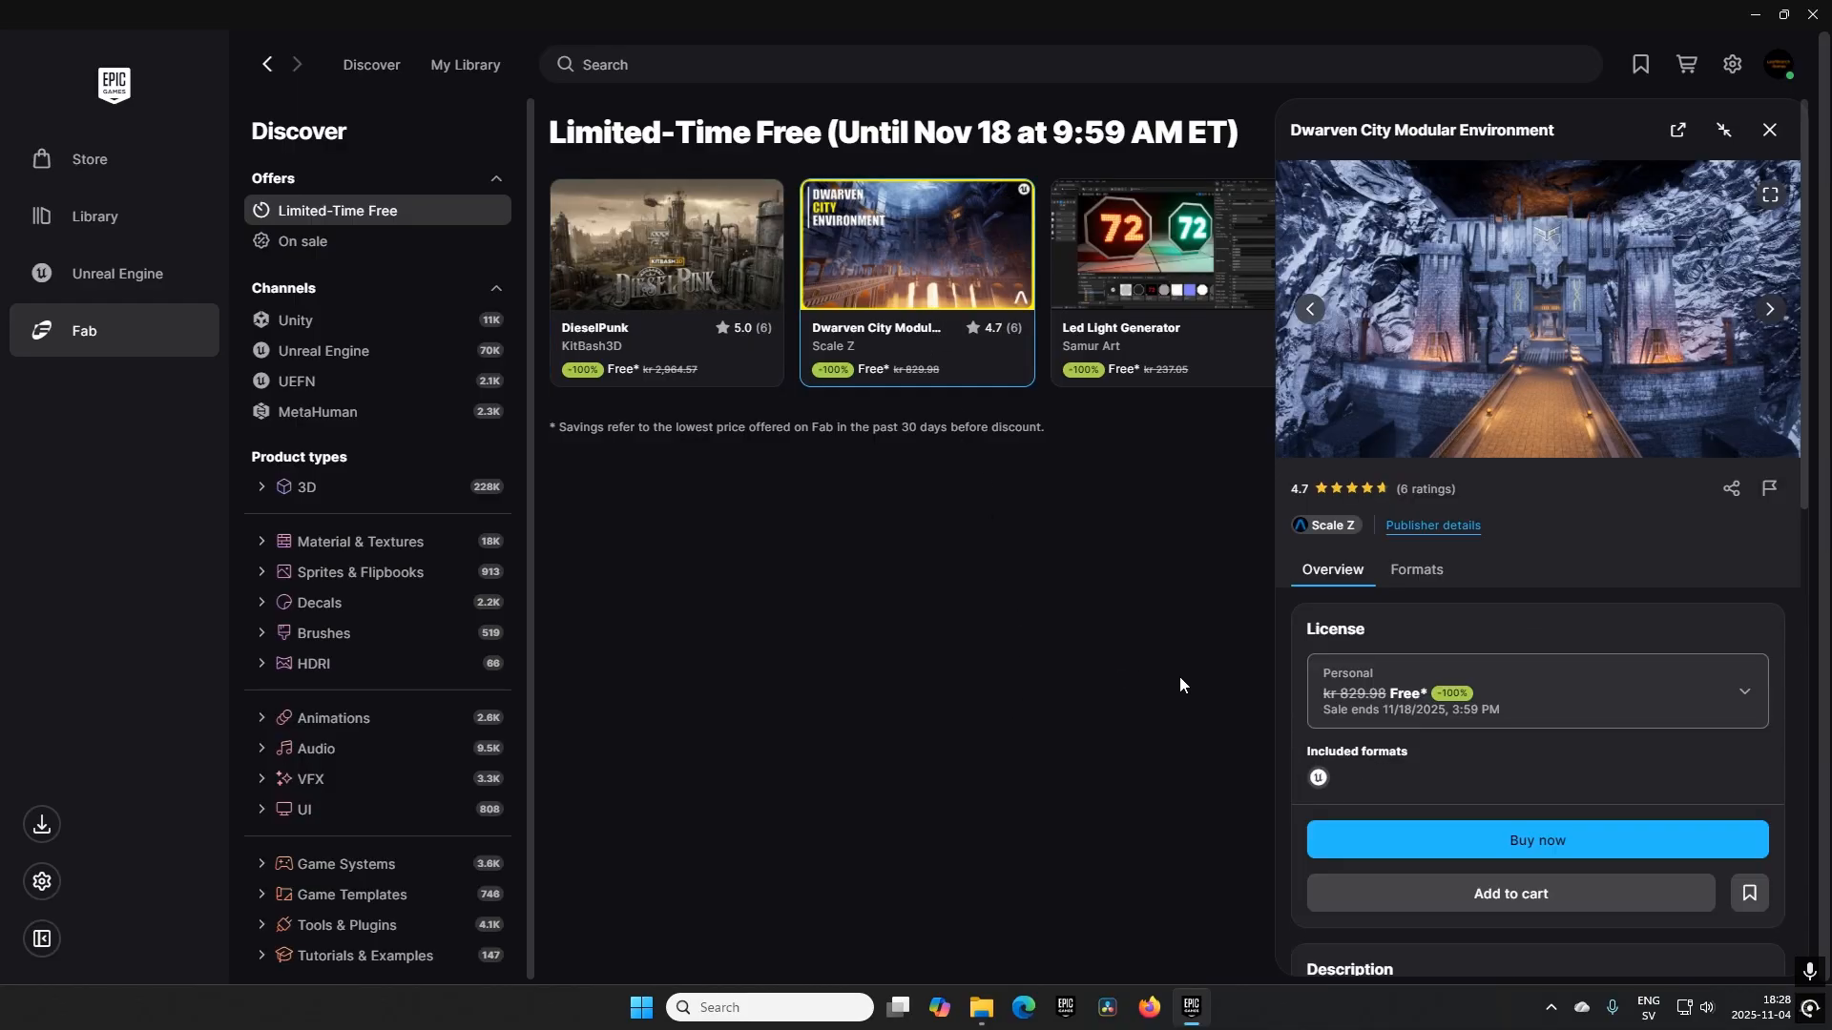
pyautogui.scroll(-3)
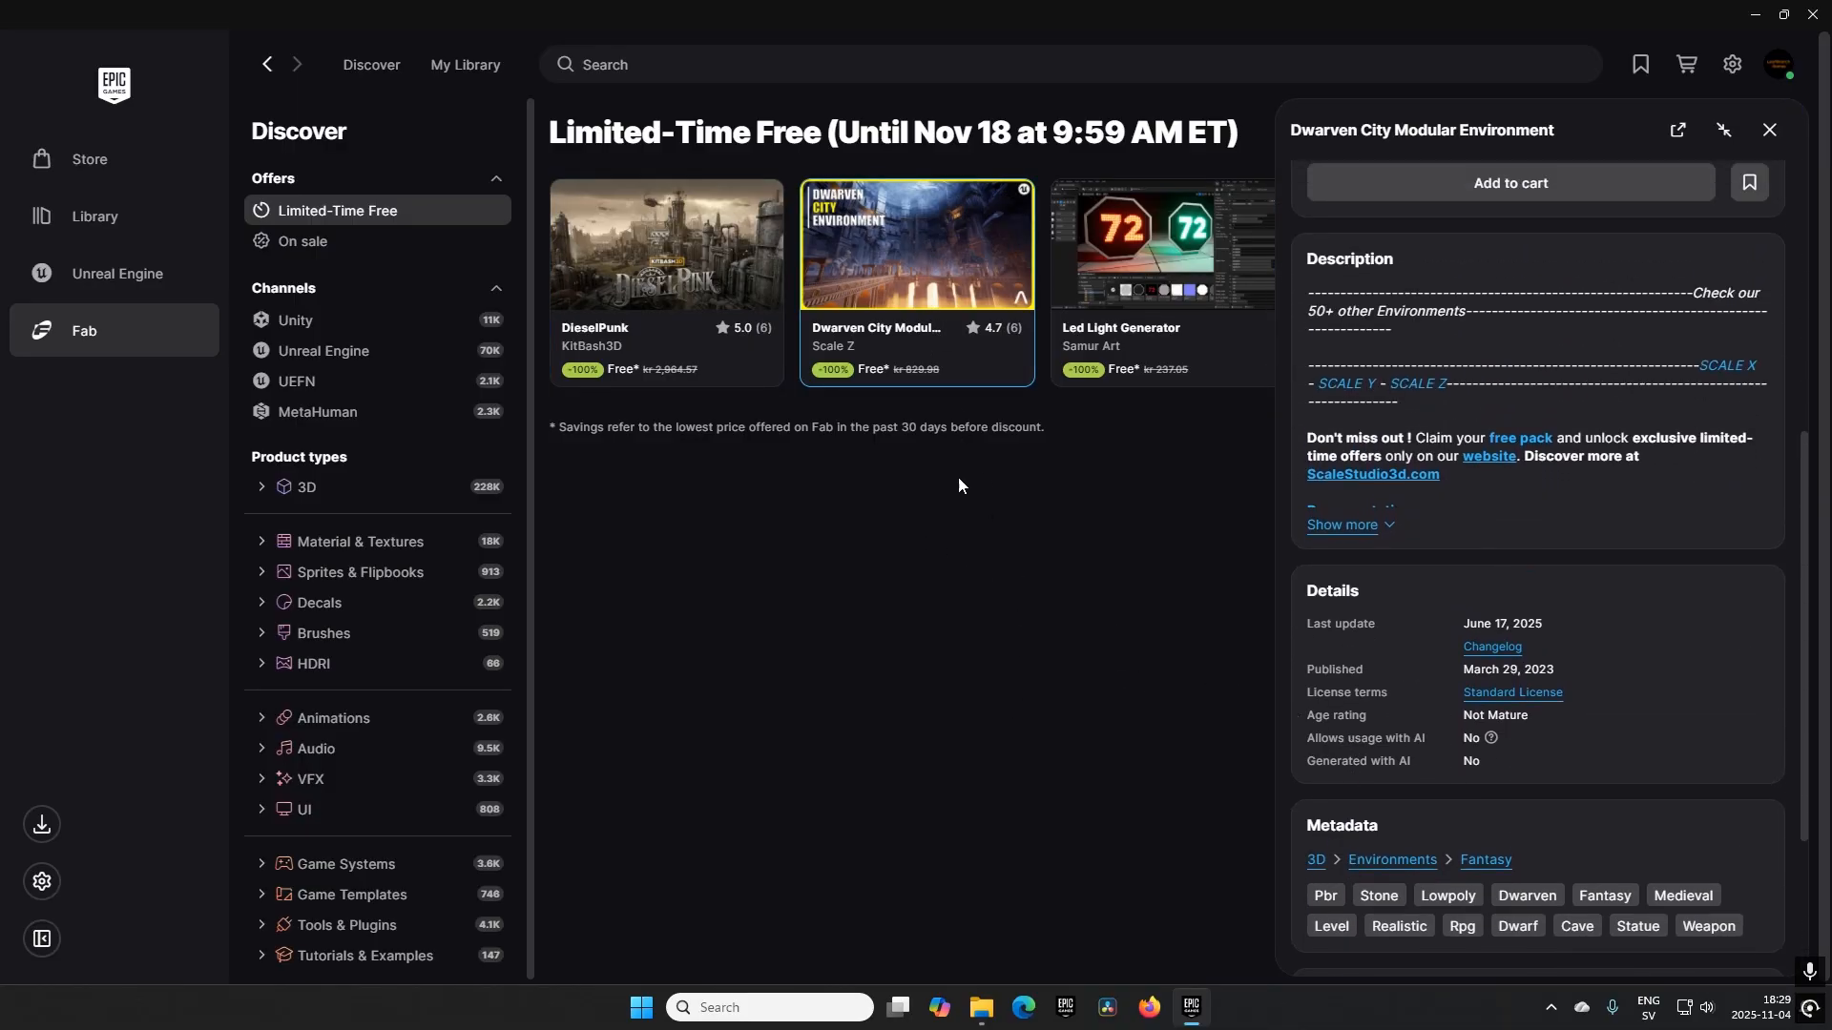
pyautogui.click(1342, 532)
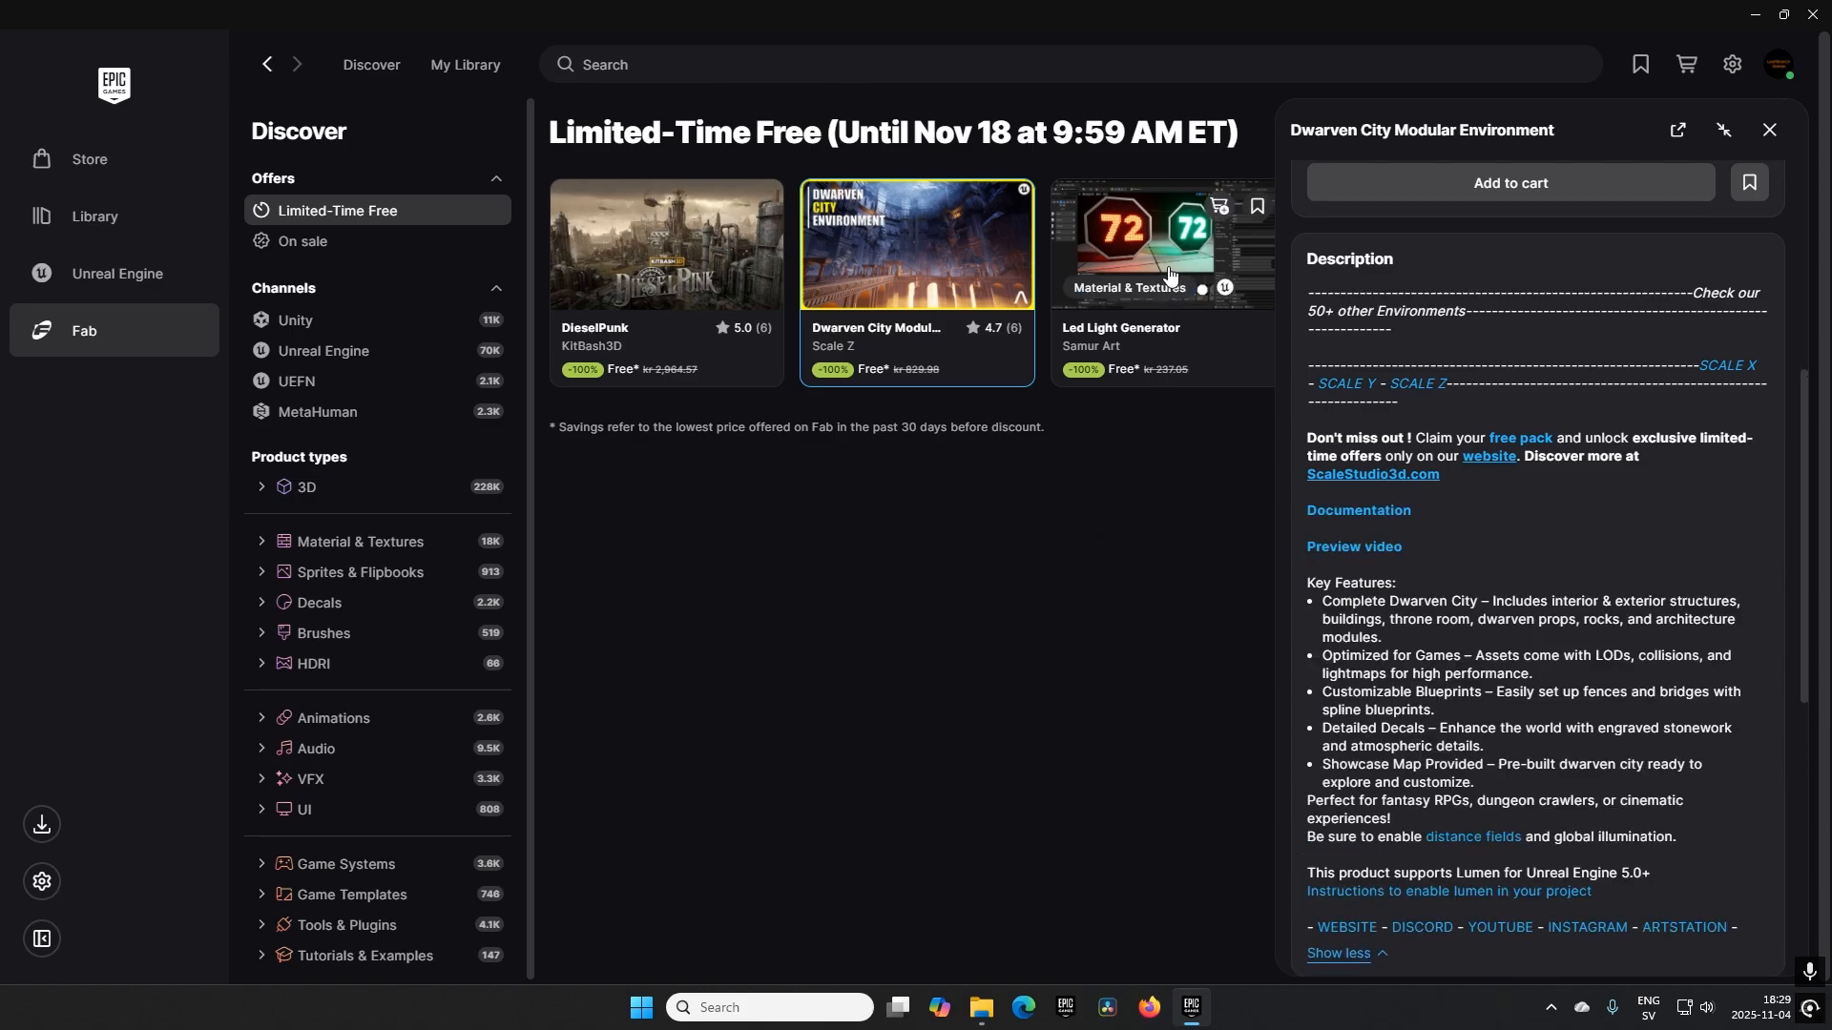
# Open the Led Light Generator pack and expand its full description.
pyautogui.click(1156, 246)
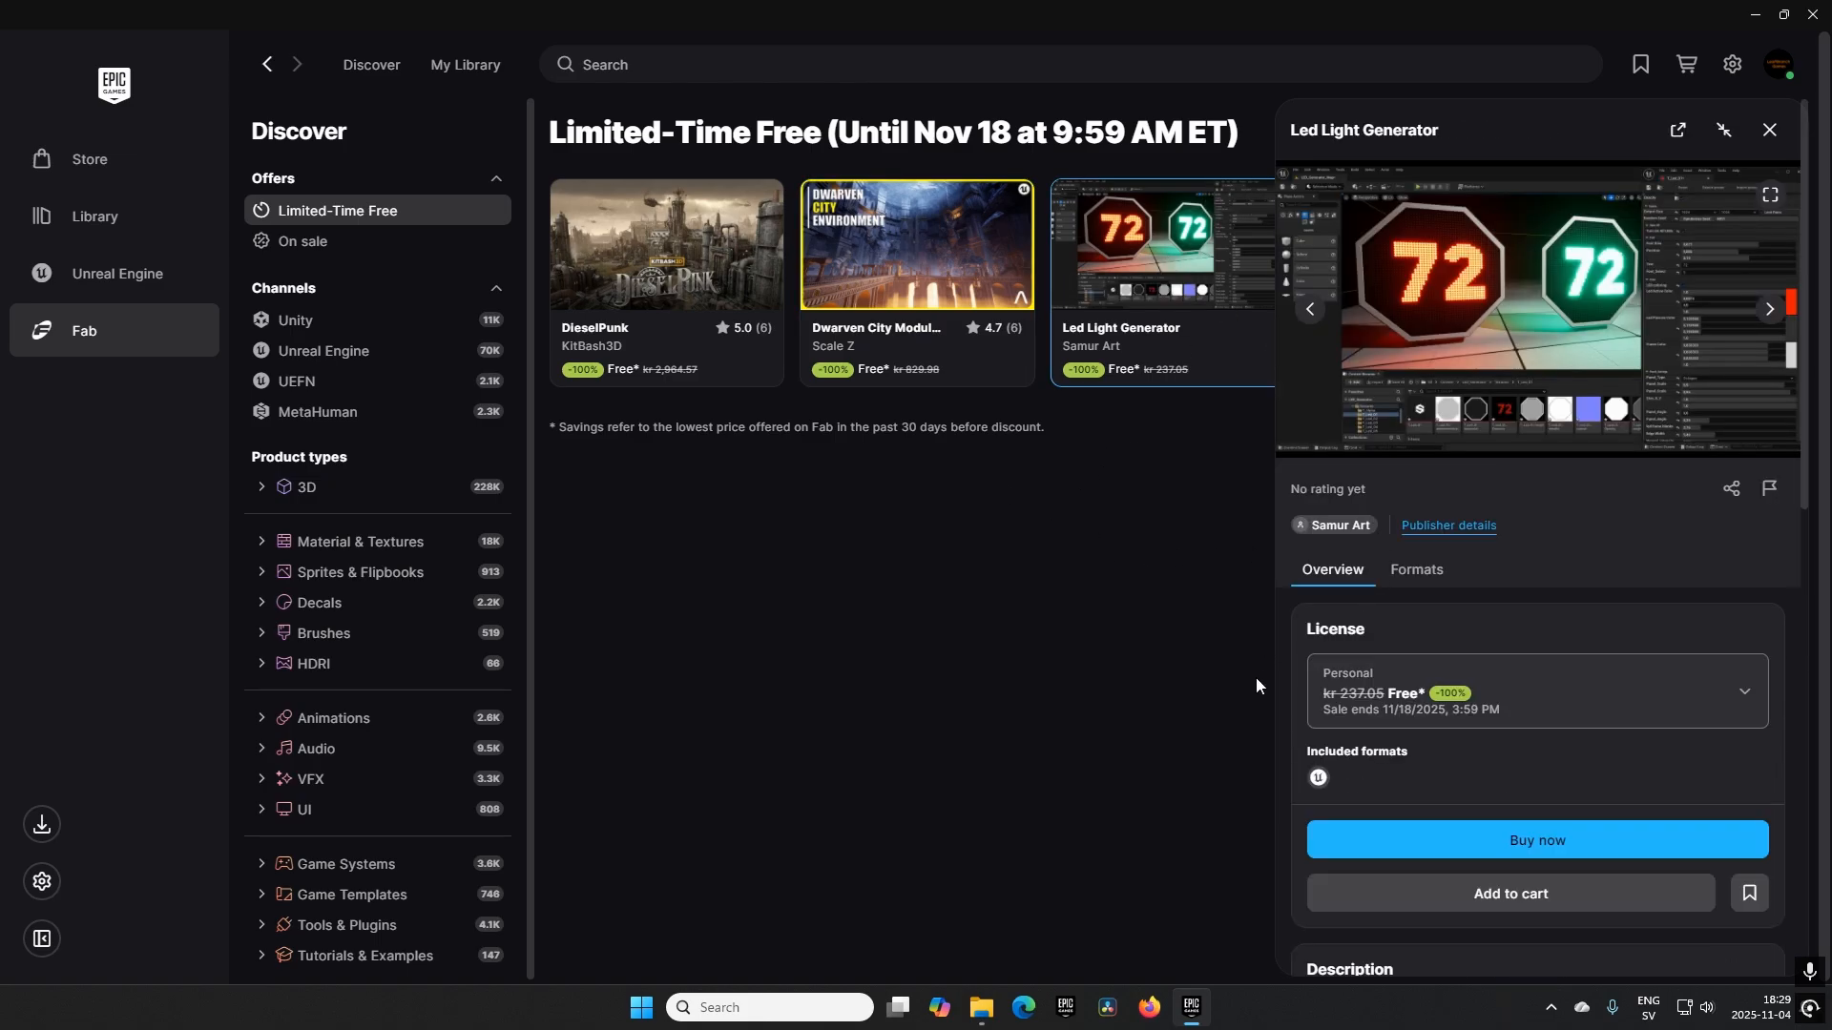
pyautogui.scroll(-3)
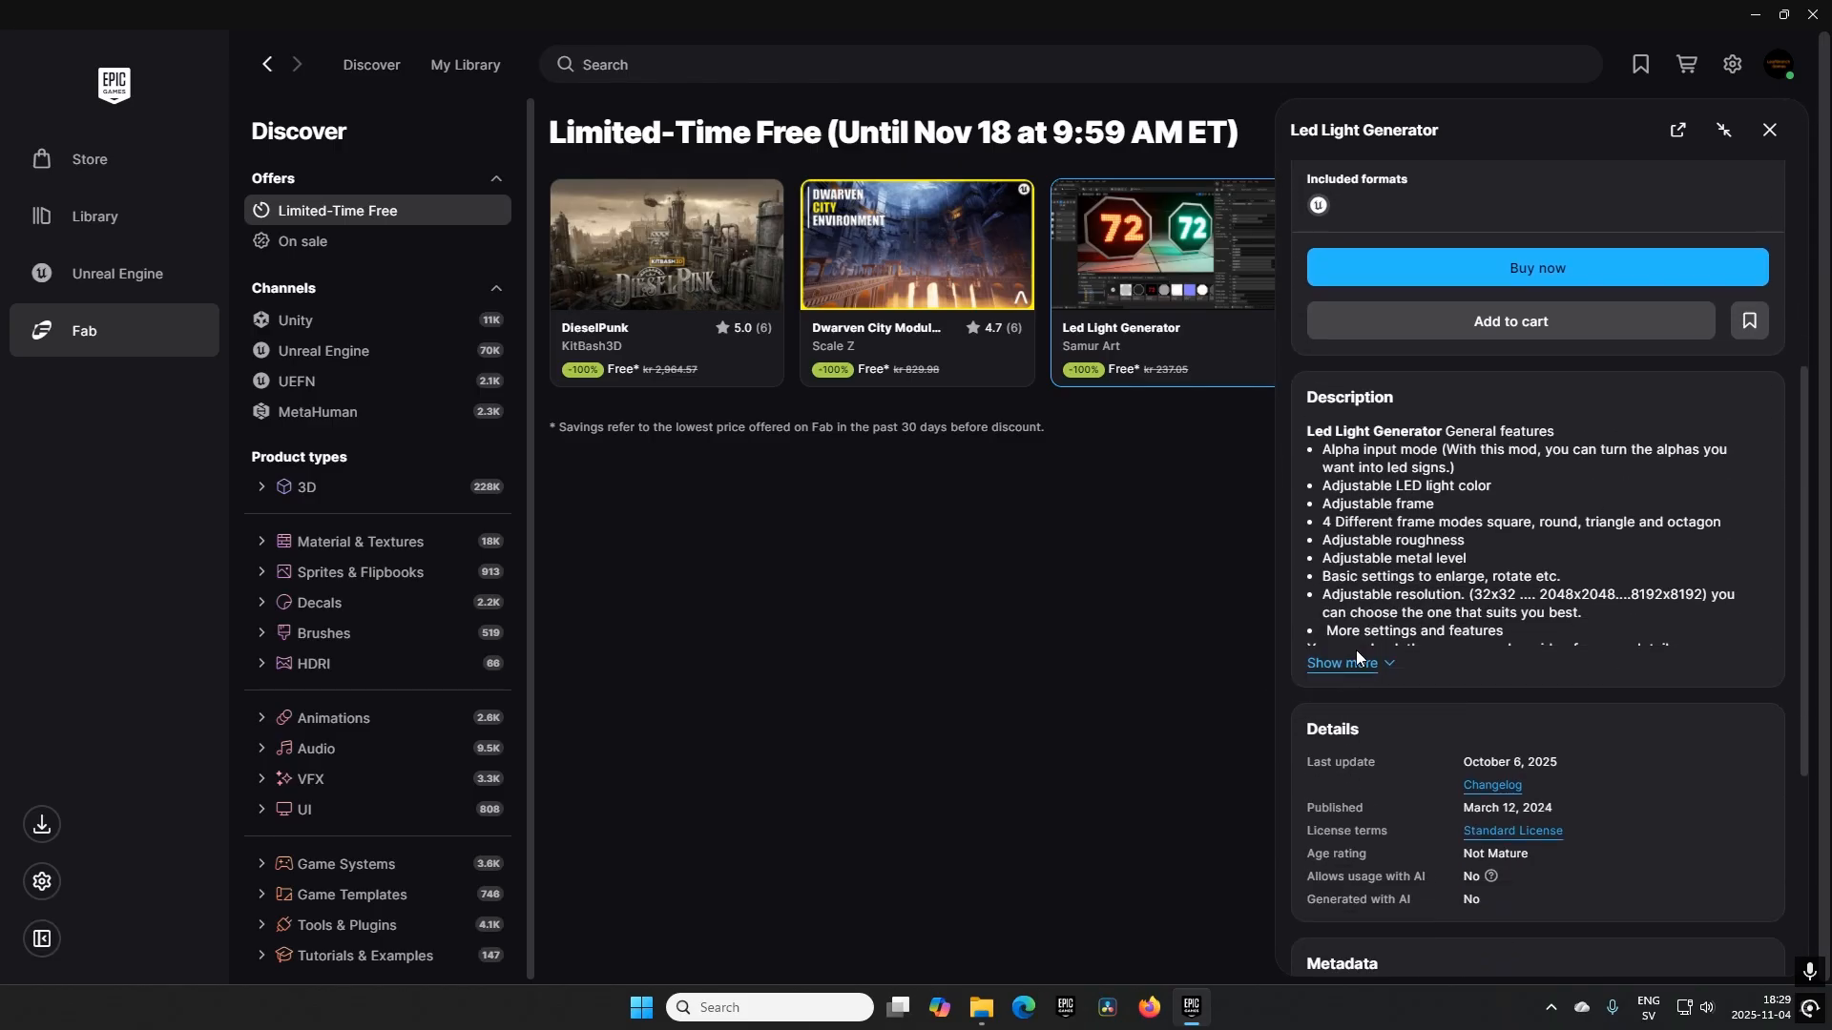
pyautogui.click(1346, 671)
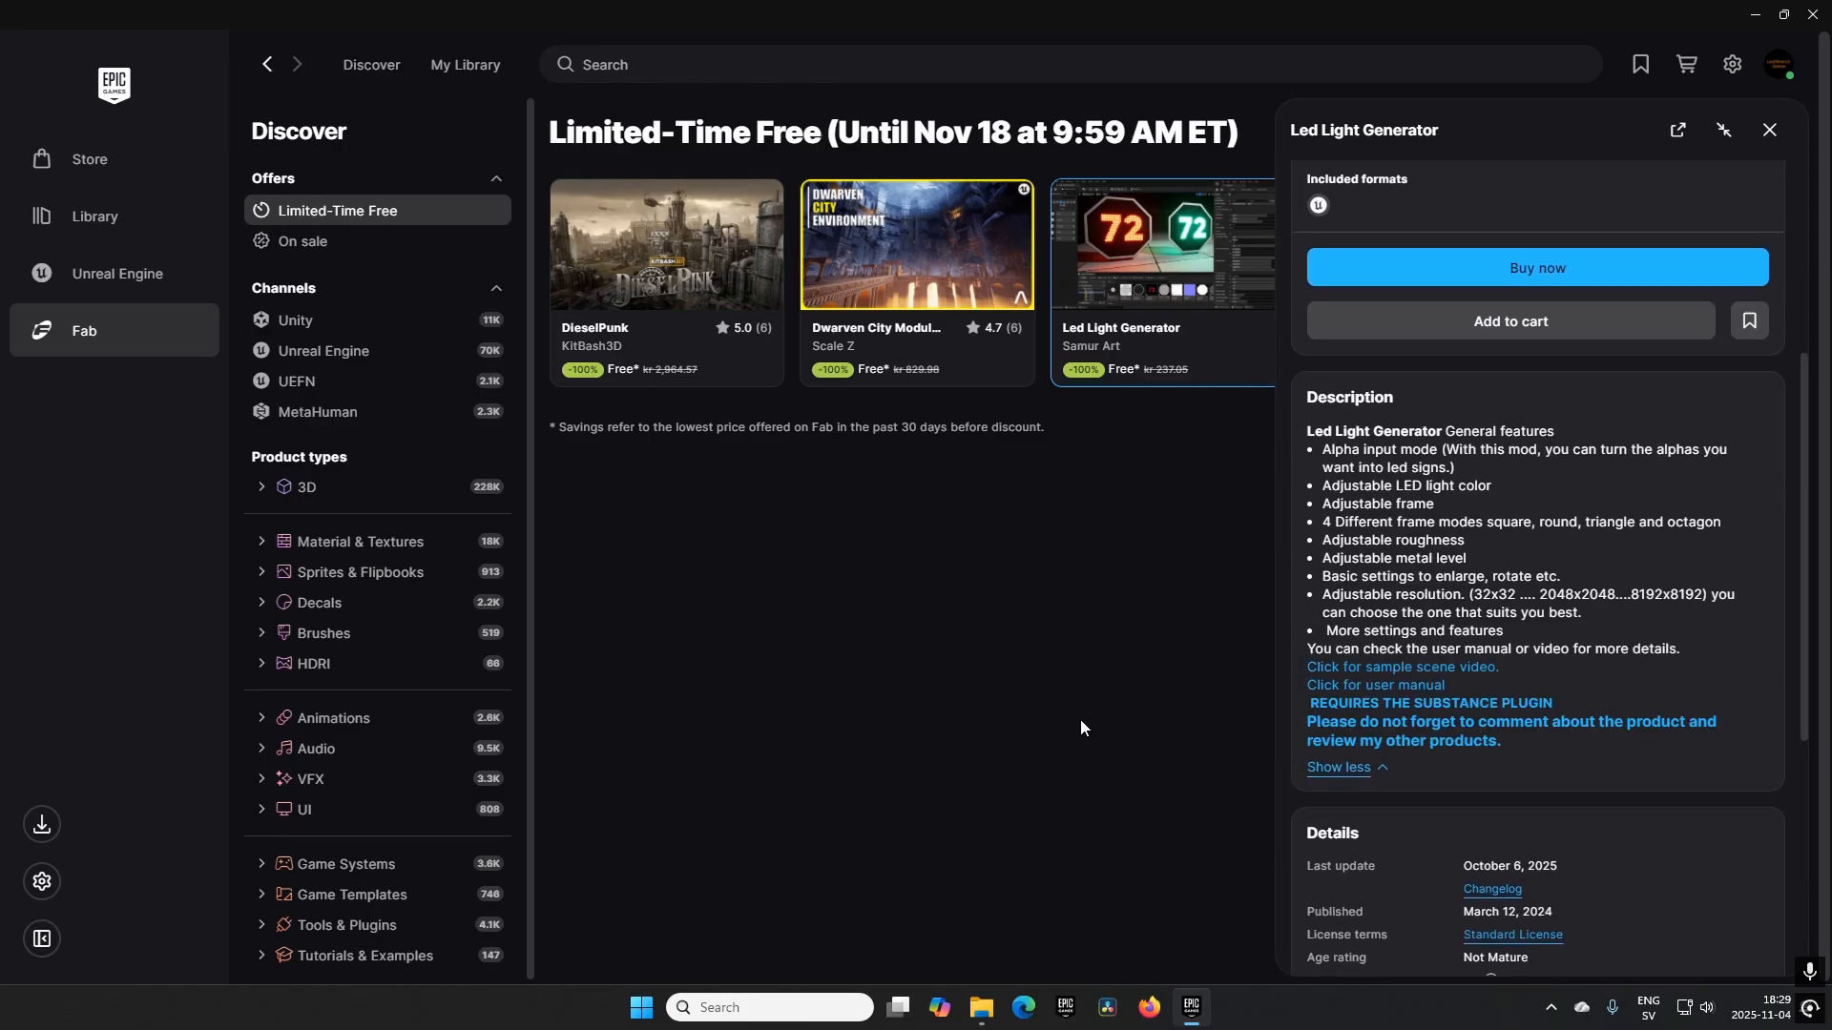
pyautogui.moveTo(958, 638)
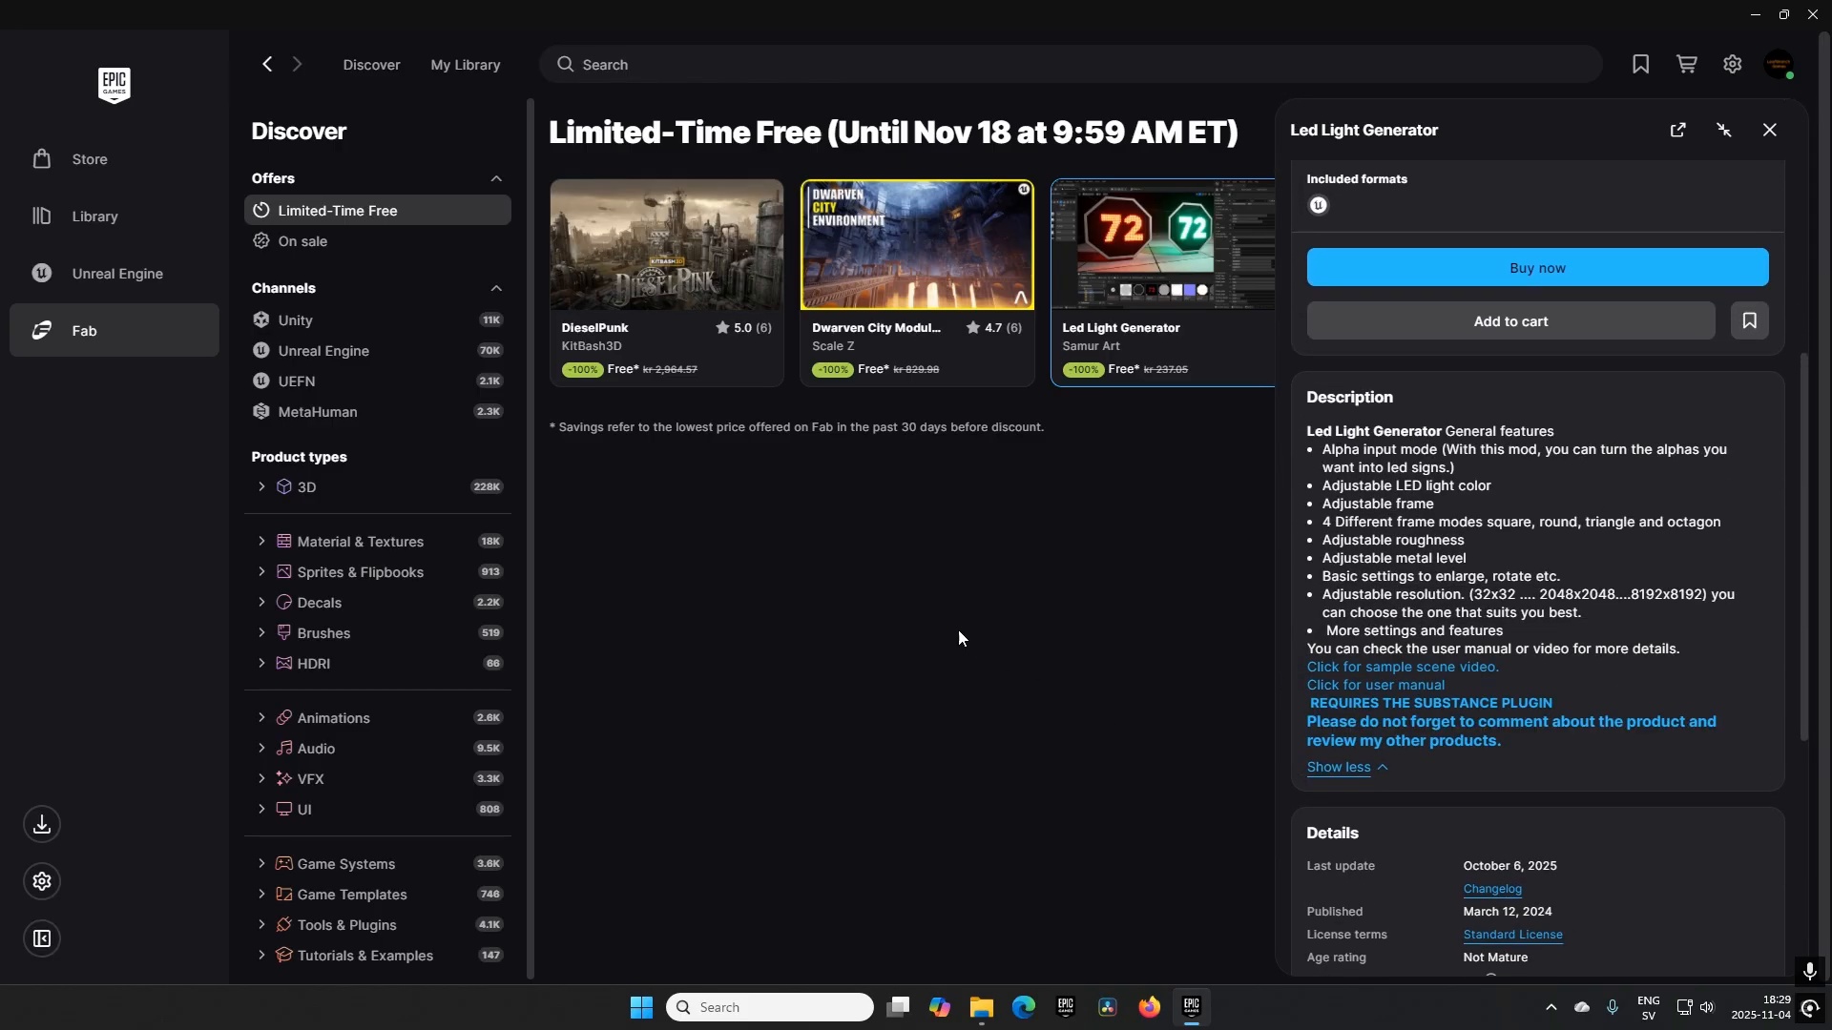
pyautogui.moveTo(836, 470)
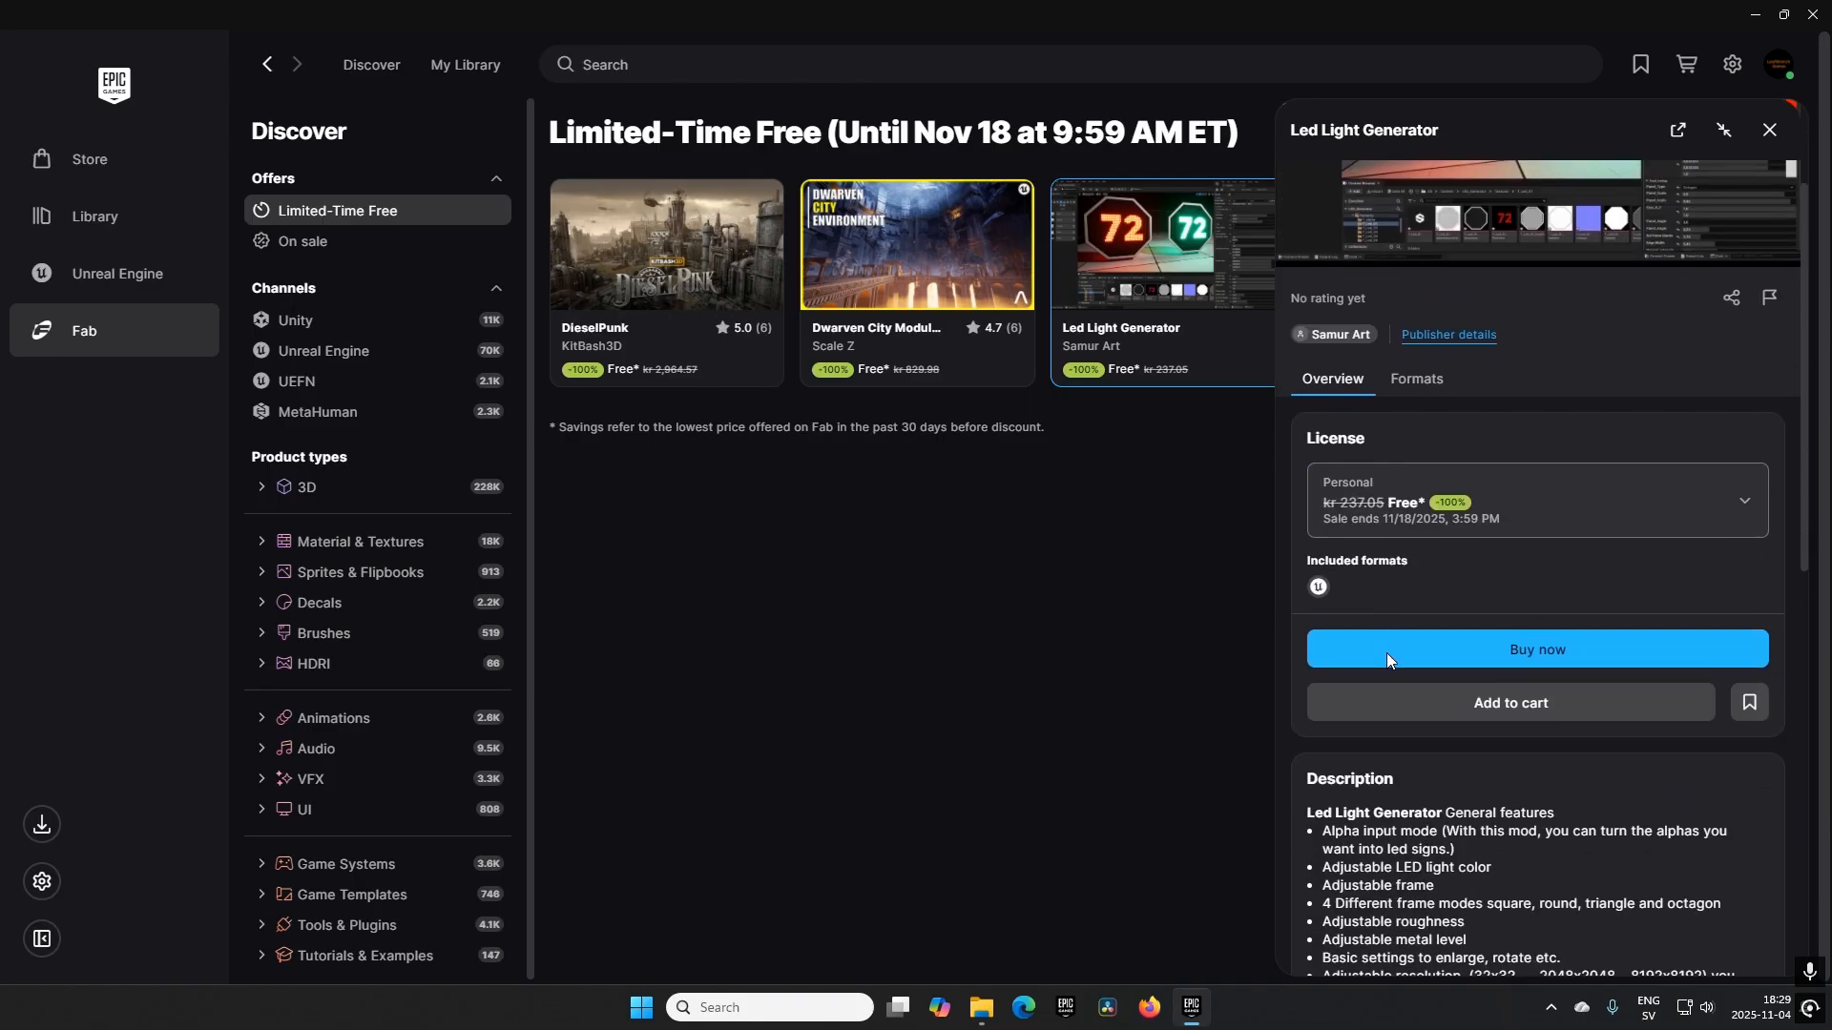
pyautogui.moveTo(1440, 517)
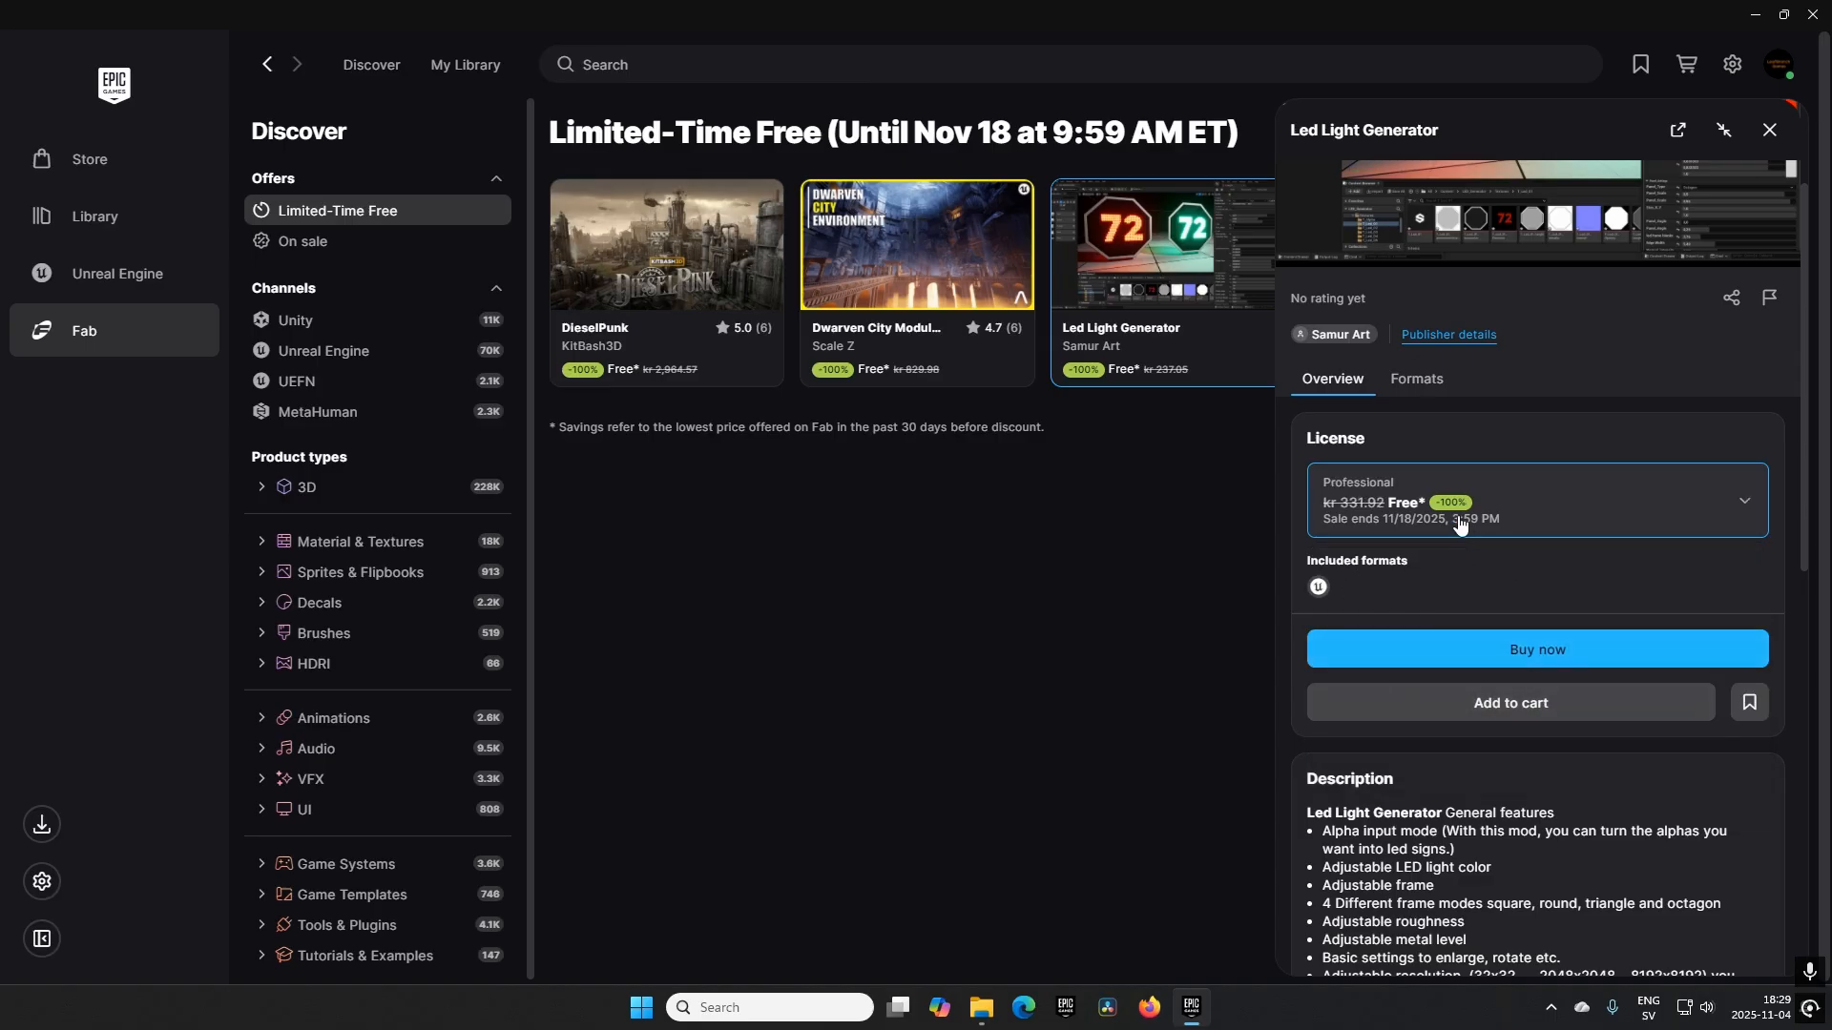
pyautogui.moveTo(1028, 712)
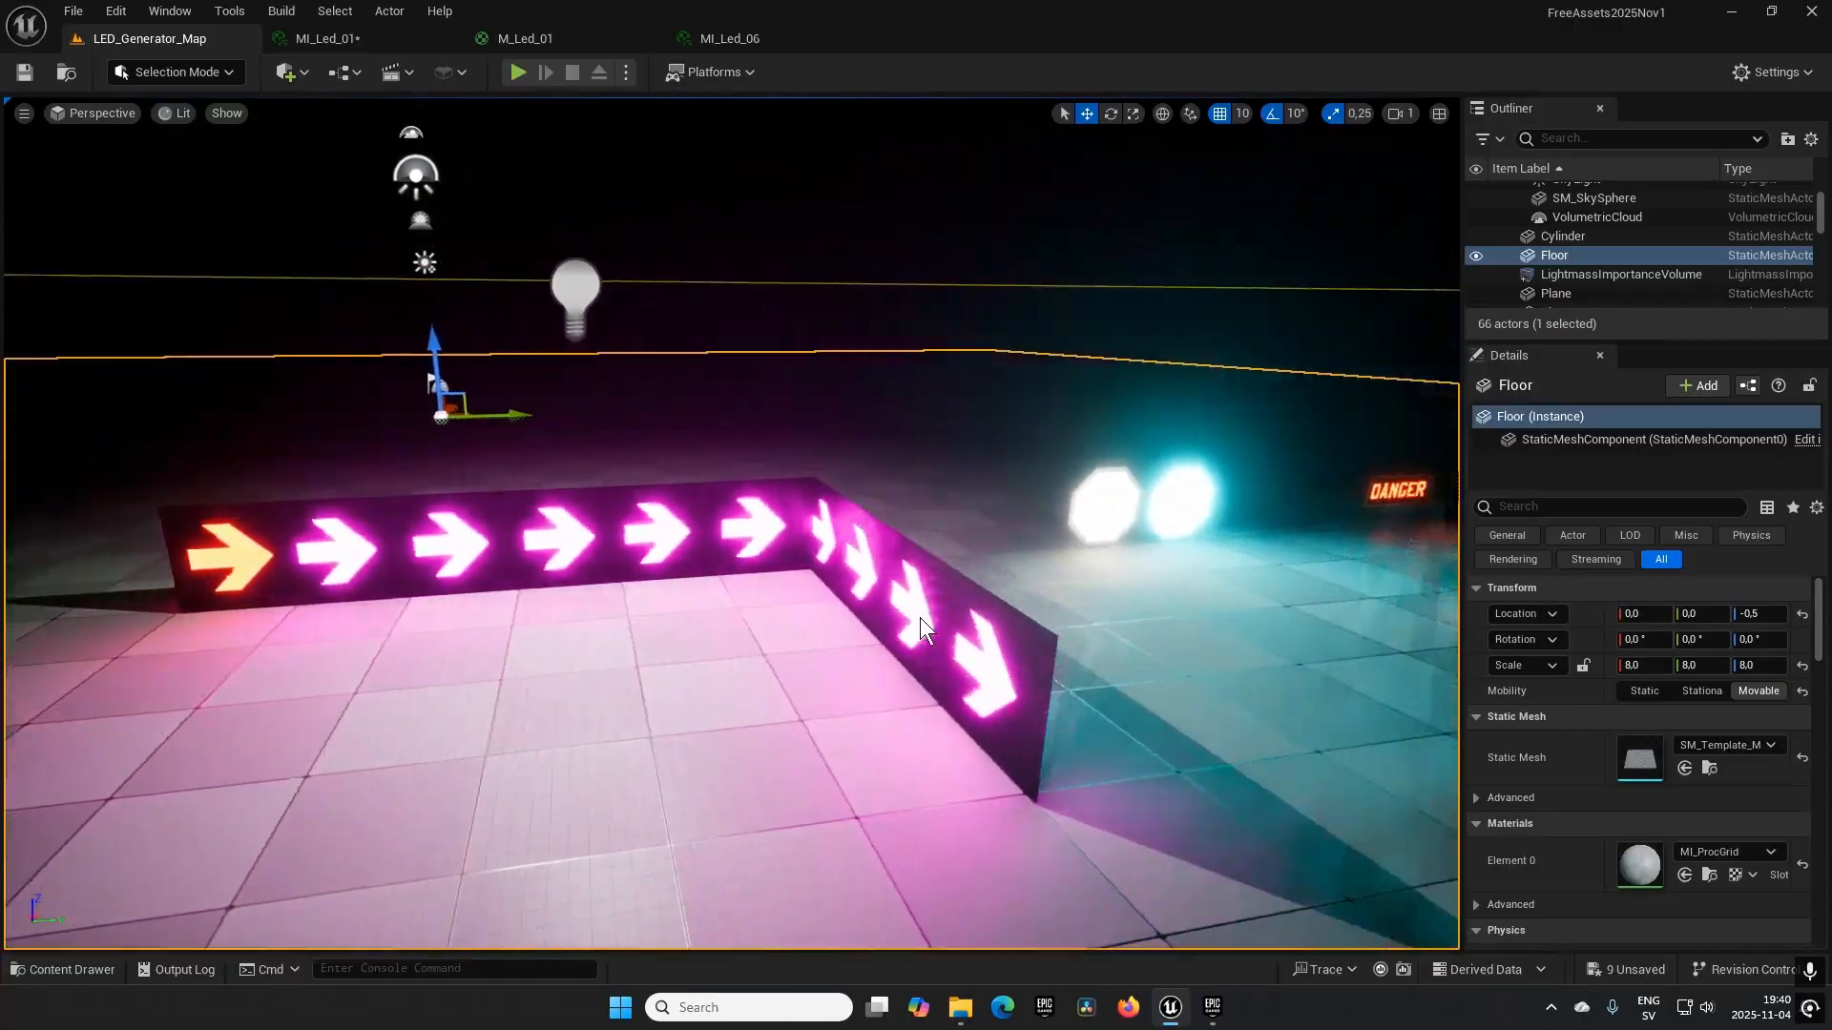
# View the LED signs and the LED_Generator Textures folder, then return to LED_Generator_Map.
pyautogui.moveTo(923, 625); pyautogui.dragTo(975, 614)
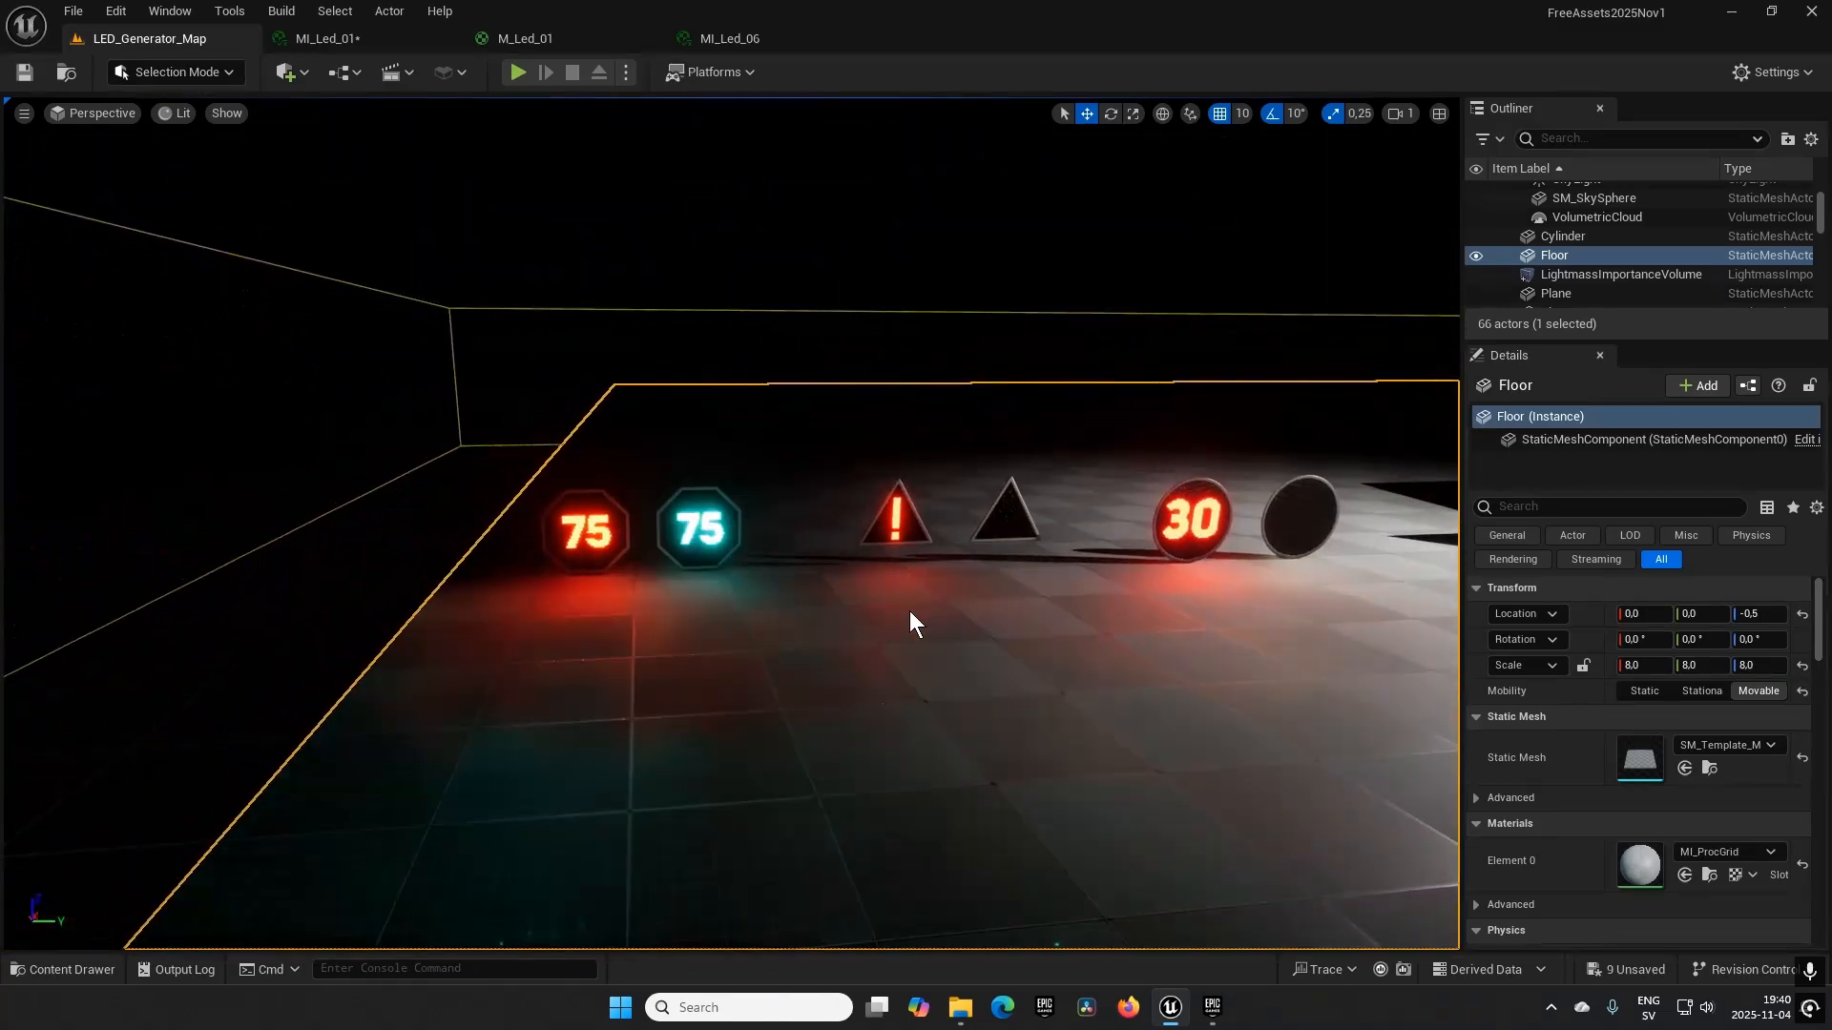
pyautogui.click(62, 969)
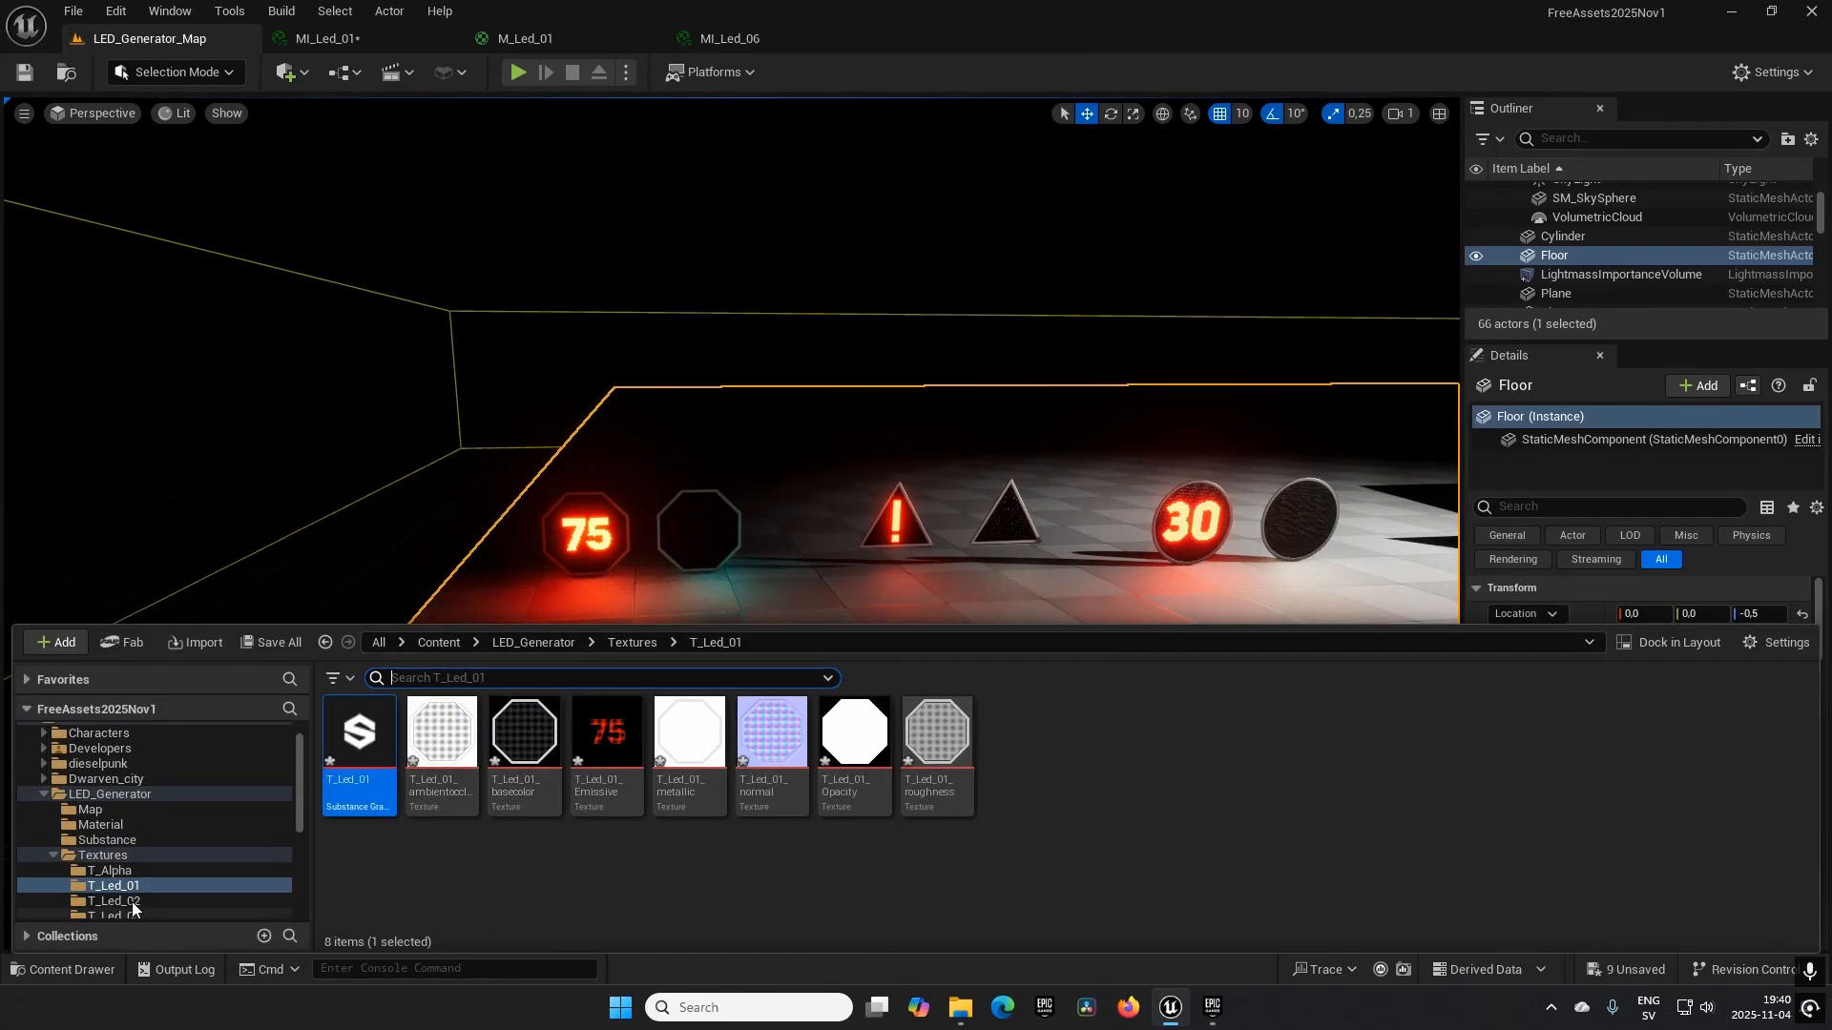
pyautogui.click(102, 823)
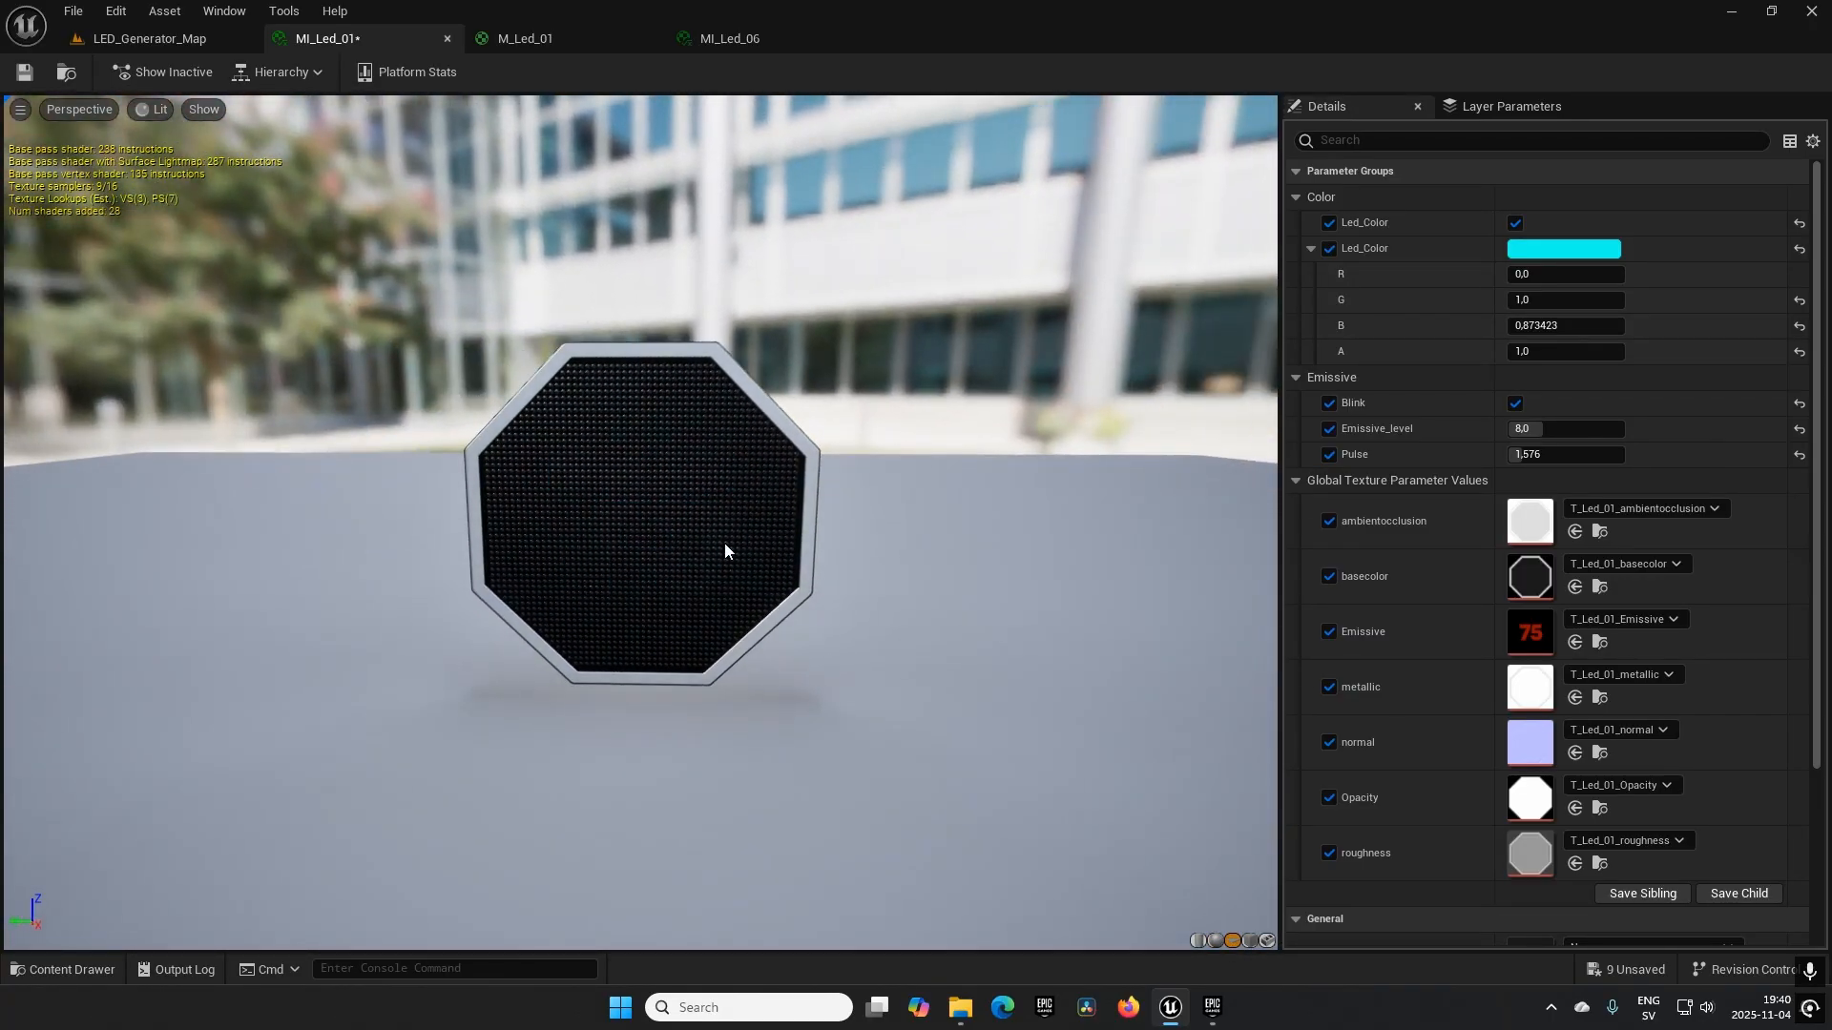
pyautogui.moveTo(522, 38)
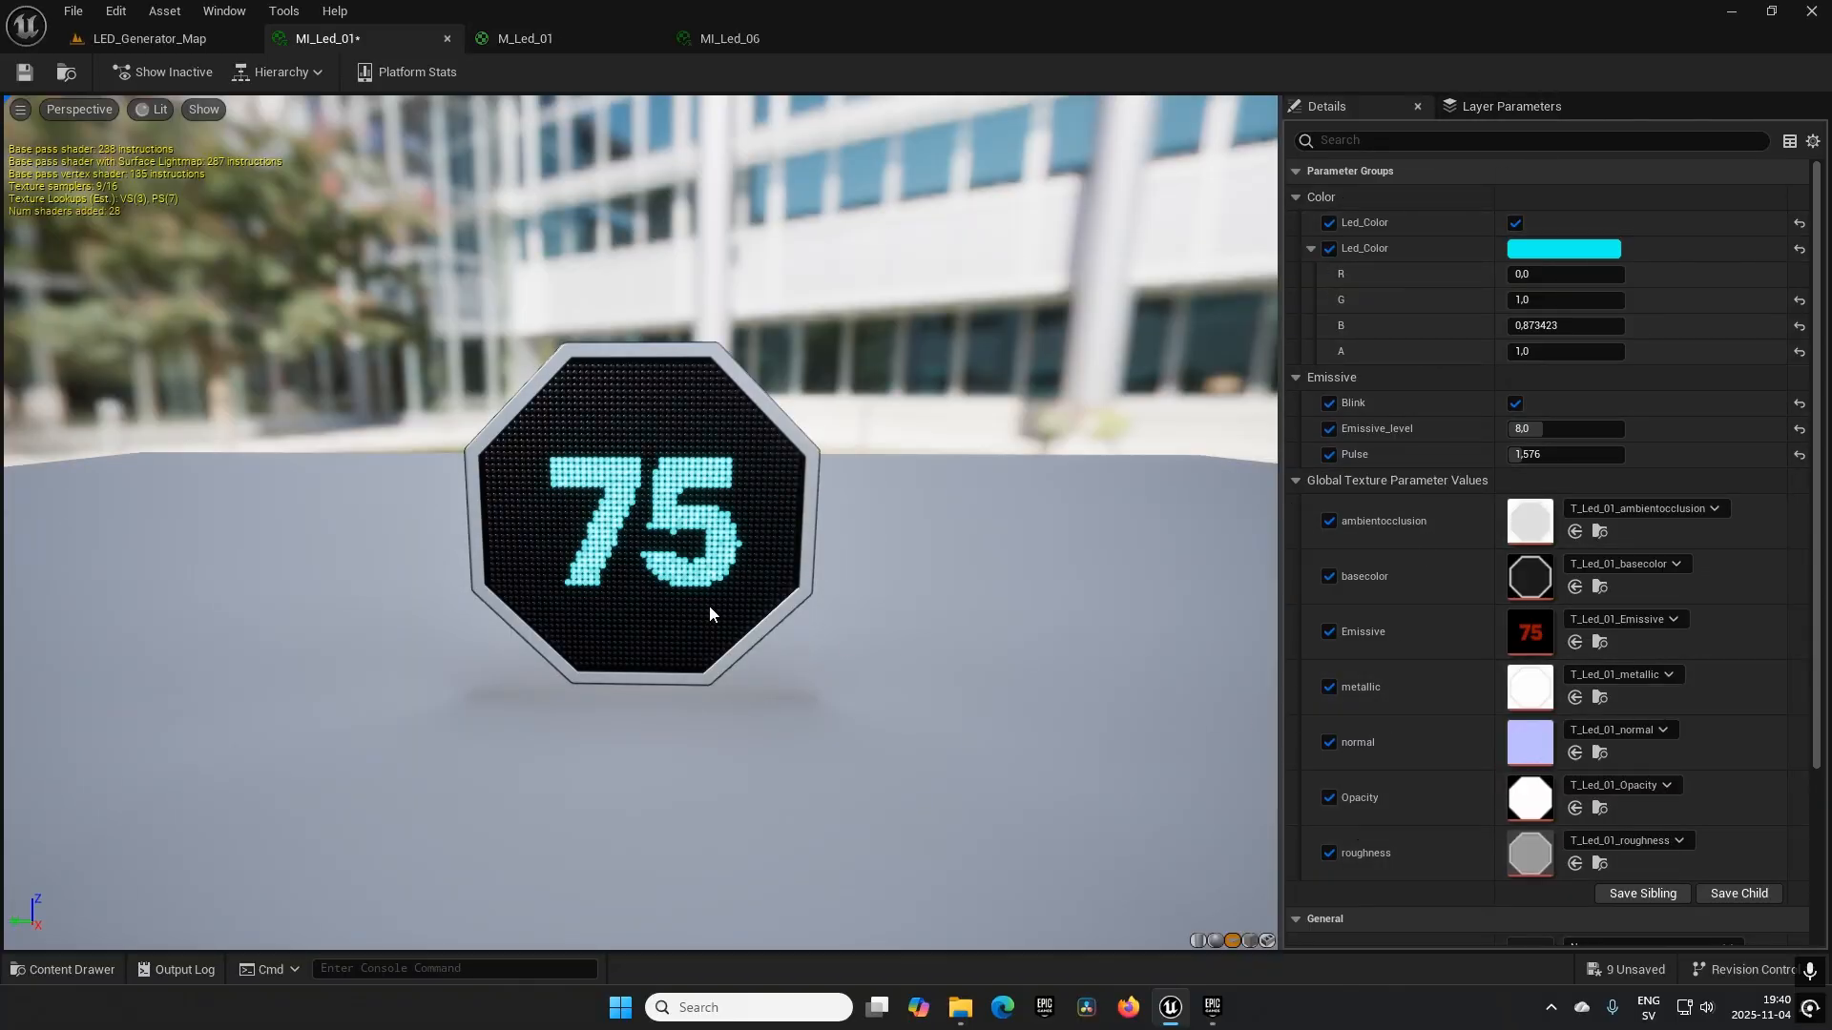
pyautogui.moveTo(1575, 754)
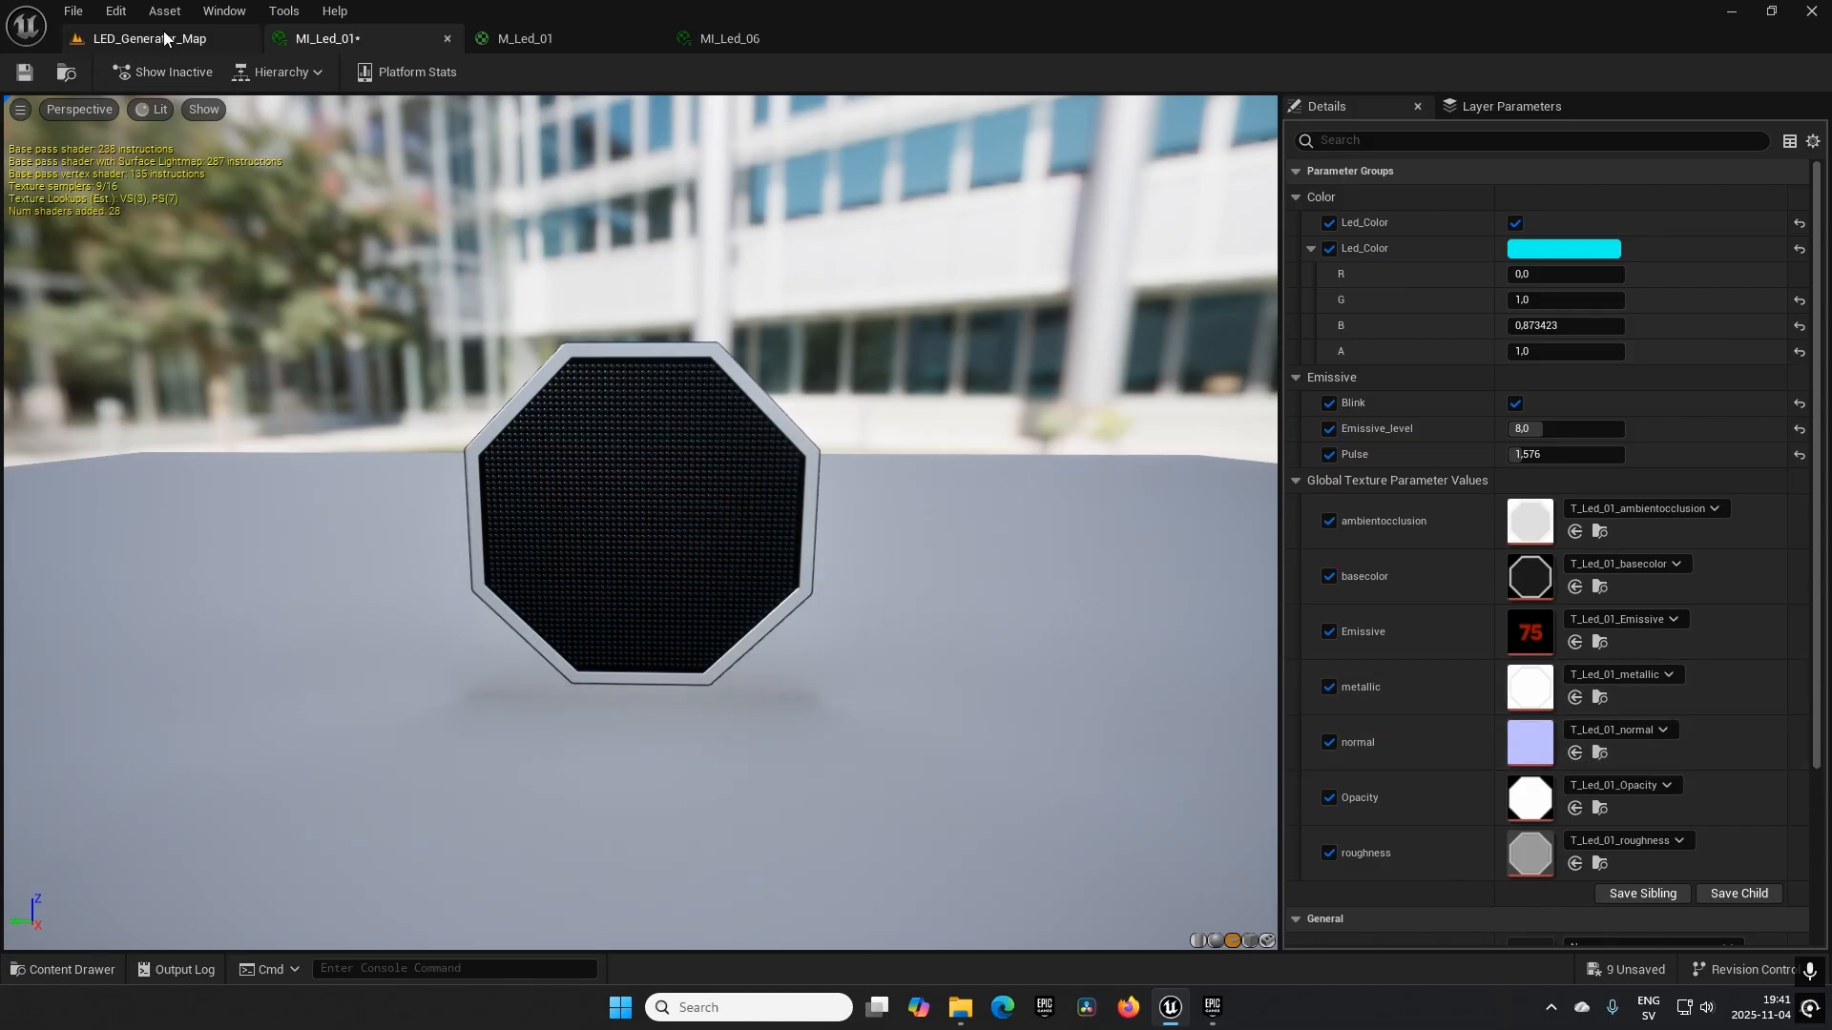
pyautogui.click(146, 38)
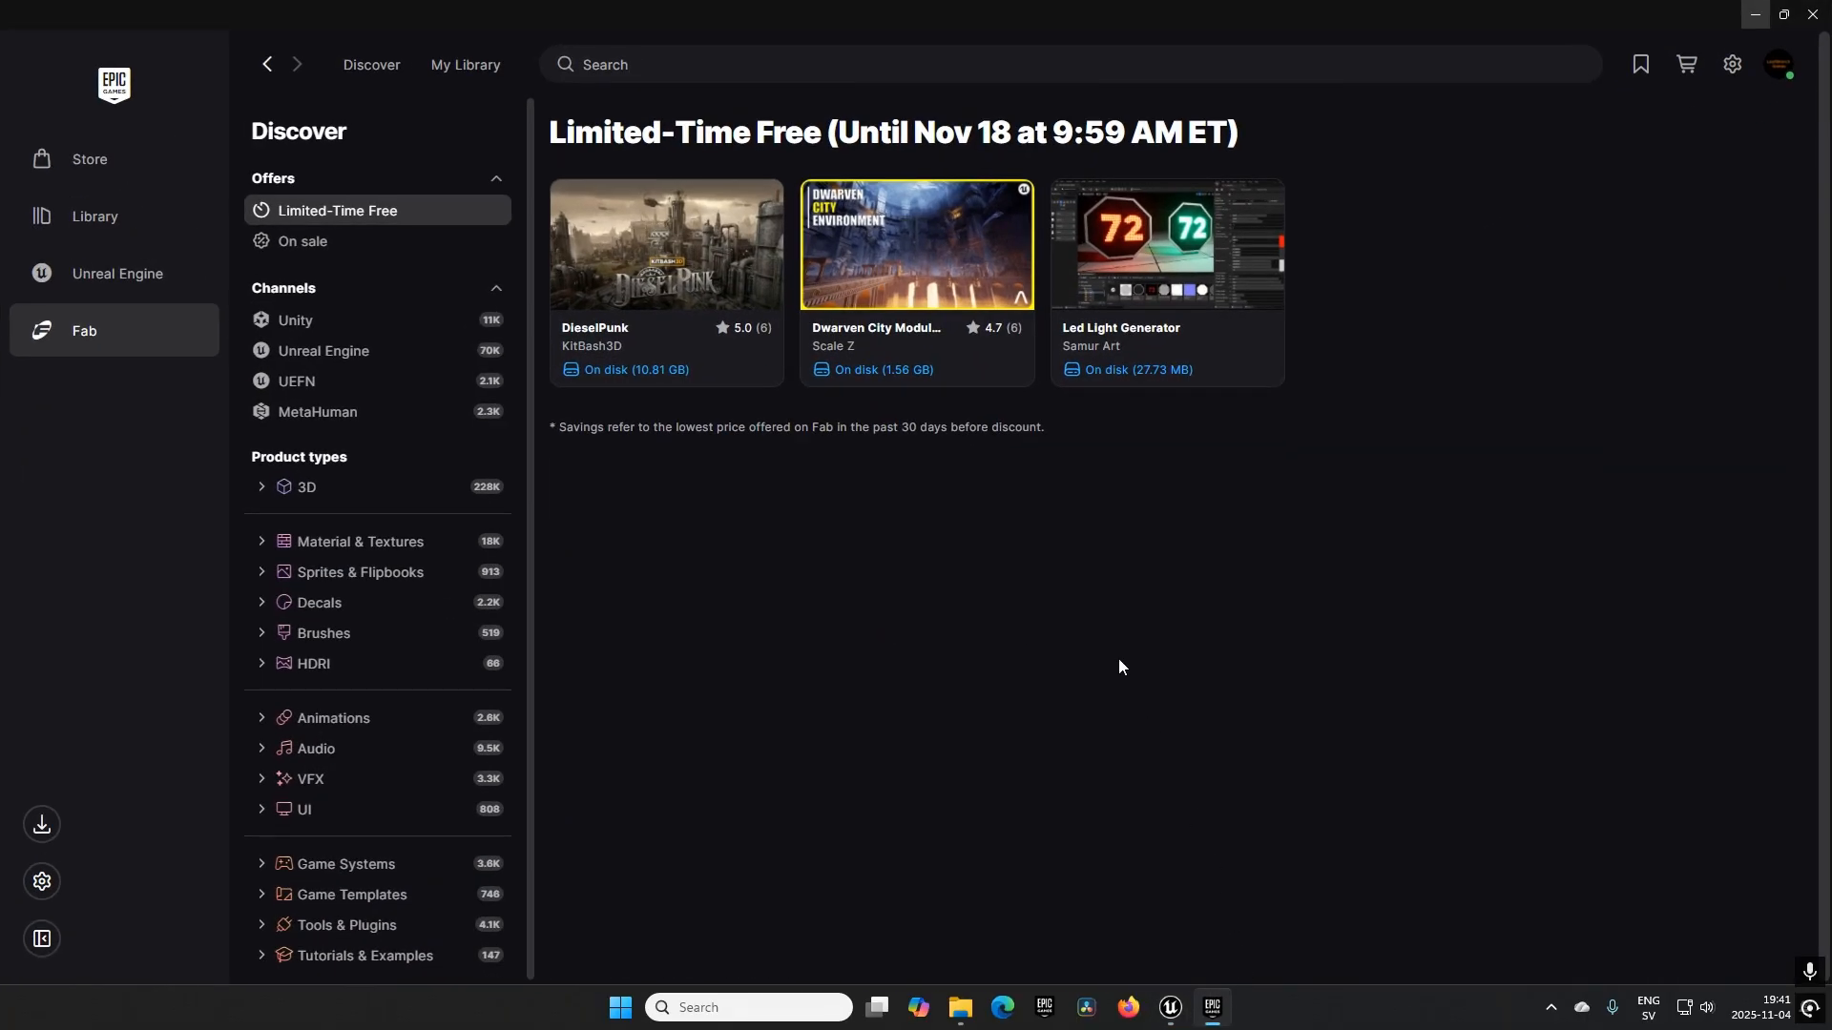
pyautogui.moveTo(1156, 251)
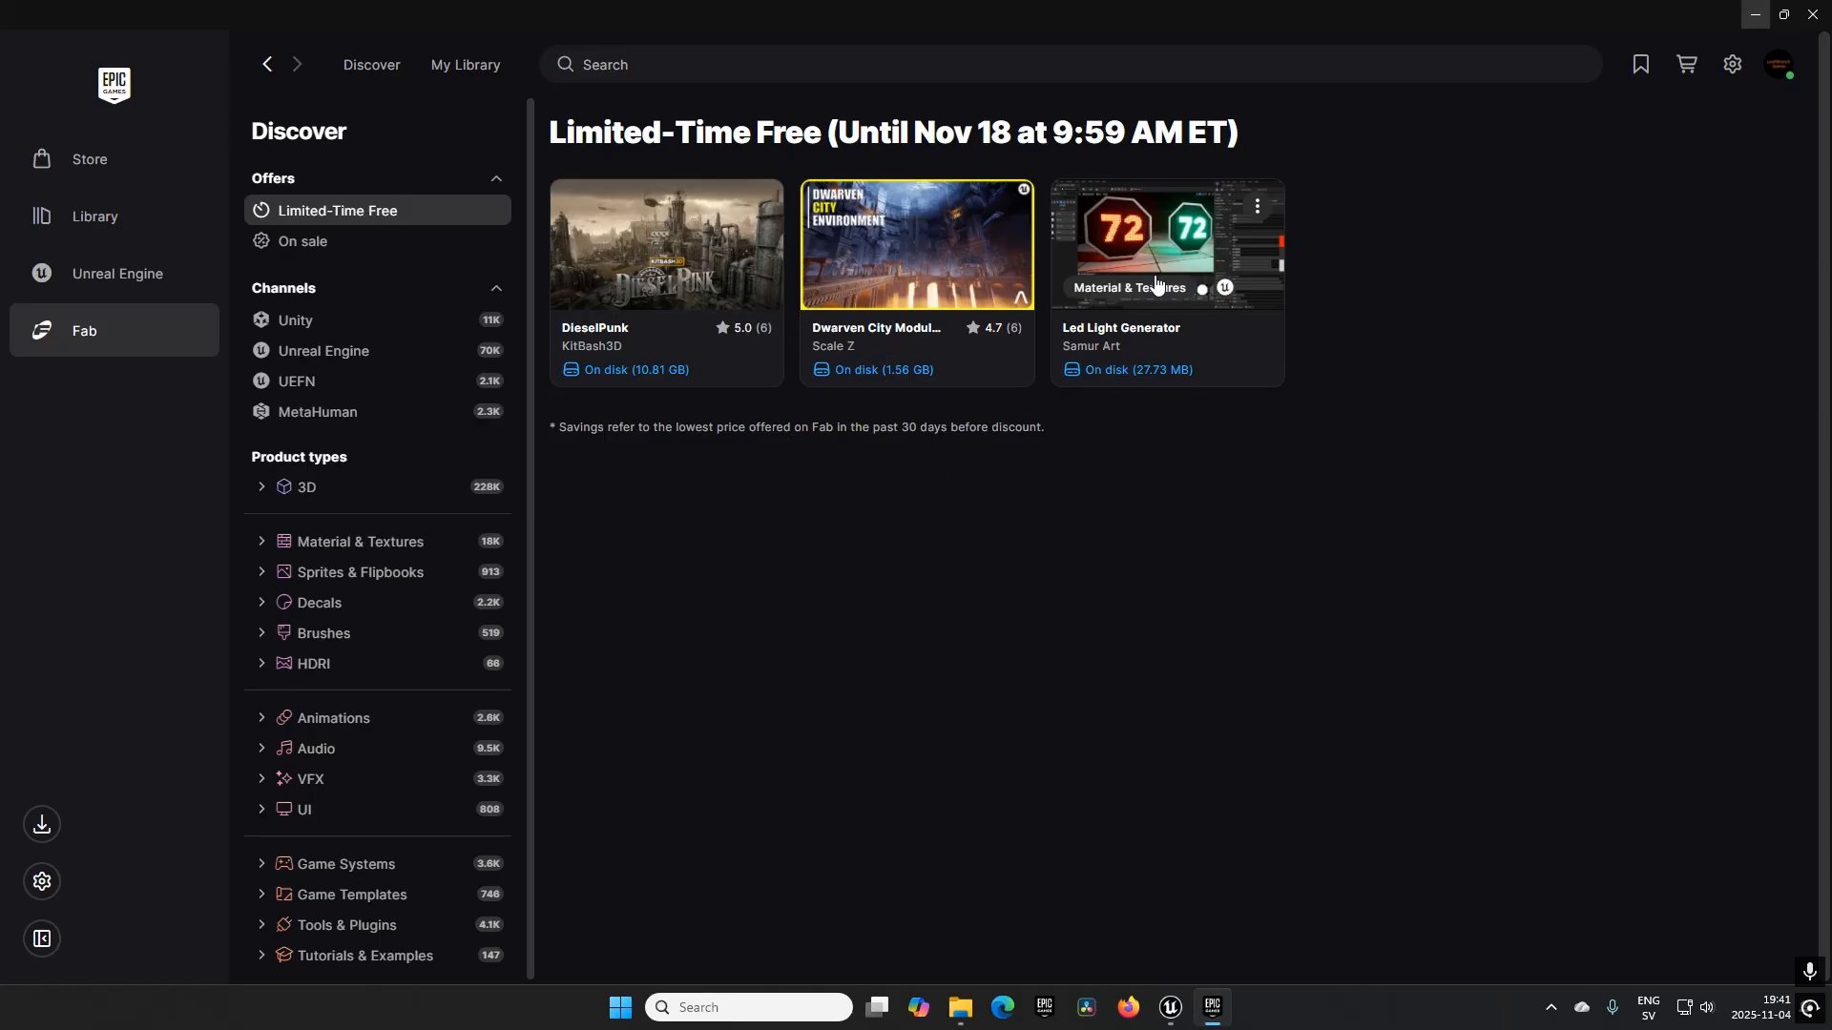
# Reopen Led Light Generator's details and expand the description showing its Substance plugin requirement.
pyautogui.click(1165, 244)
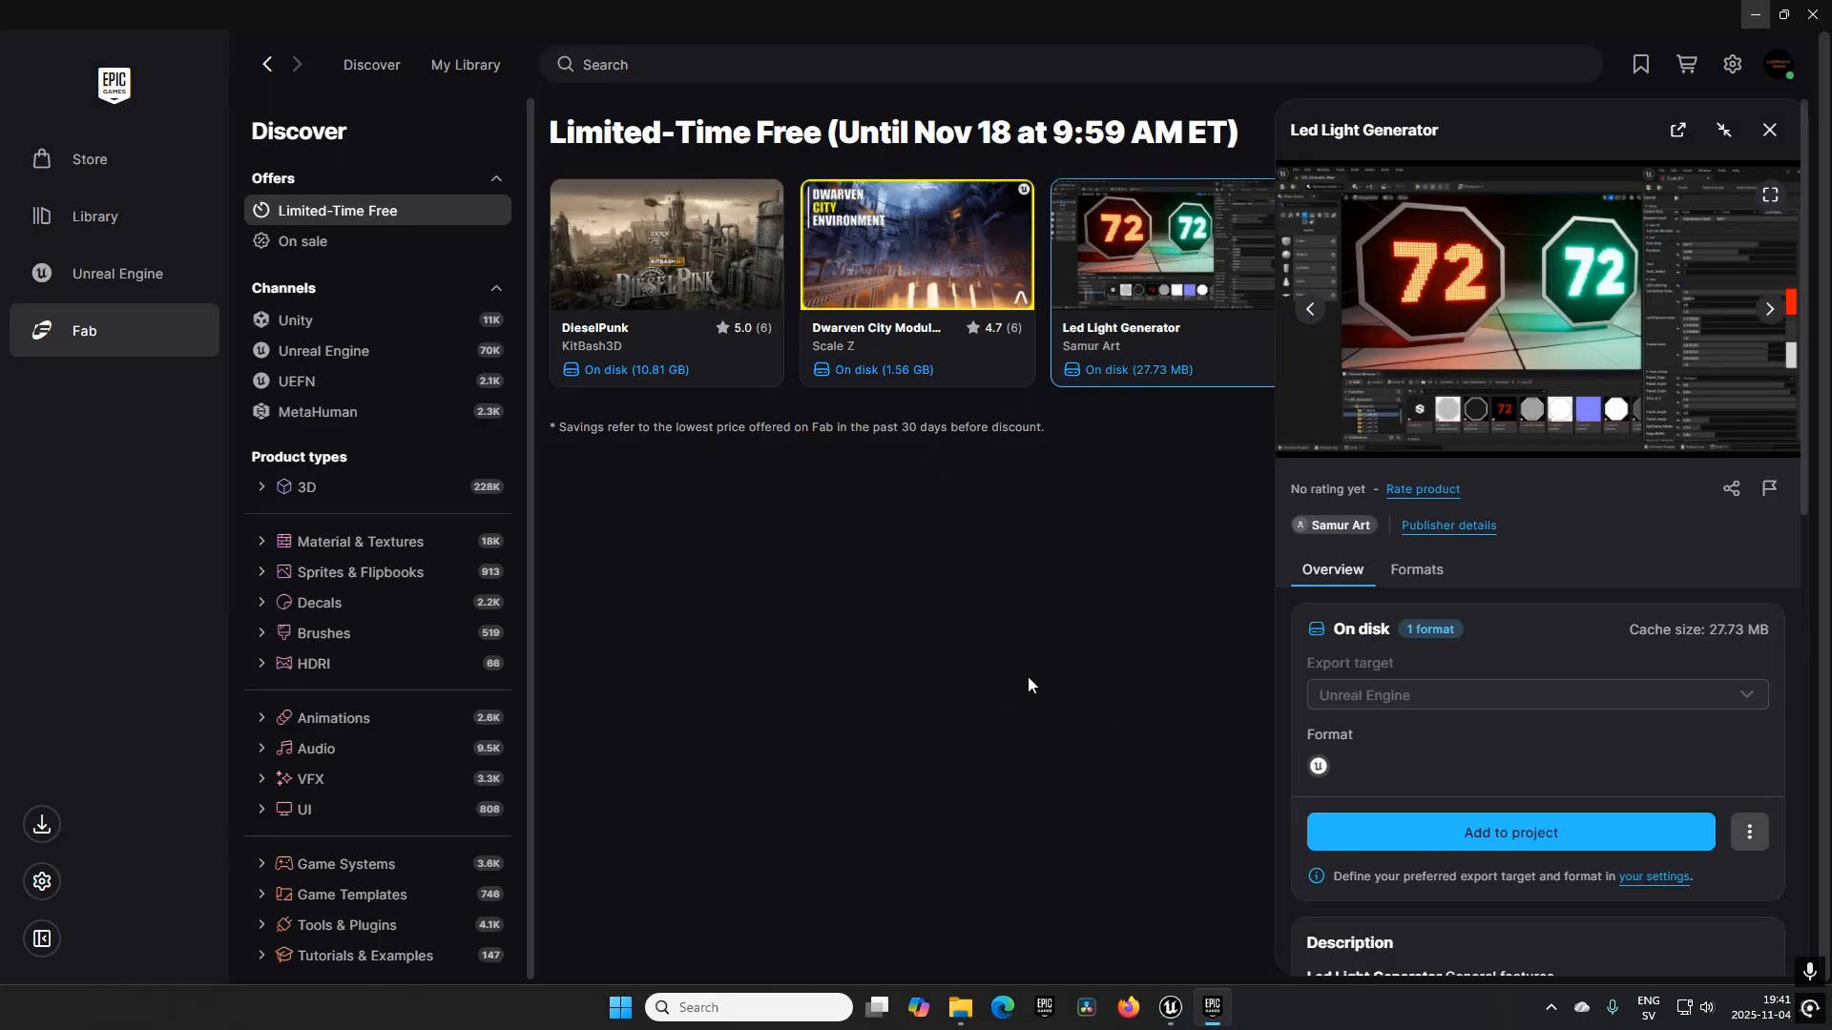
pyautogui.scroll(-3)
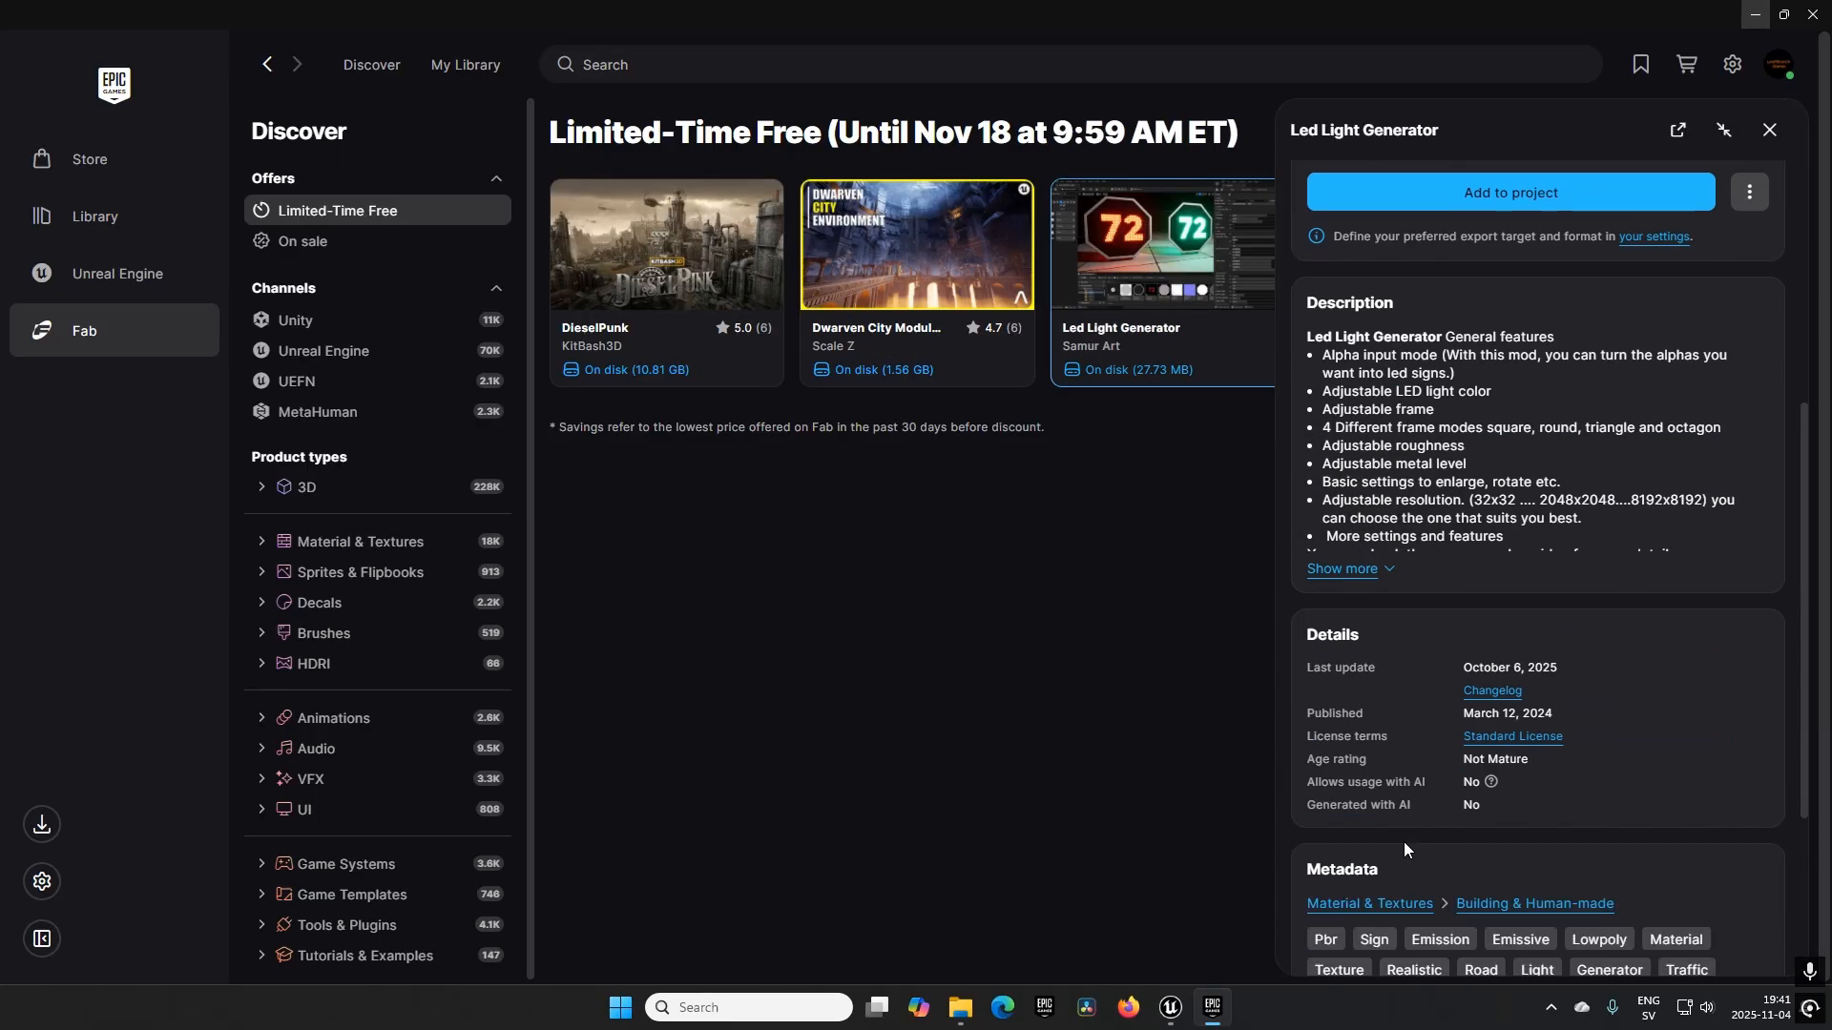
pyautogui.click(1348, 571)
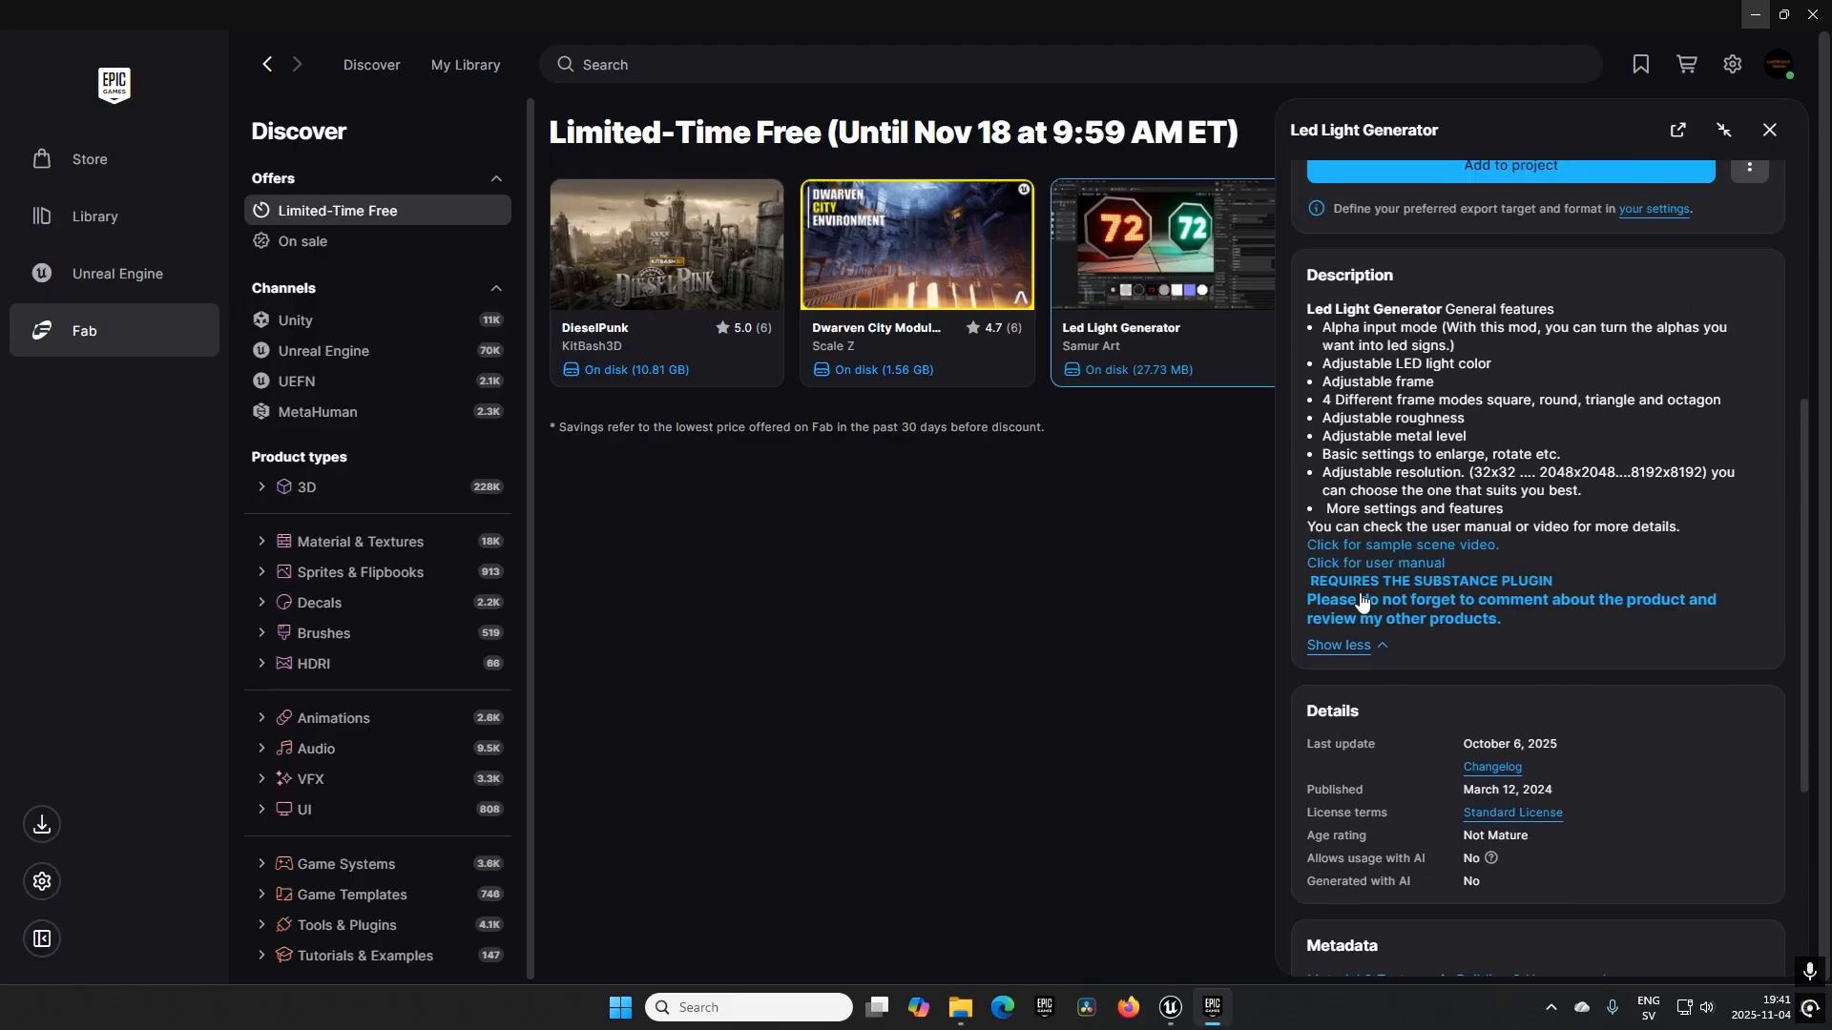
pyautogui.moveTo(1476, 590)
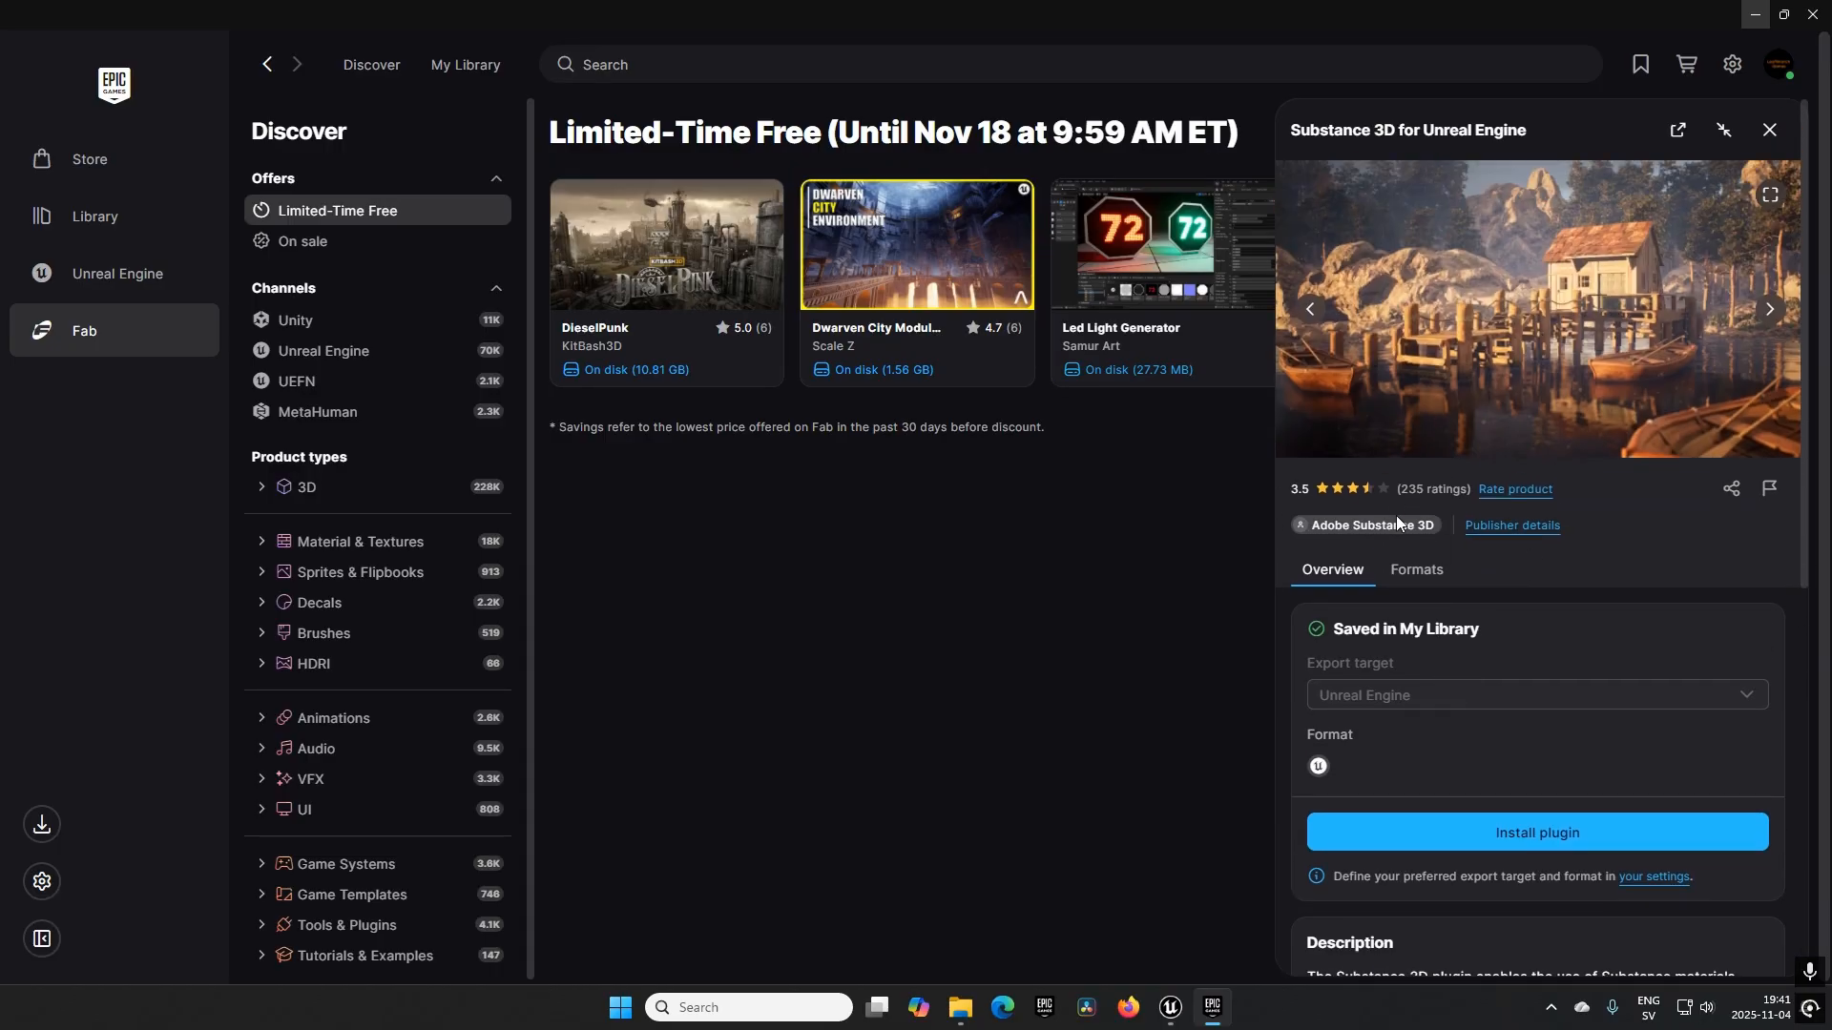
pyautogui.moveTo(1470, 863)
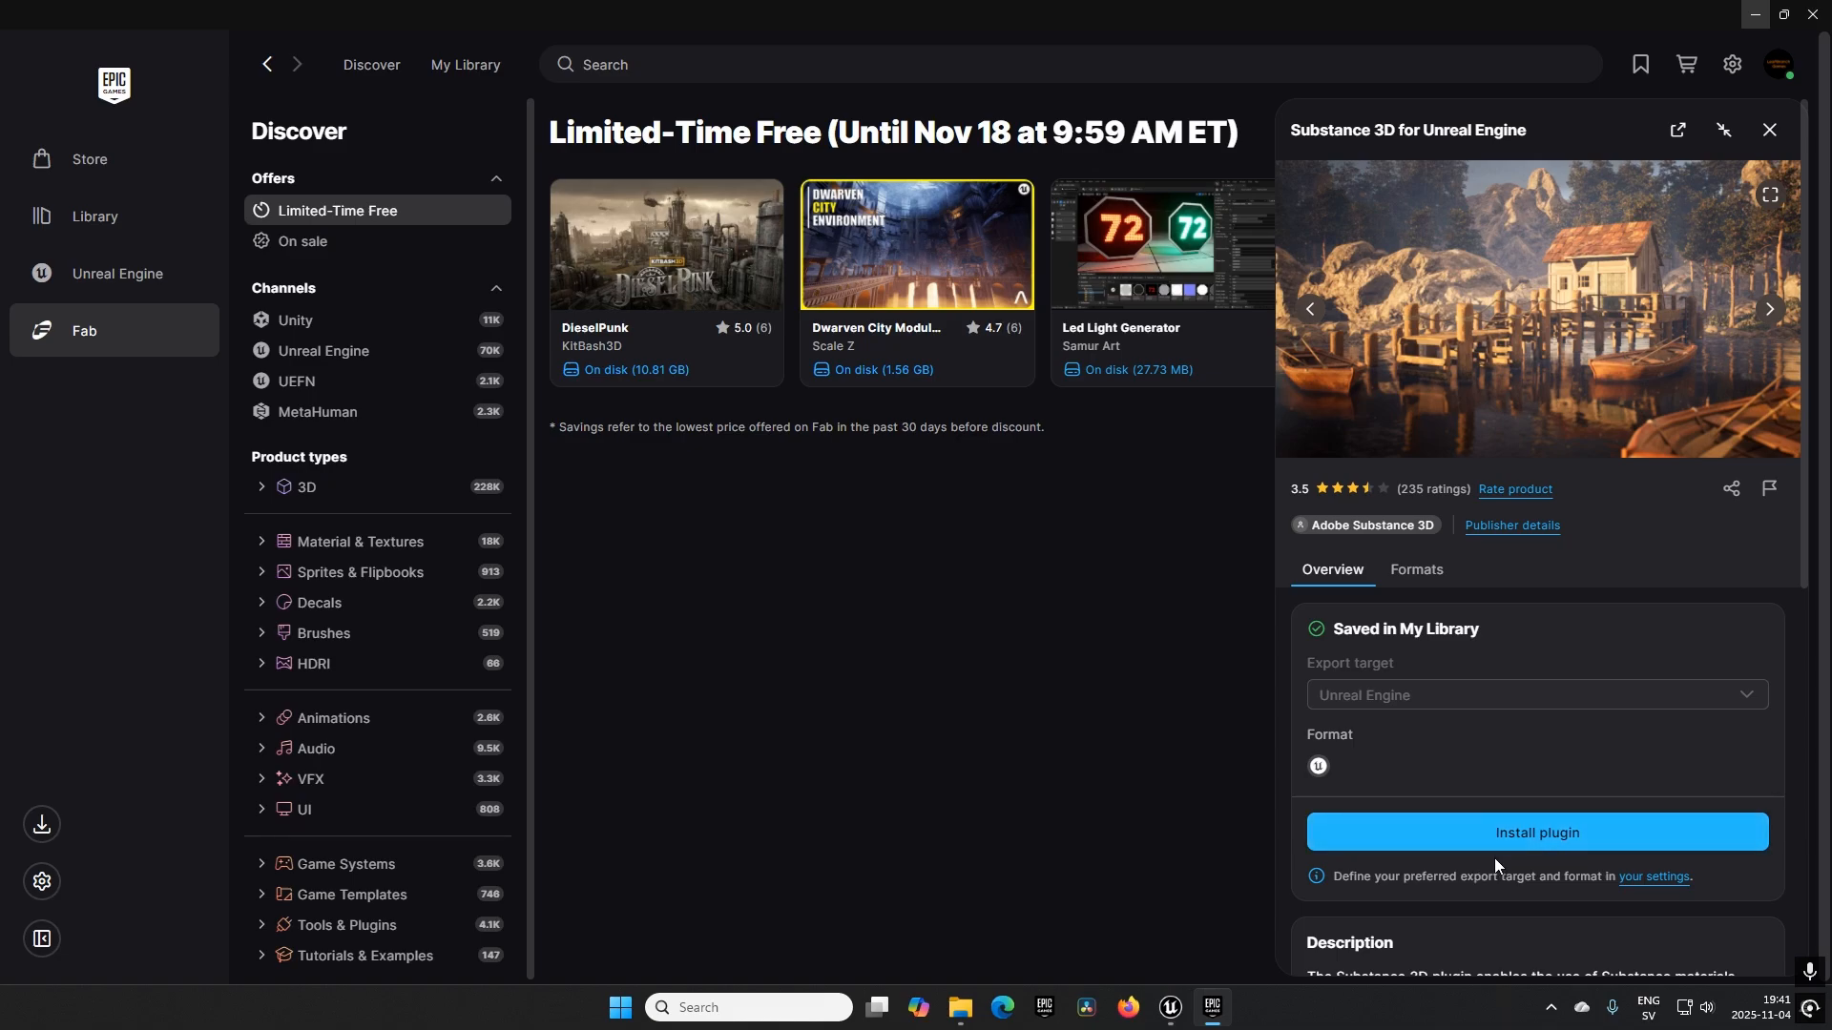
pyautogui.moveTo(1161, 978)
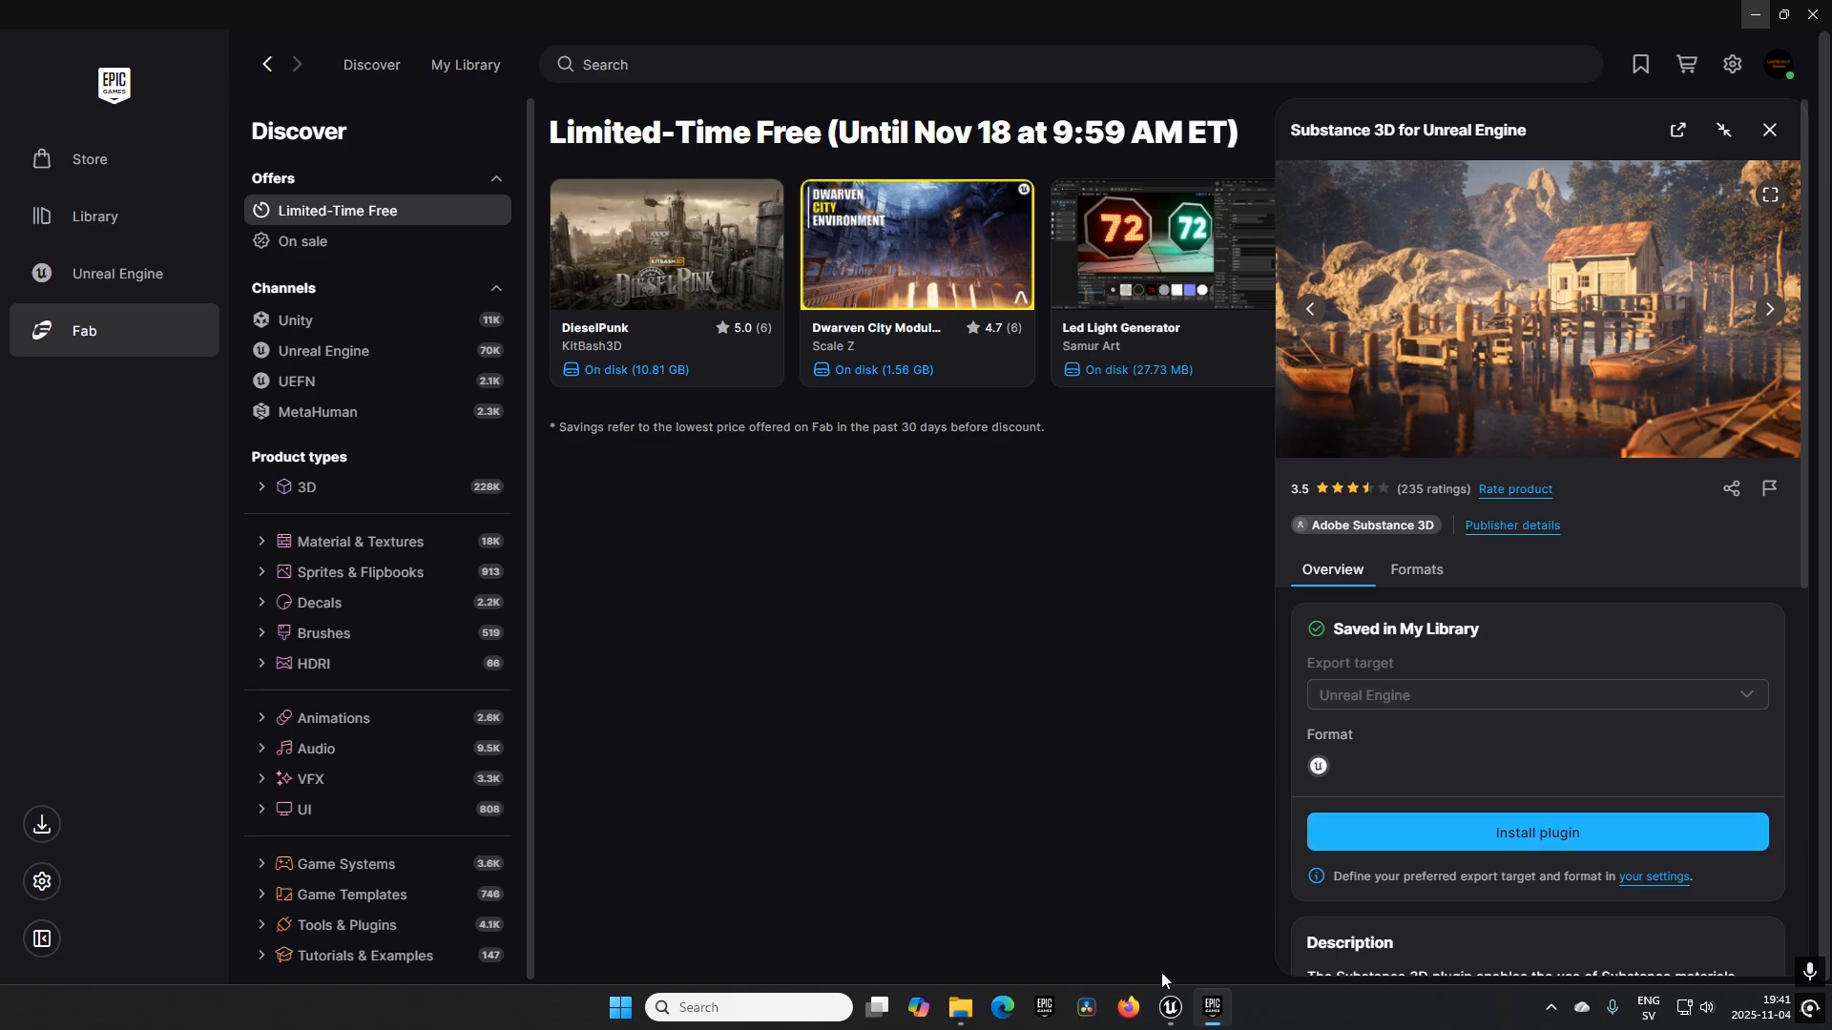
# Close Unreal's Plugins list and open the T_Led_01 Substance graph instance from LED_Generator/Textures.
pyautogui.click(1167, 1015)
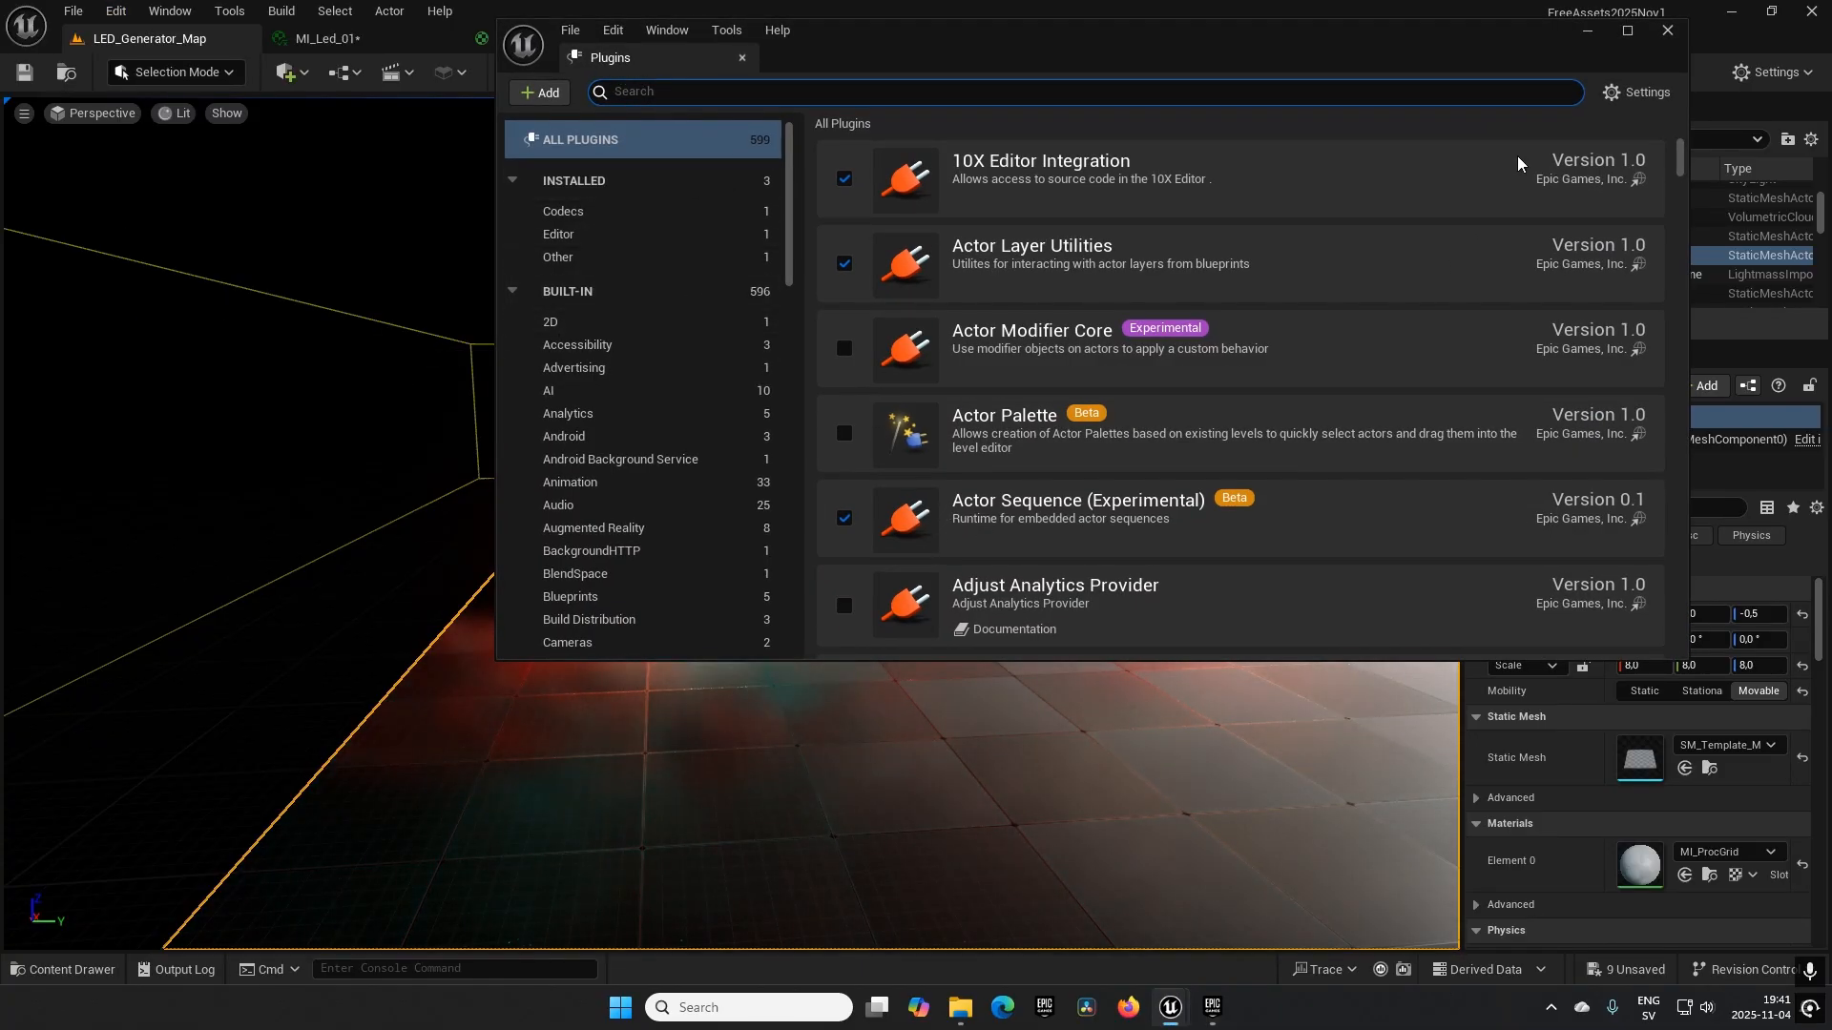
pyautogui.click(1664, 30)
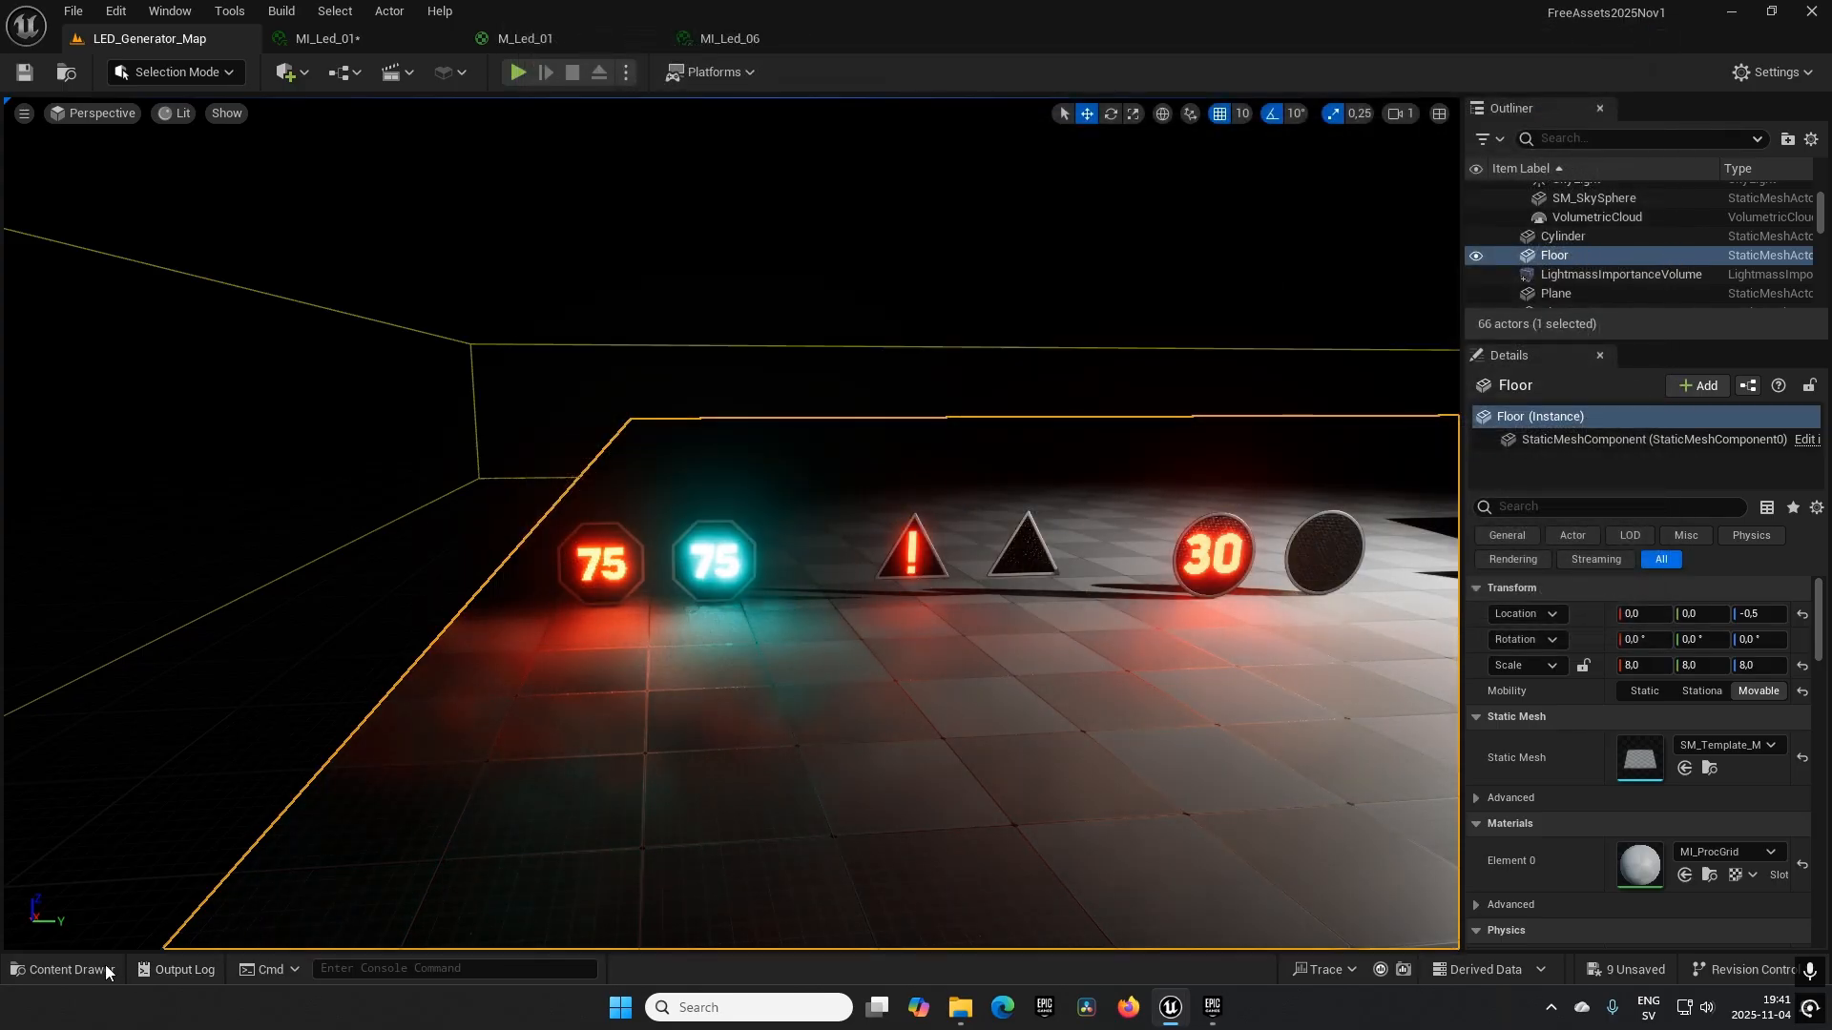
pyautogui.click(57, 972)
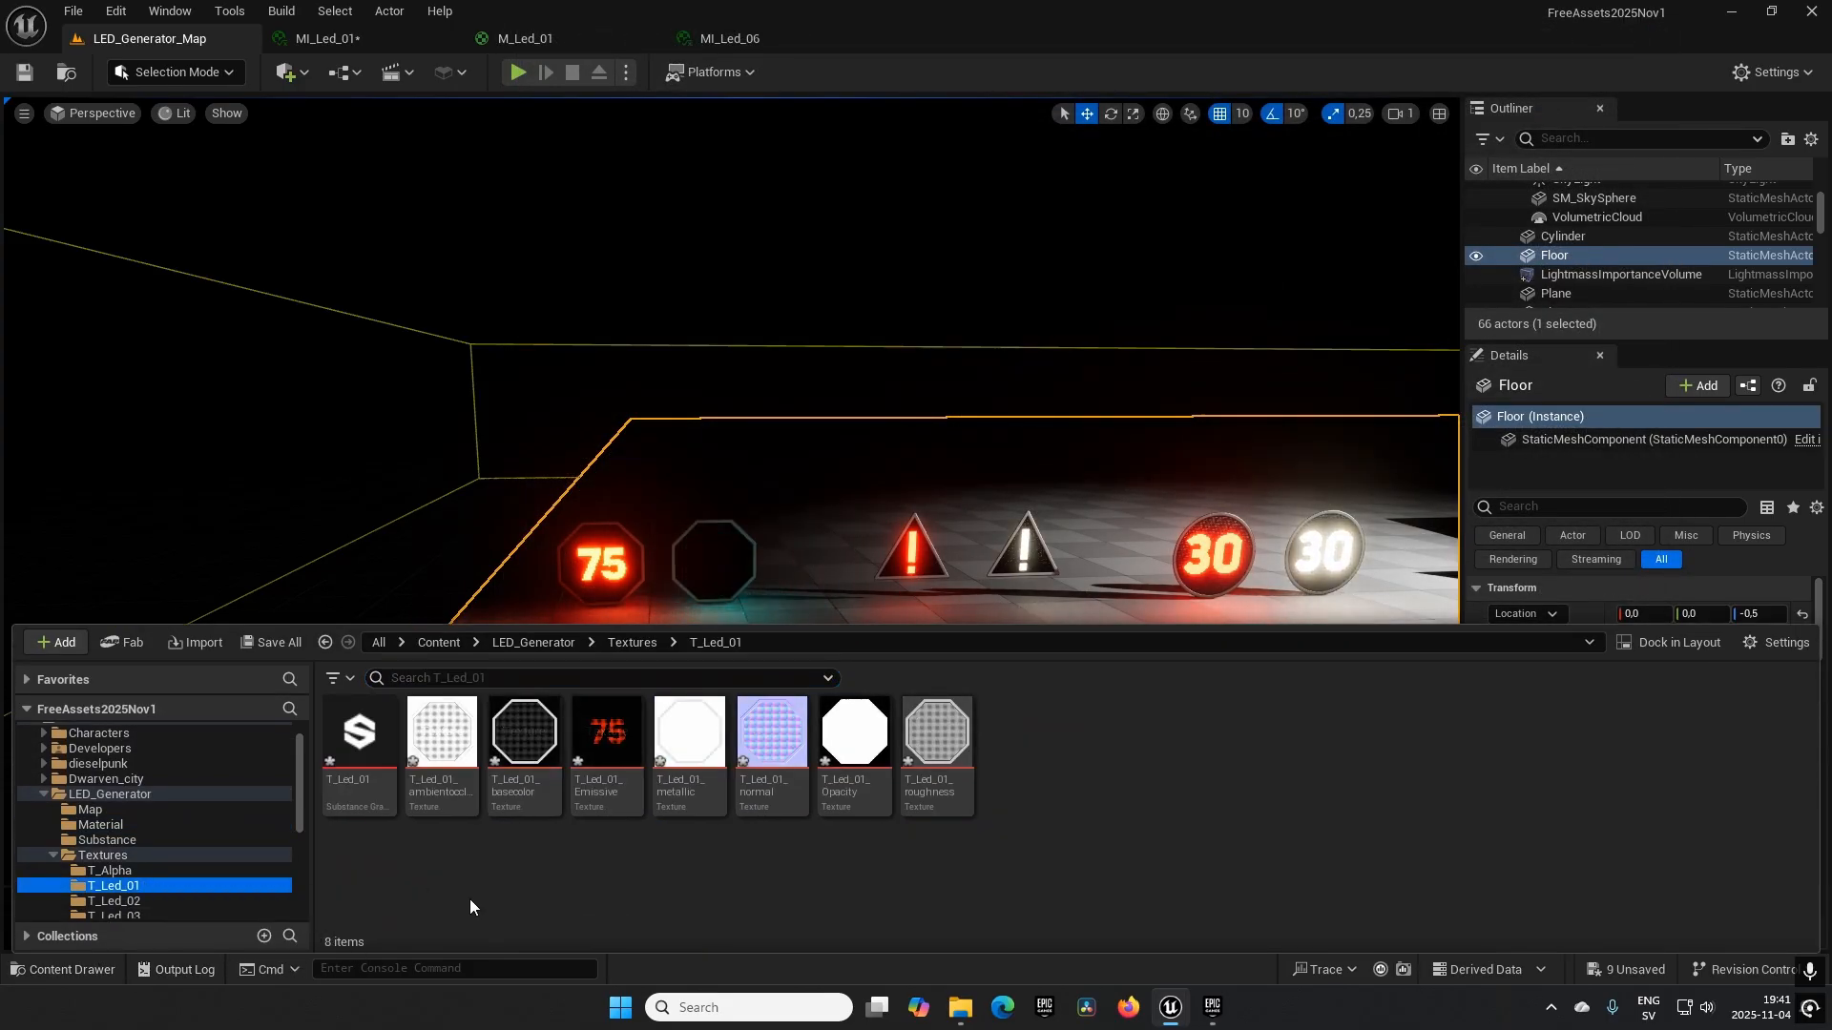
pyautogui.click(357, 734)
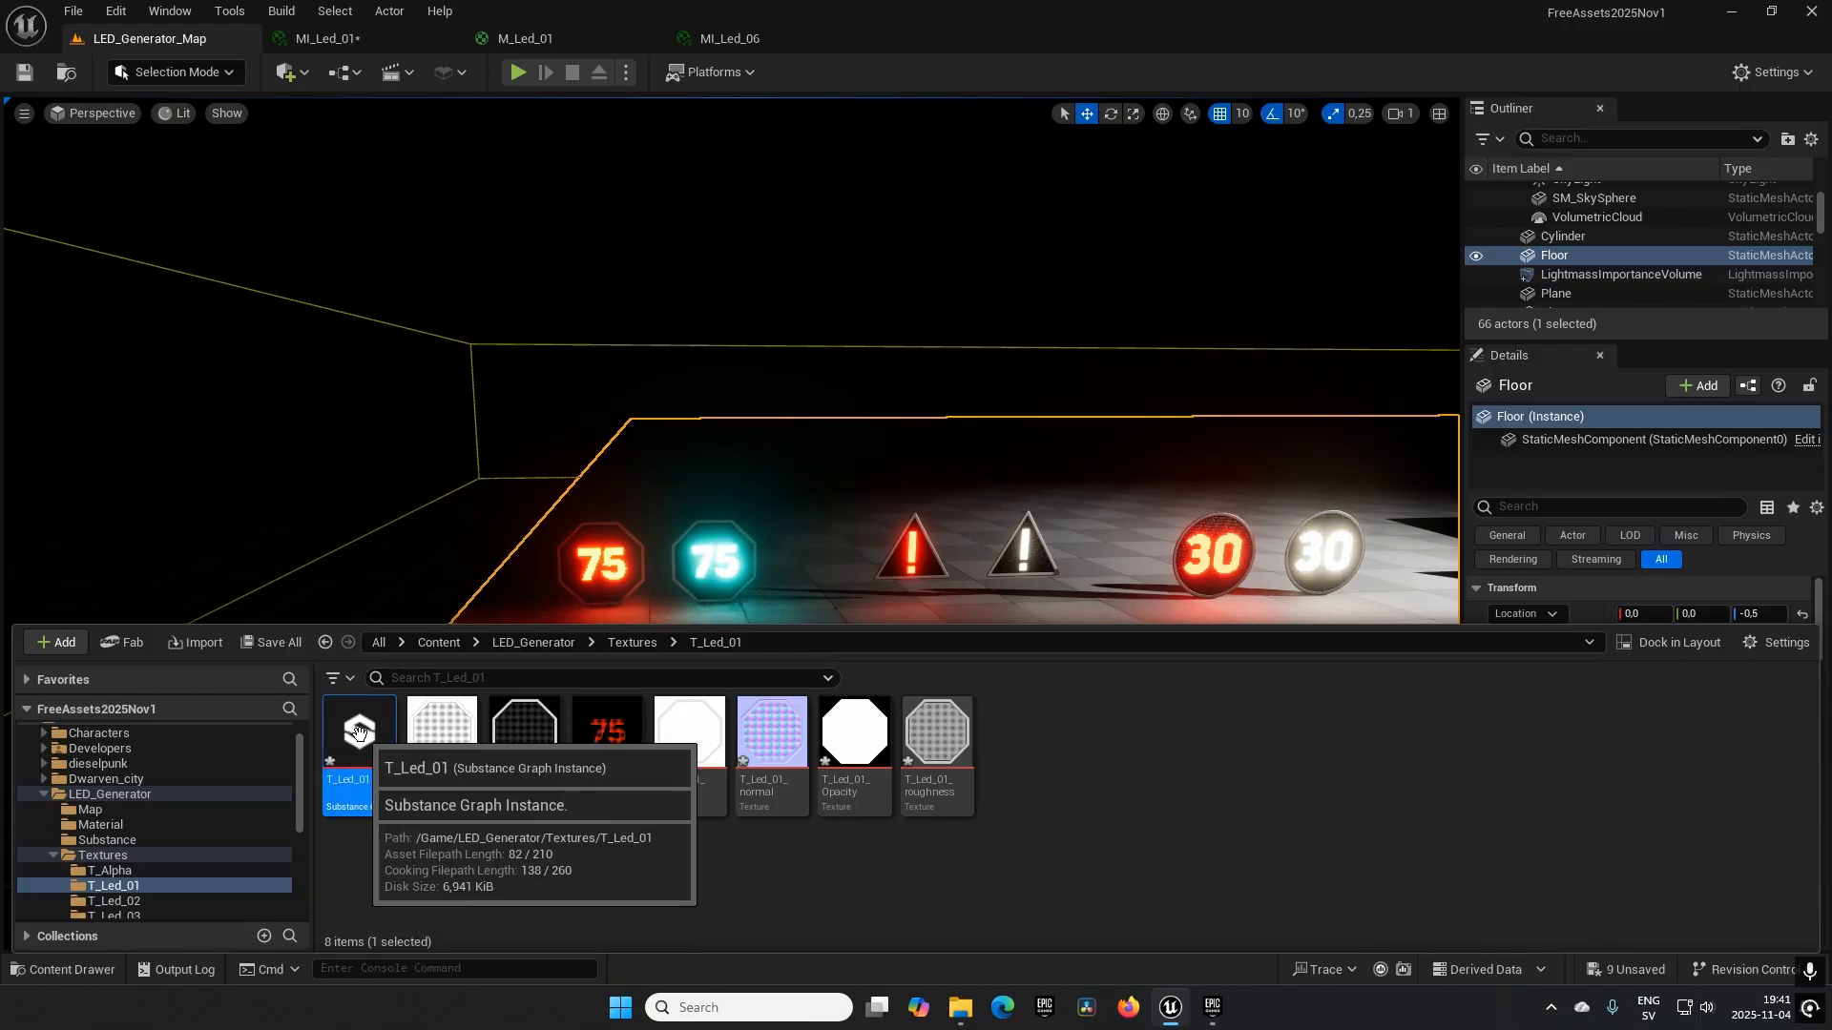
pyautogui.doubleClick(358, 733)
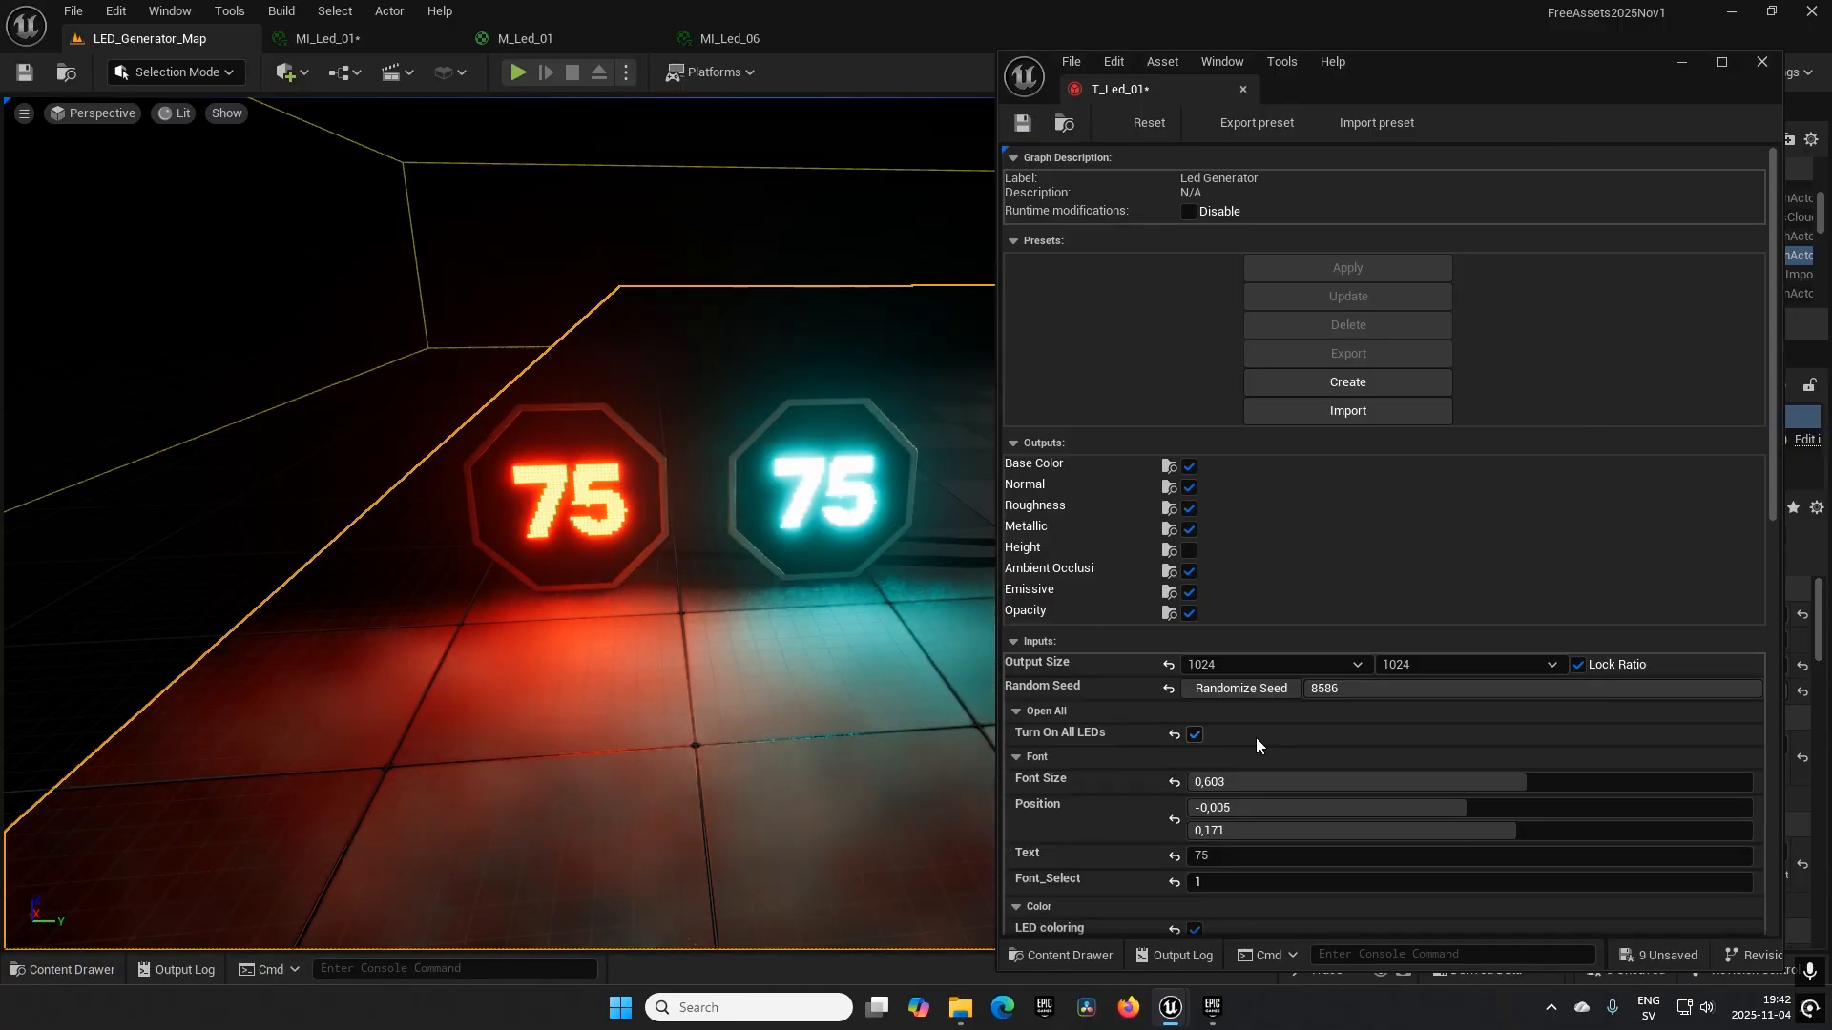
# Retype the T_Led_01 LED text to 70 and scroll through its font and position parameters.
pyautogui.scroll(-3)
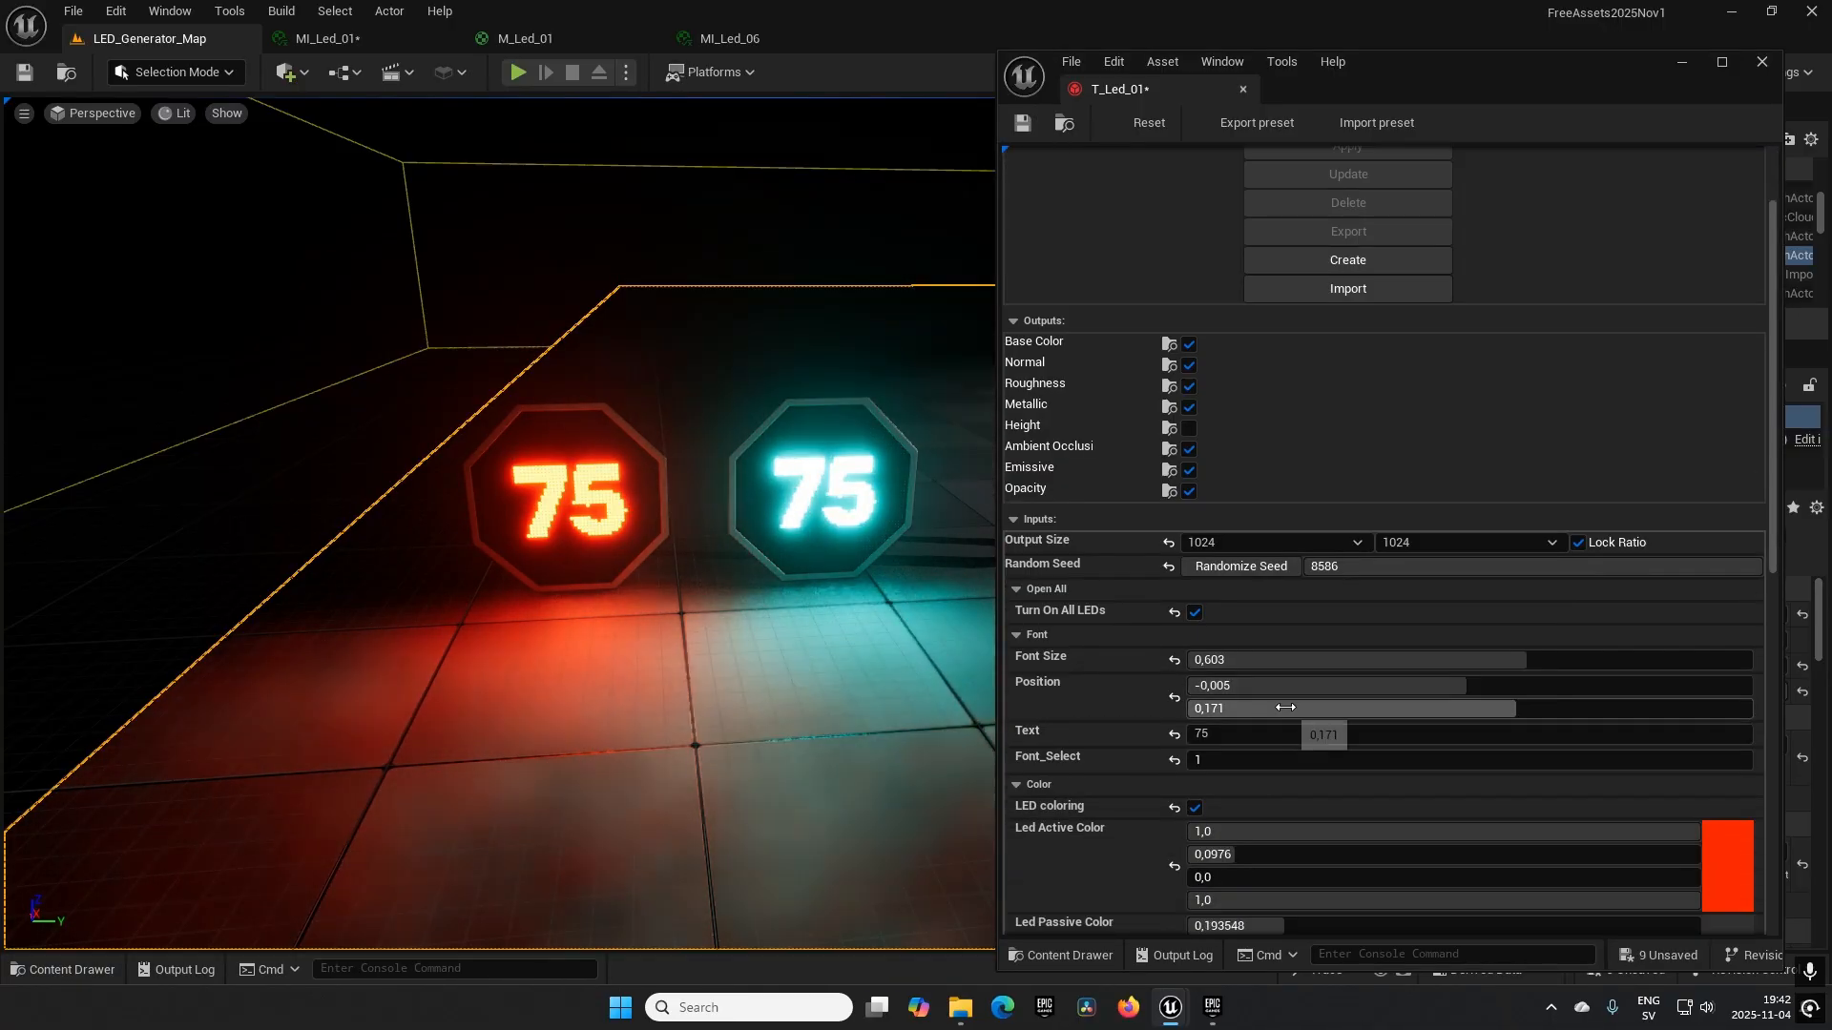
pyautogui.scroll(-3)
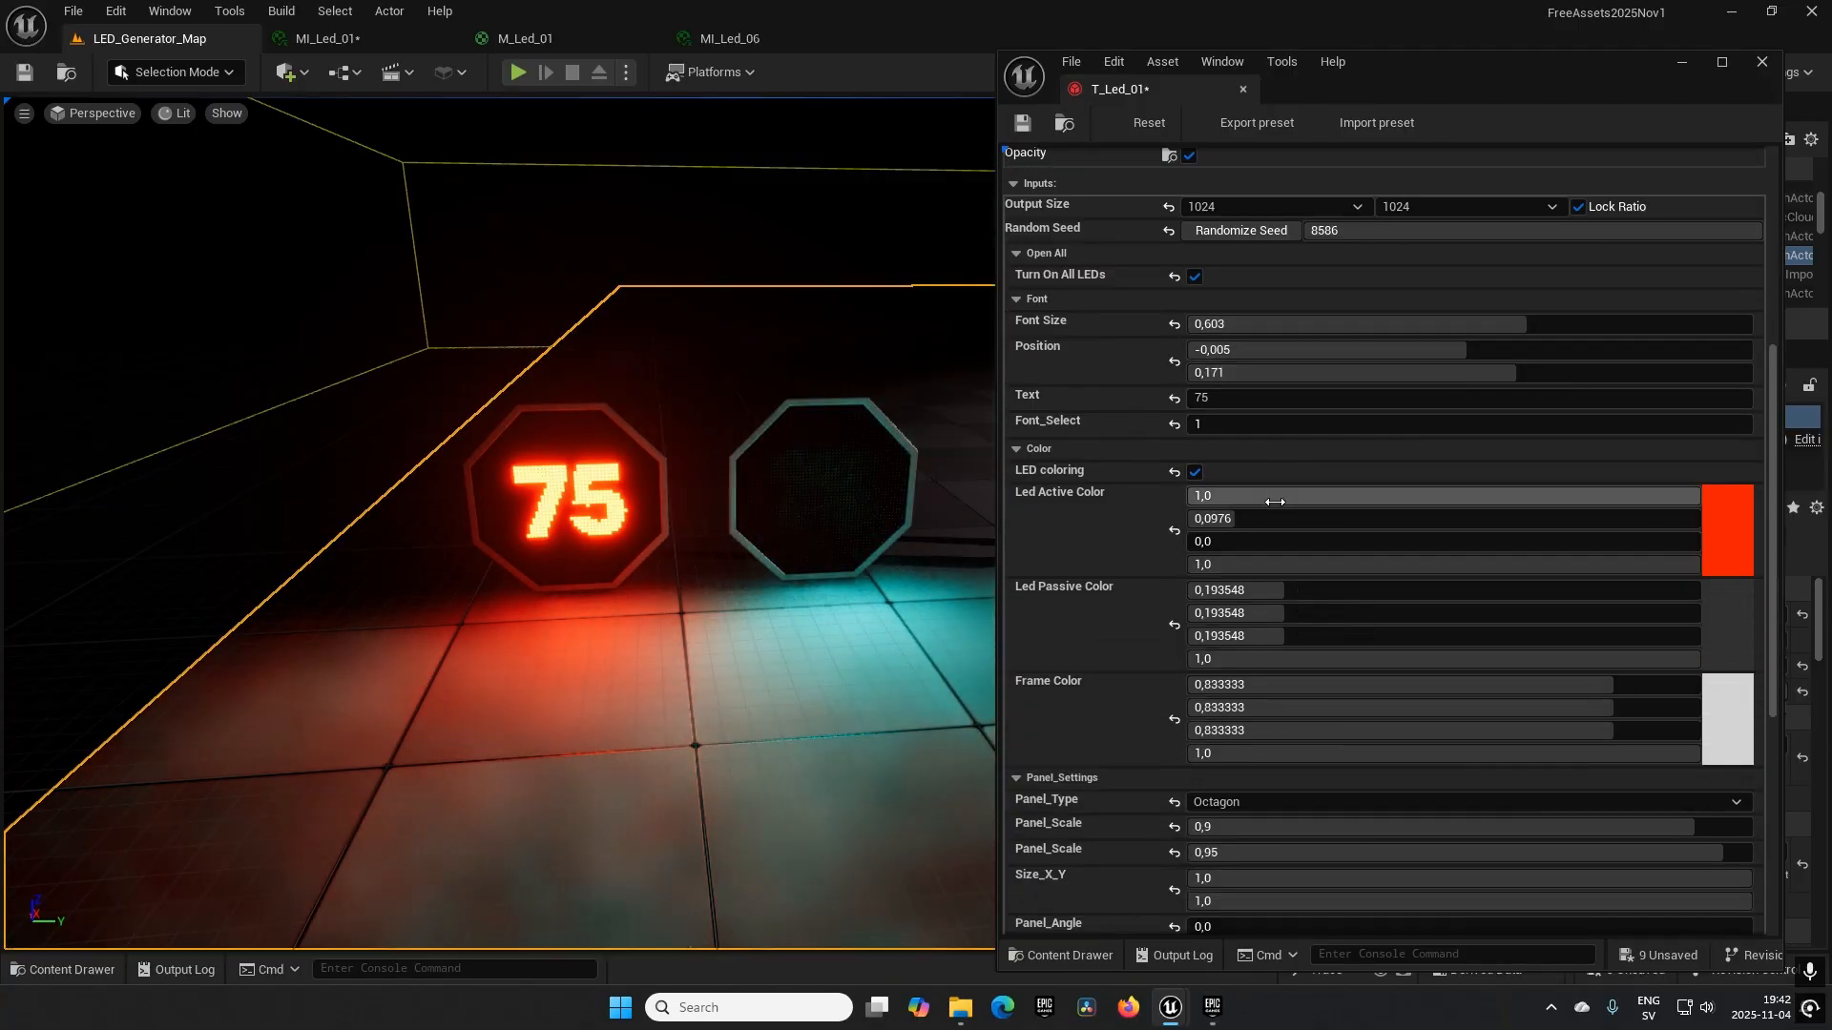
pyautogui.click(1466, 397)
pyautogui.write('7')
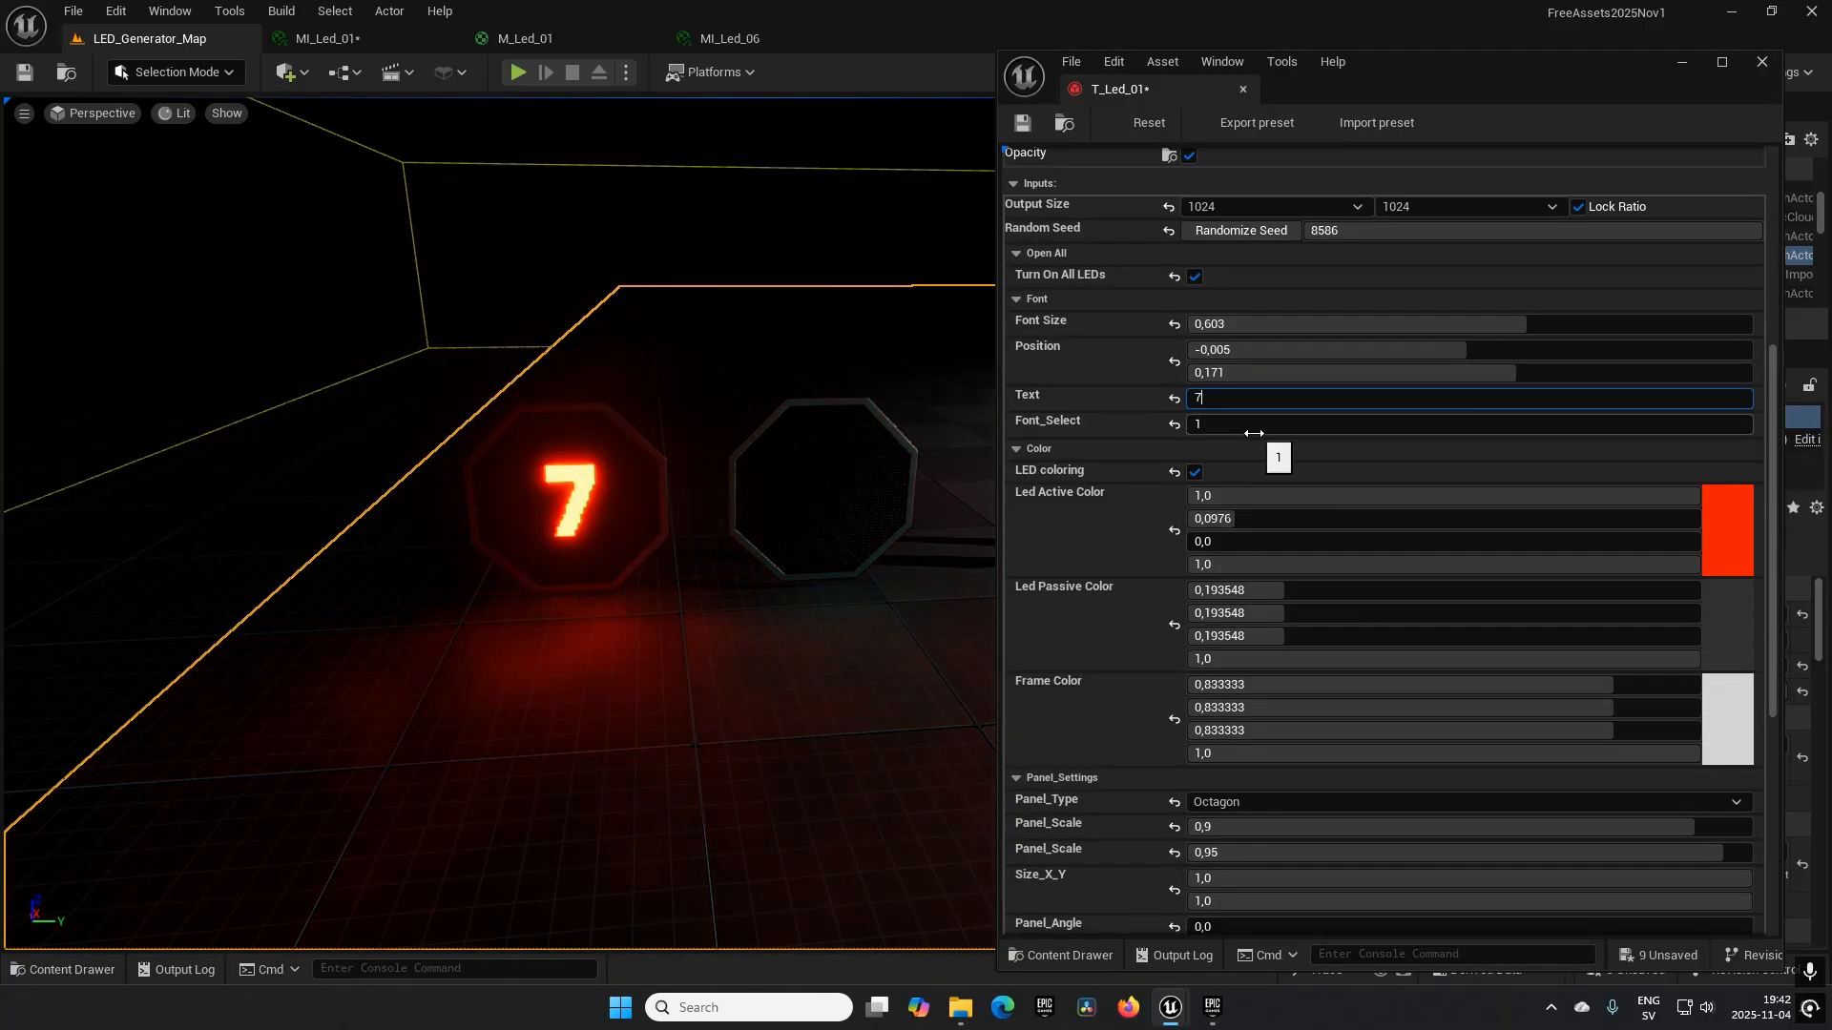
pyautogui.write('0')
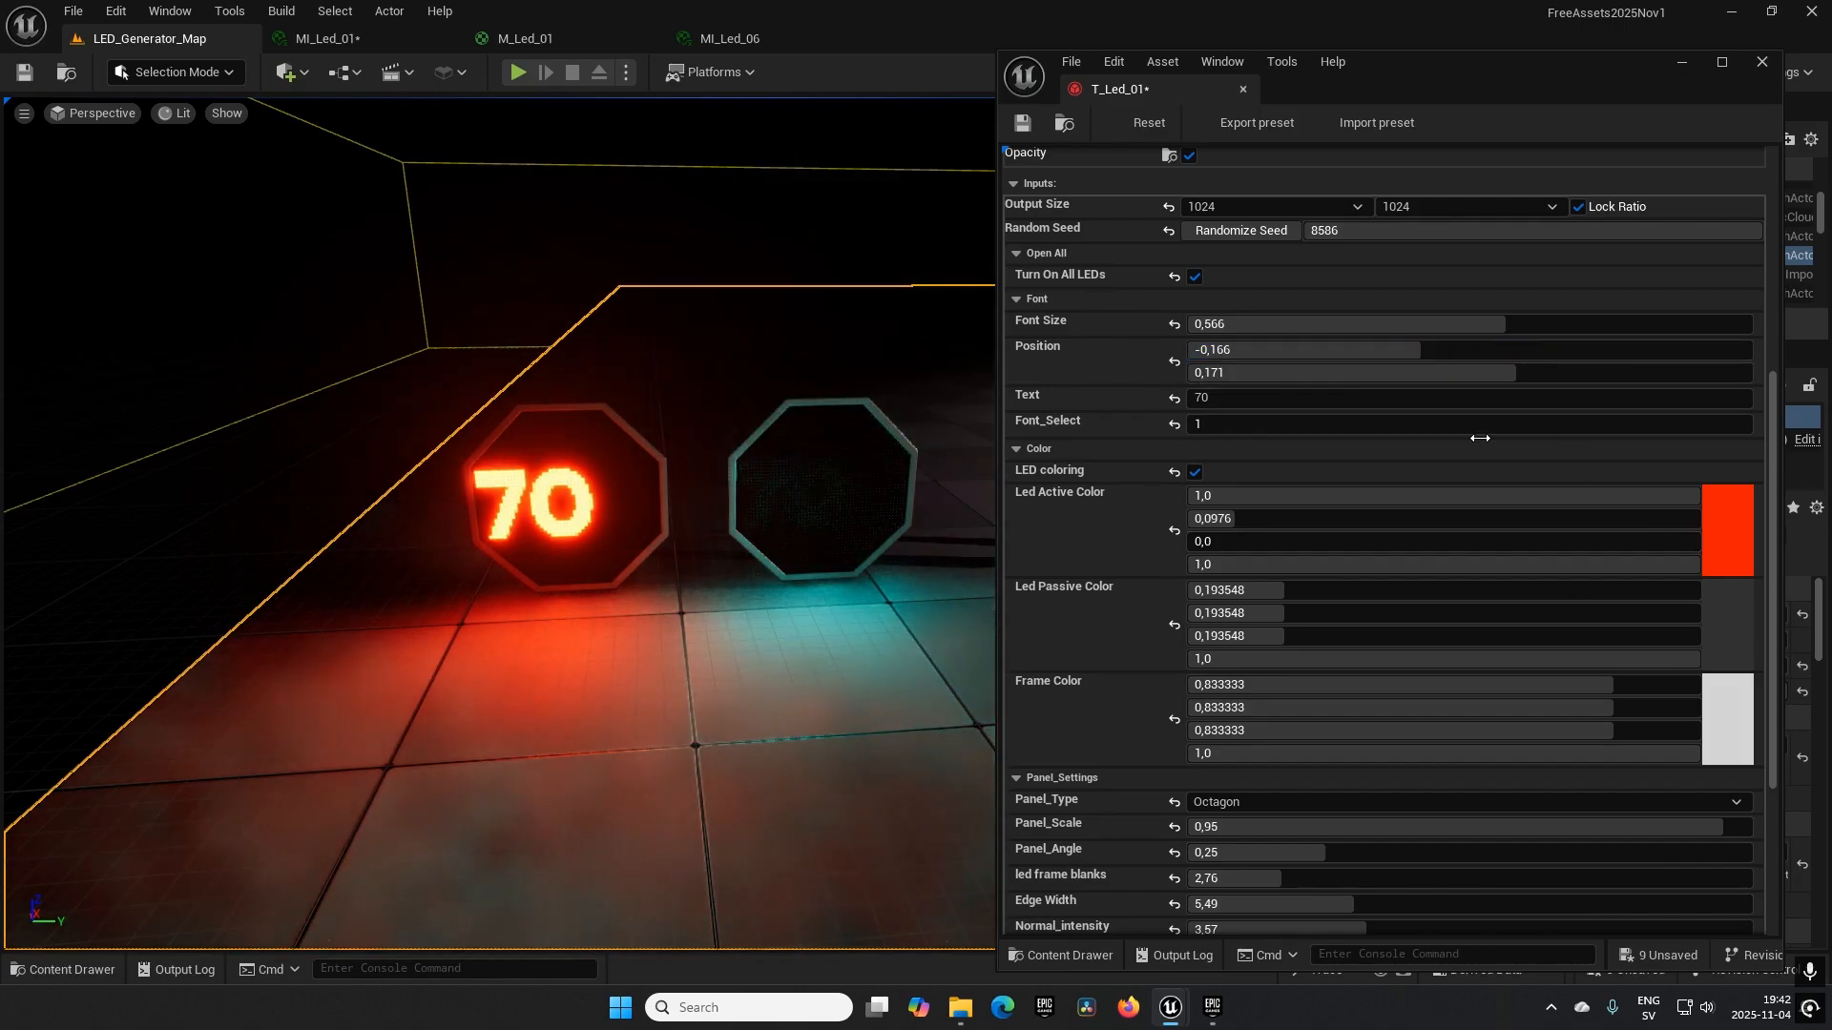
pyautogui.scroll(-3)
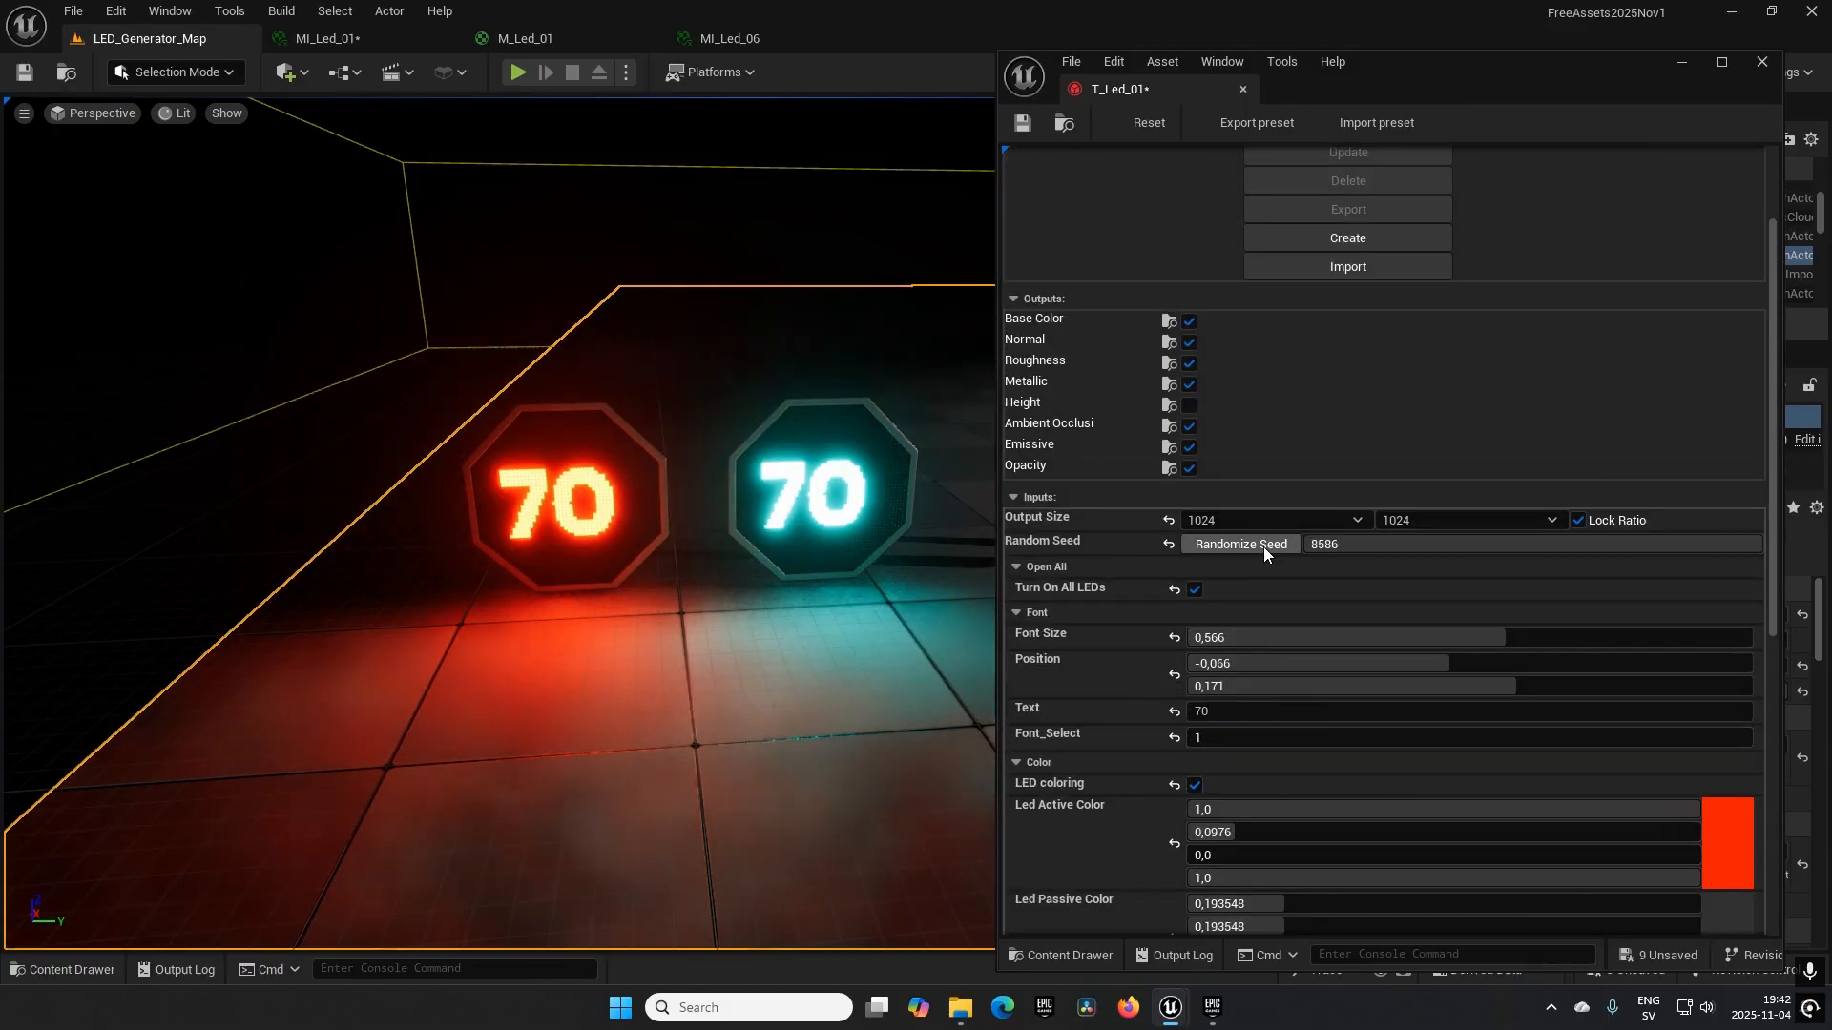
pyautogui.scroll(-3)
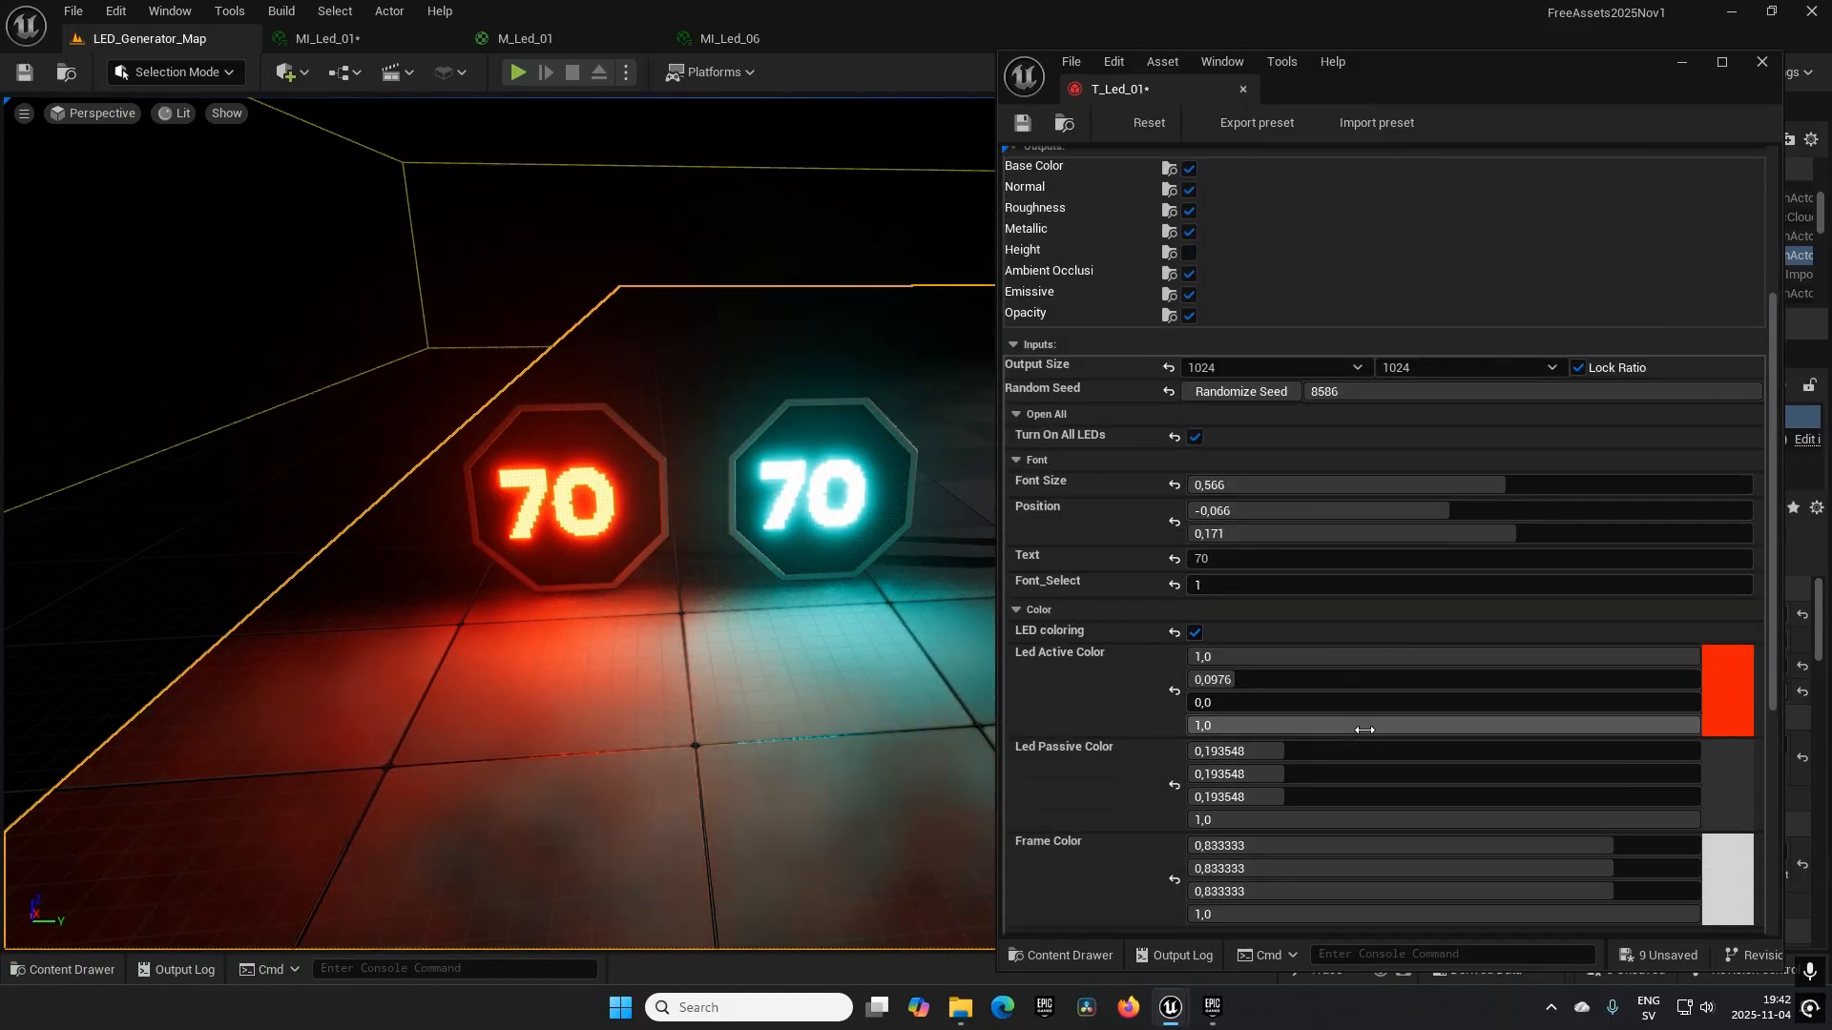
pyautogui.scroll(-3)
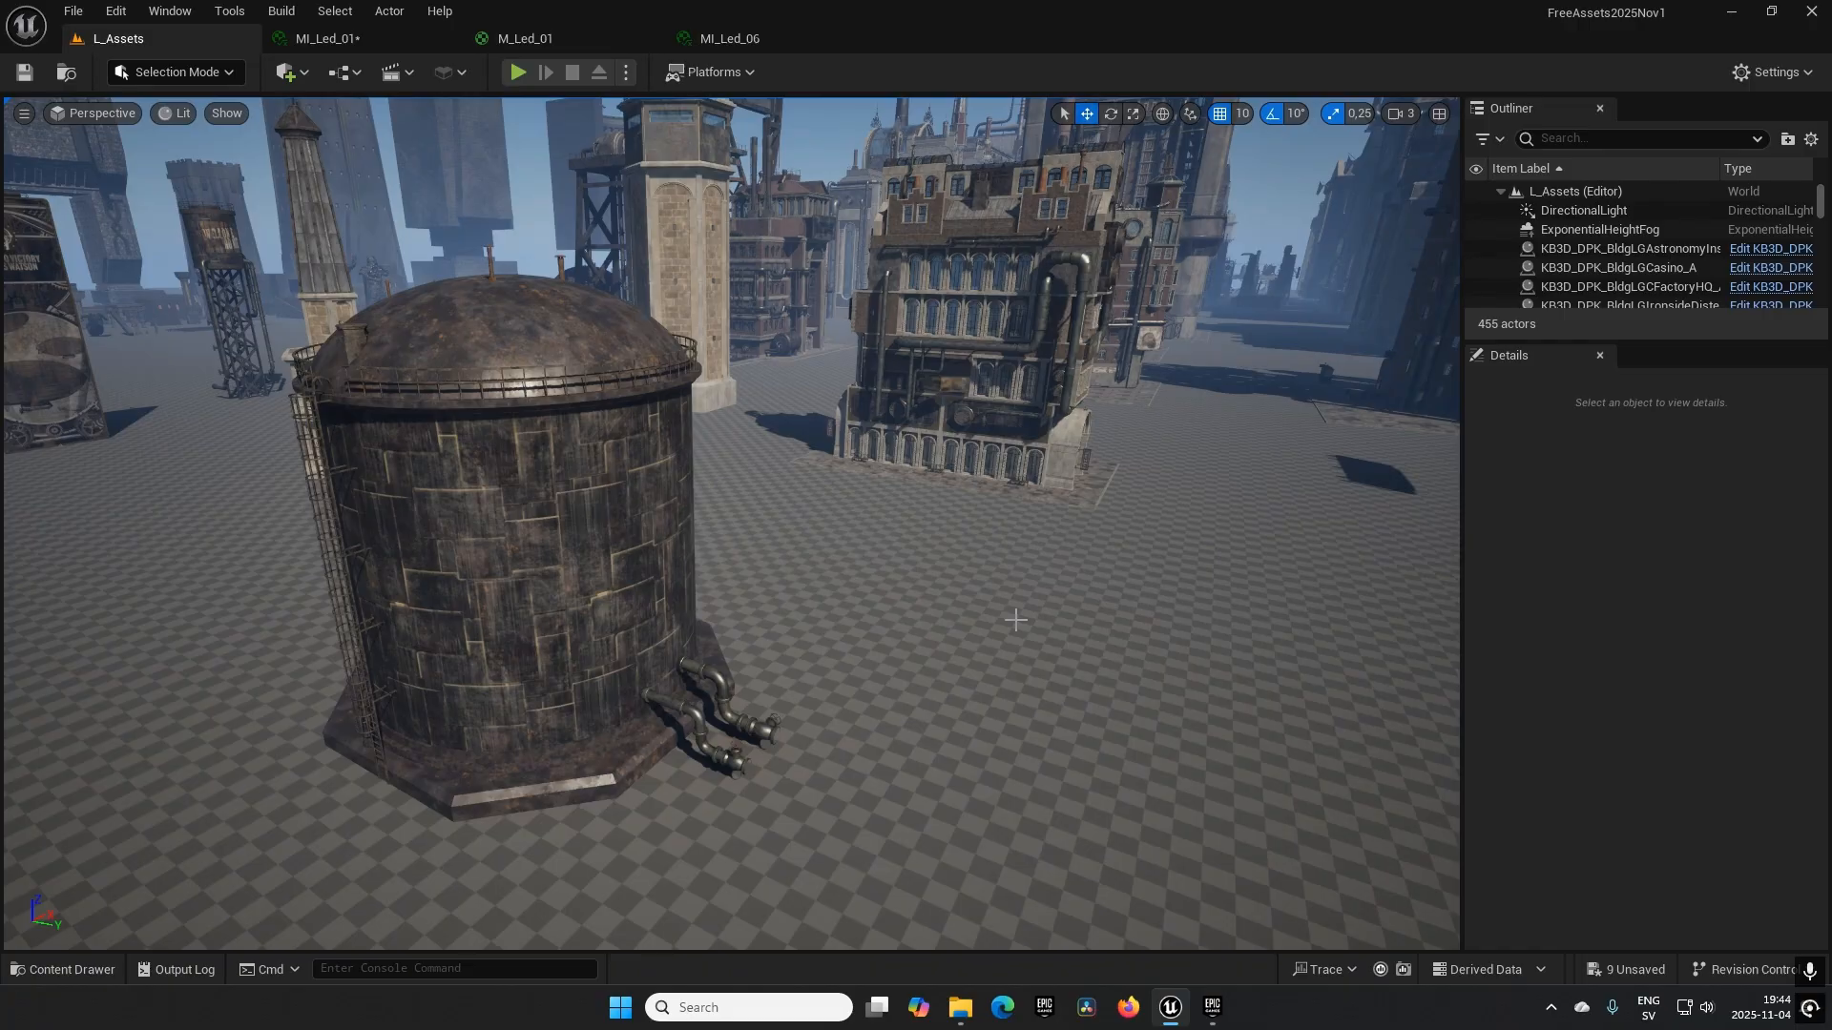
# Fly around the dieselpunk storage tank, Welcome Home building and towers.
pyautogui.moveTo(1016, 620); pyautogui.dragTo(905, 630)
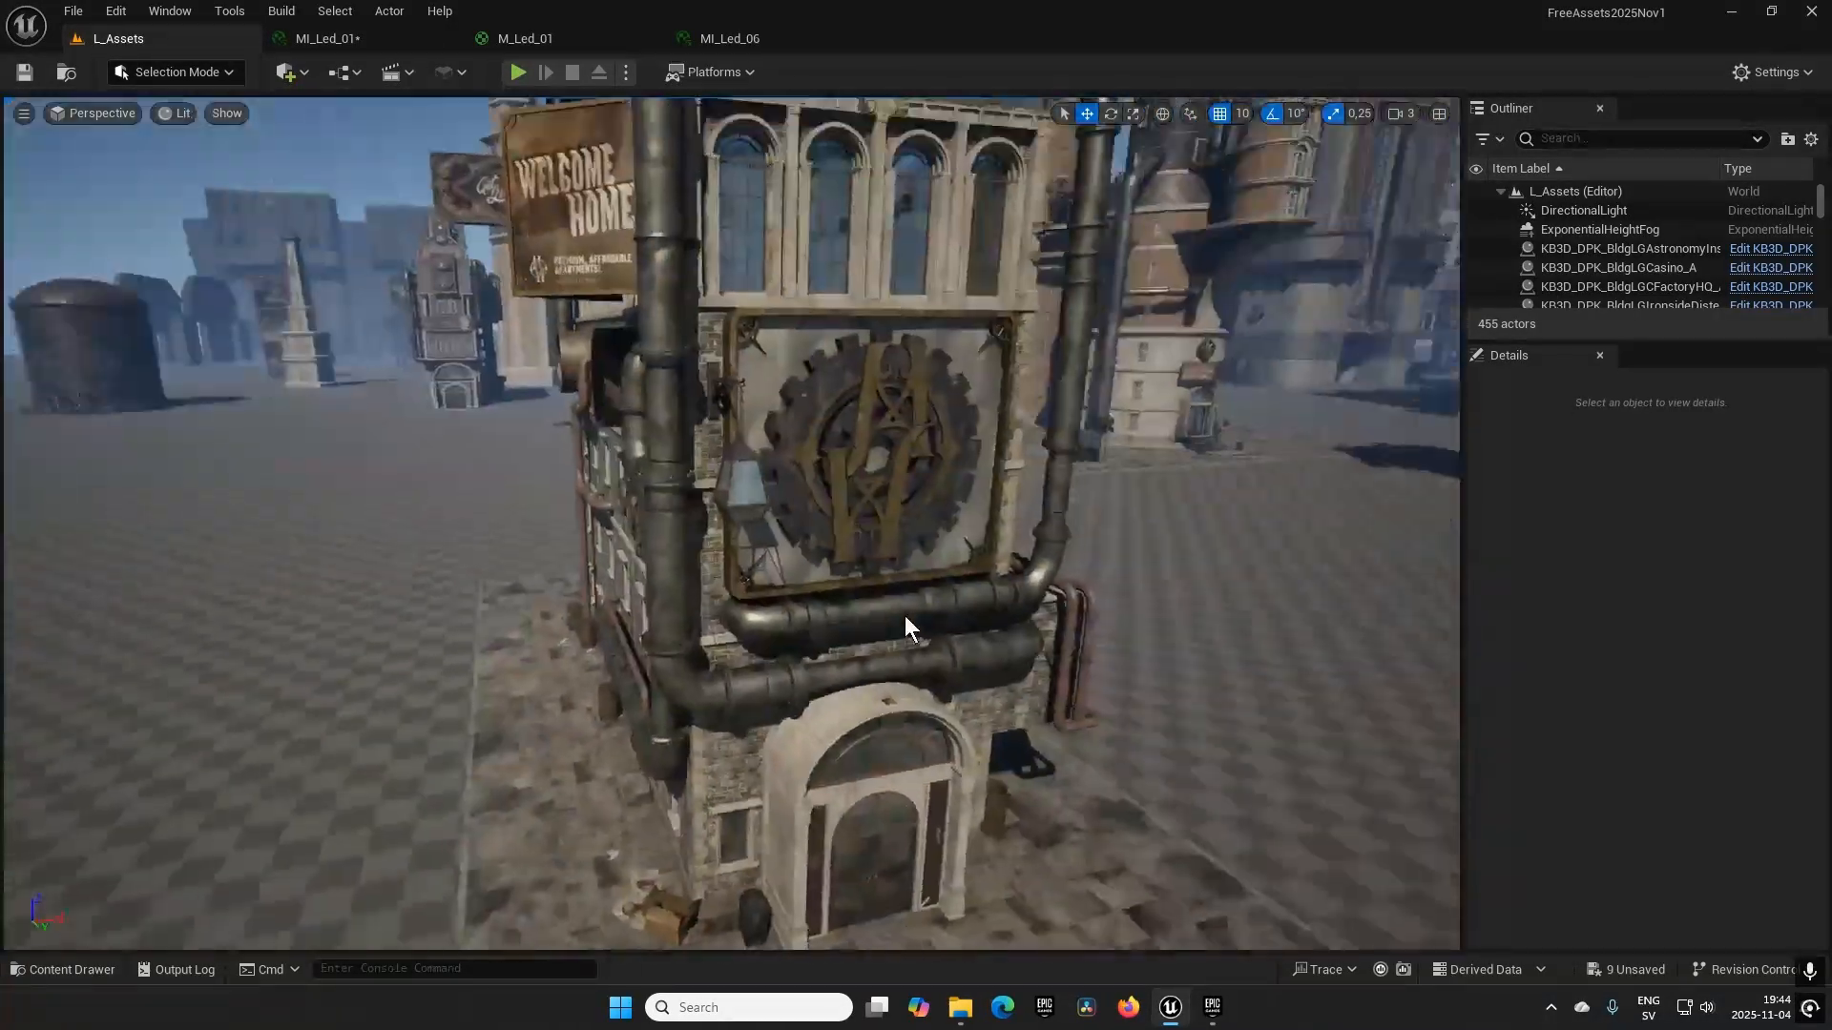
pyautogui.moveTo(912, 628); pyautogui.dragTo(952, 668)
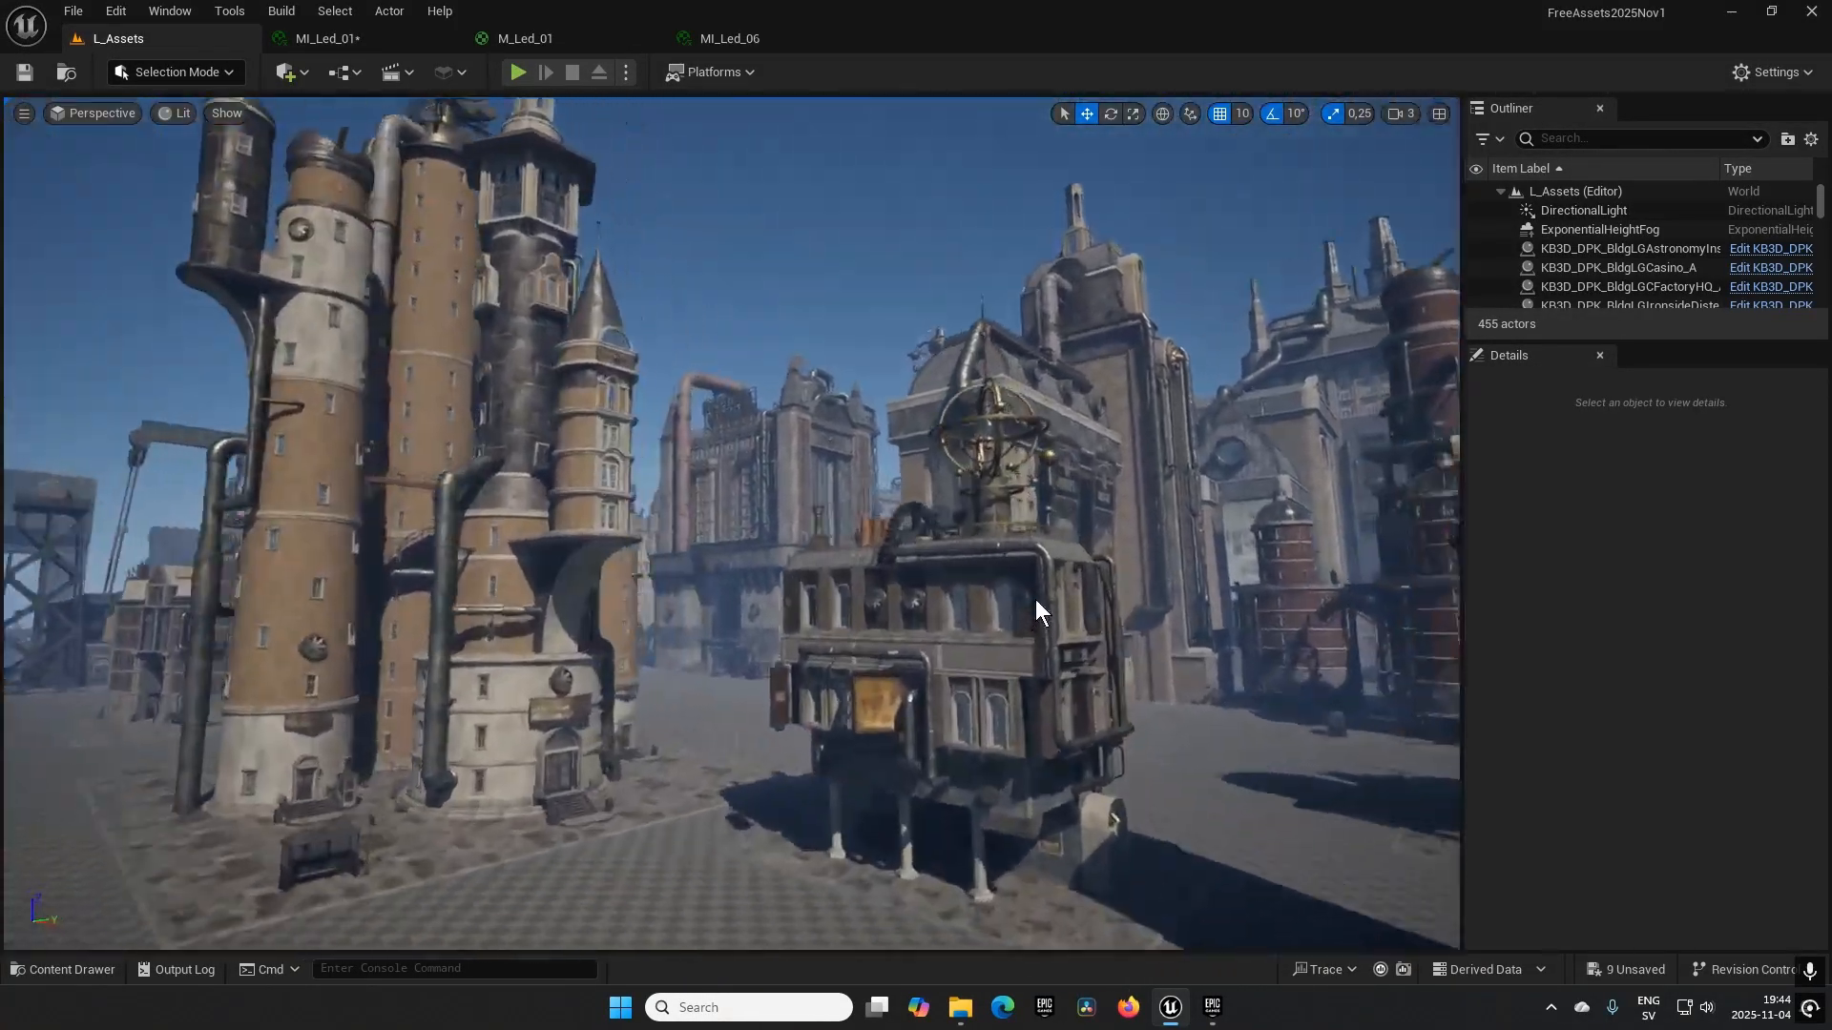
pyautogui.moveTo(1040, 614); pyautogui.dragTo(818, 646)
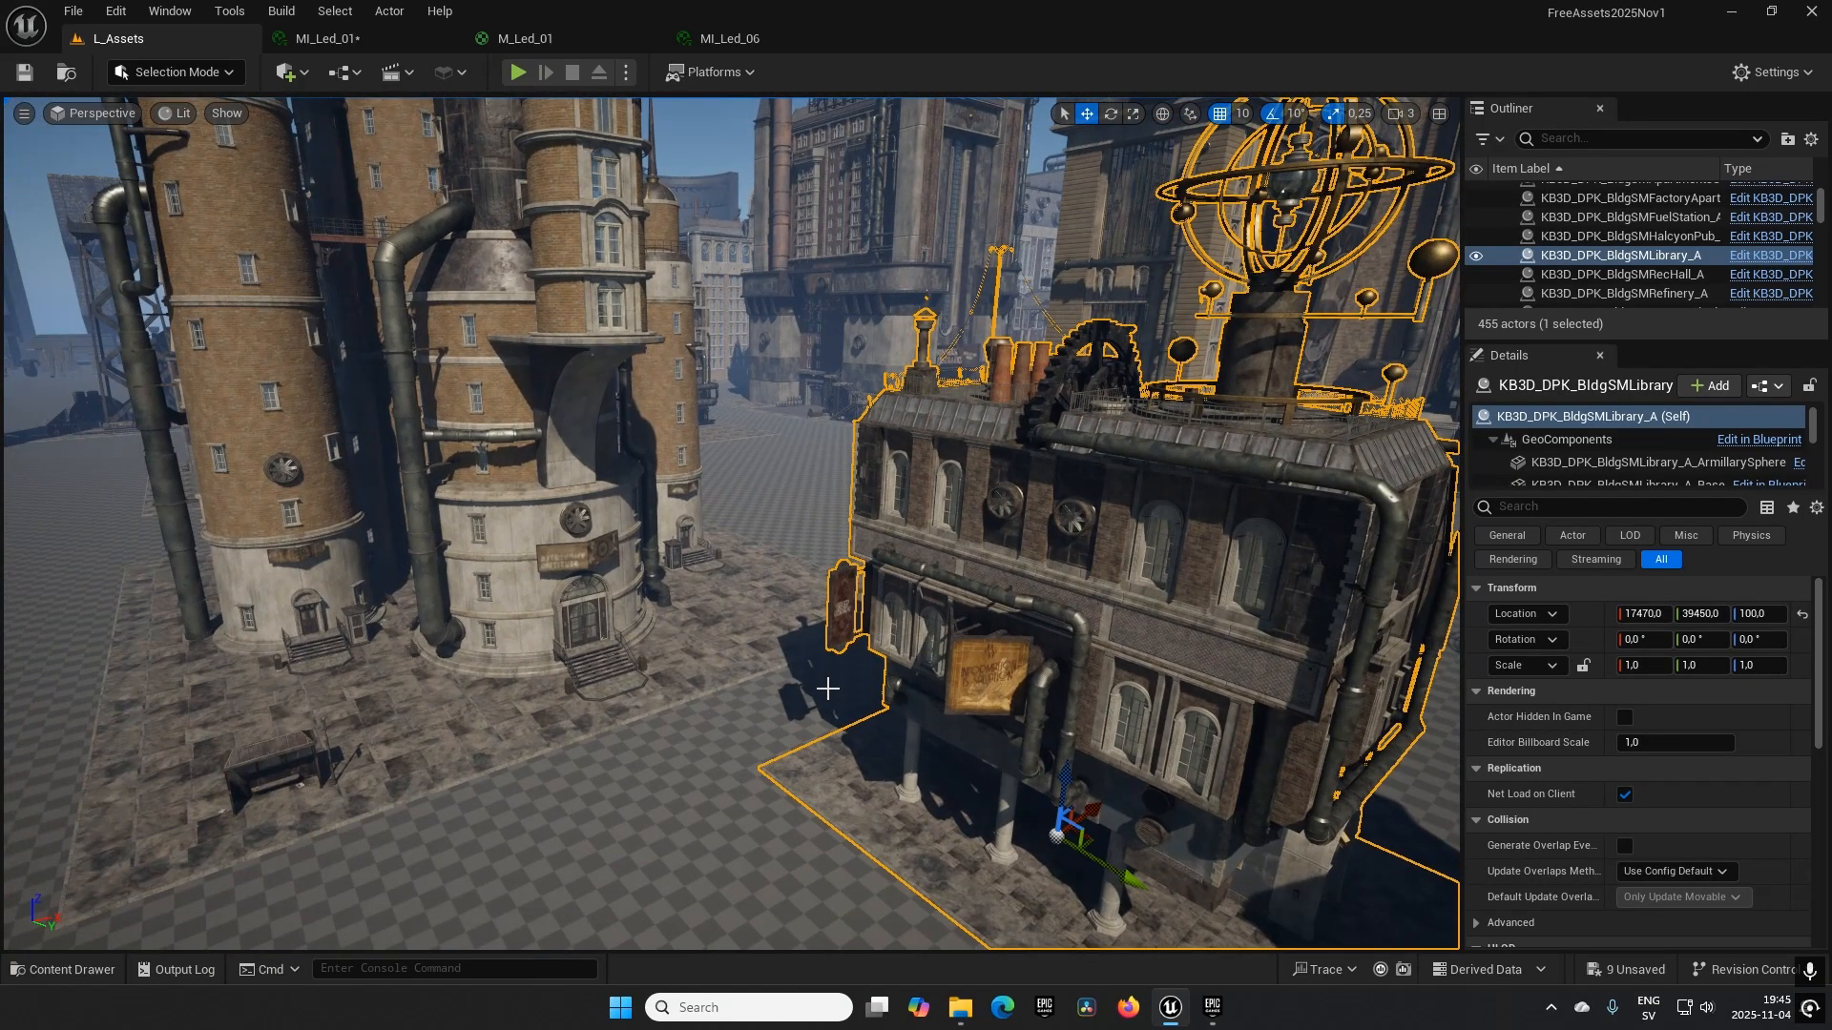
# Scroll through the 316 dieselpunk actor blueprints in the Content Drawer's Actors folder.
pyautogui.click(61, 969)
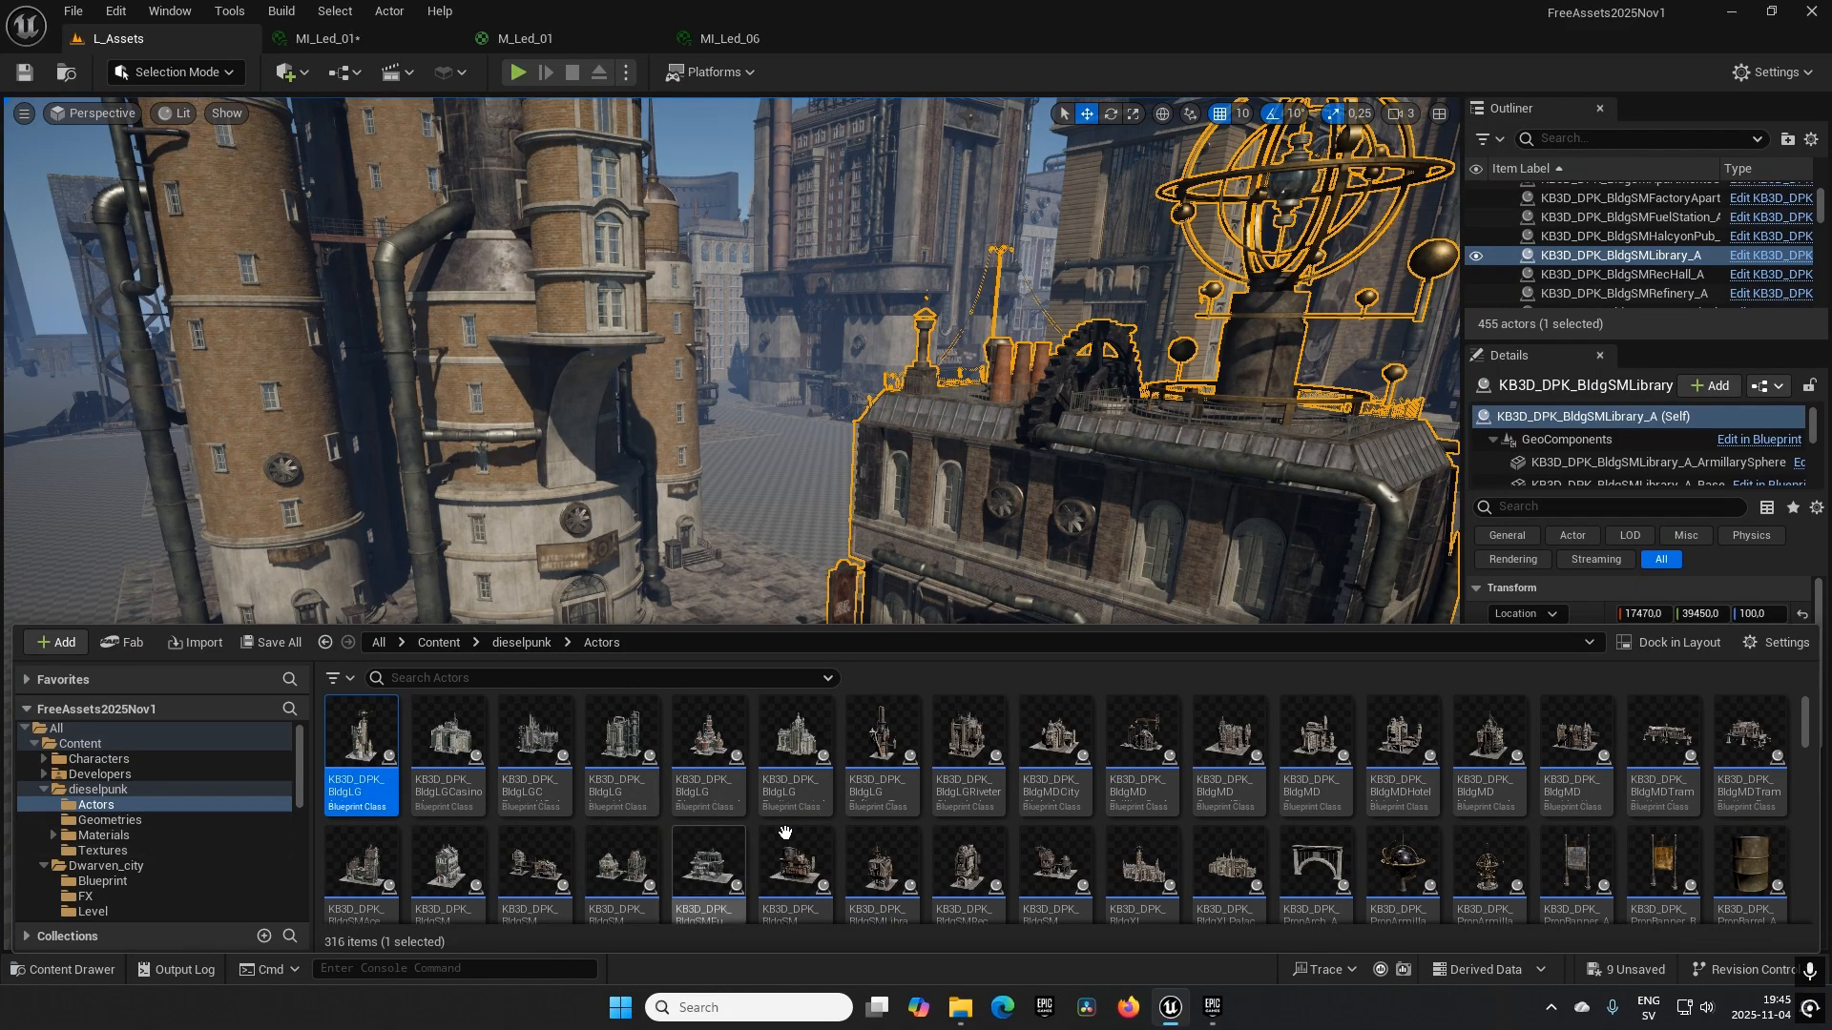
pyautogui.scroll(-3)
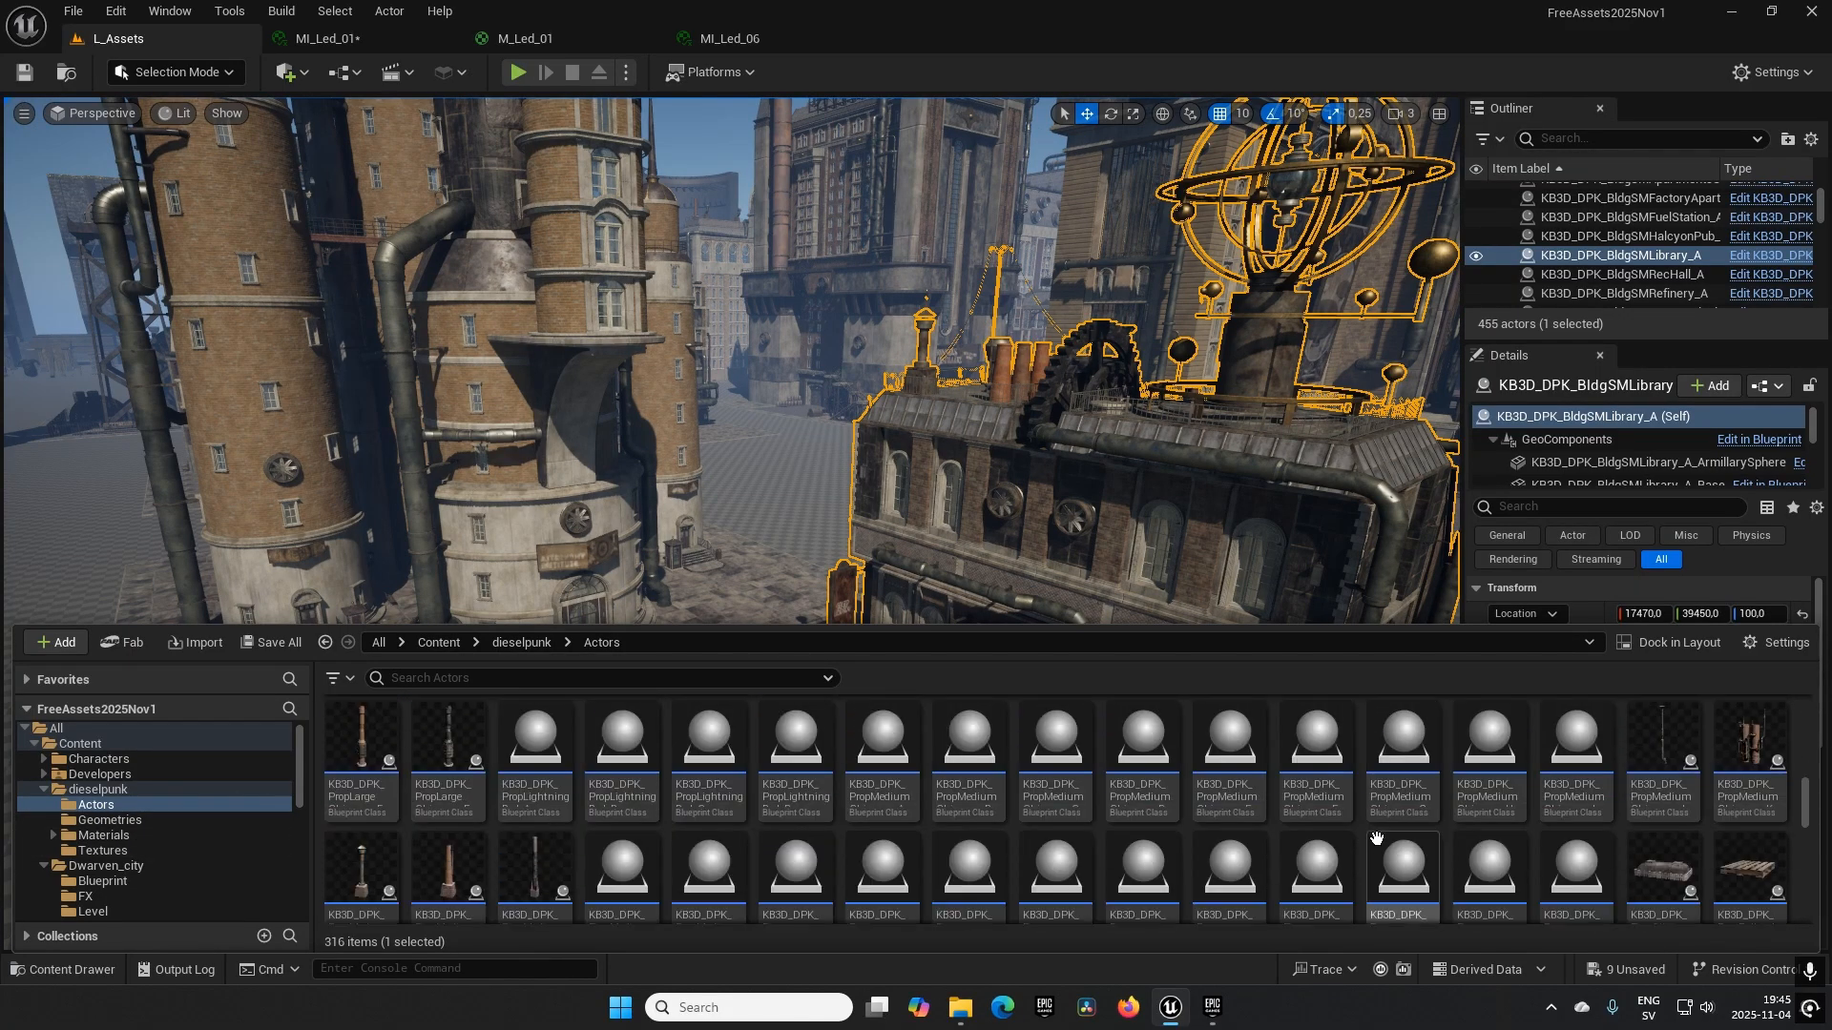
pyautogui.scroll(-3)
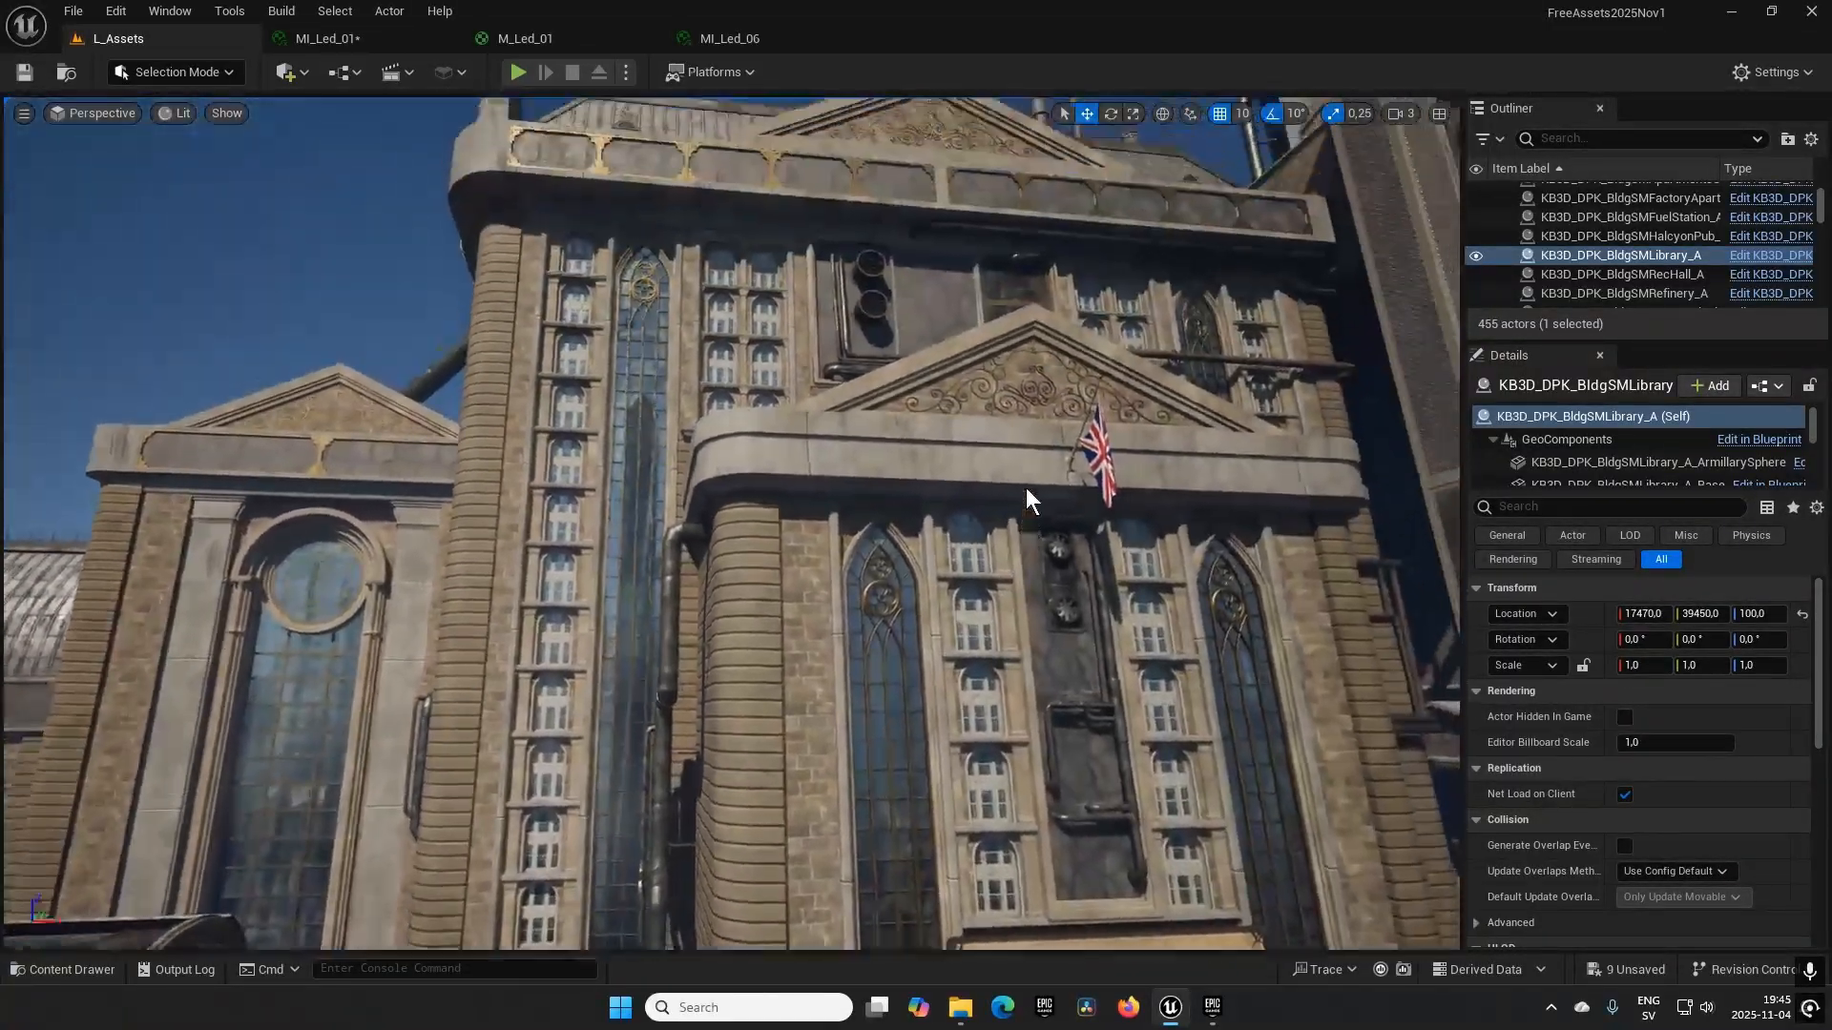
# Fly past the library facade, square, tall tower and Carbon Fields building to the dwarven pillars.
pyautogui.moveTo(1031, 500); pyautogui.dragTo(918, 574)
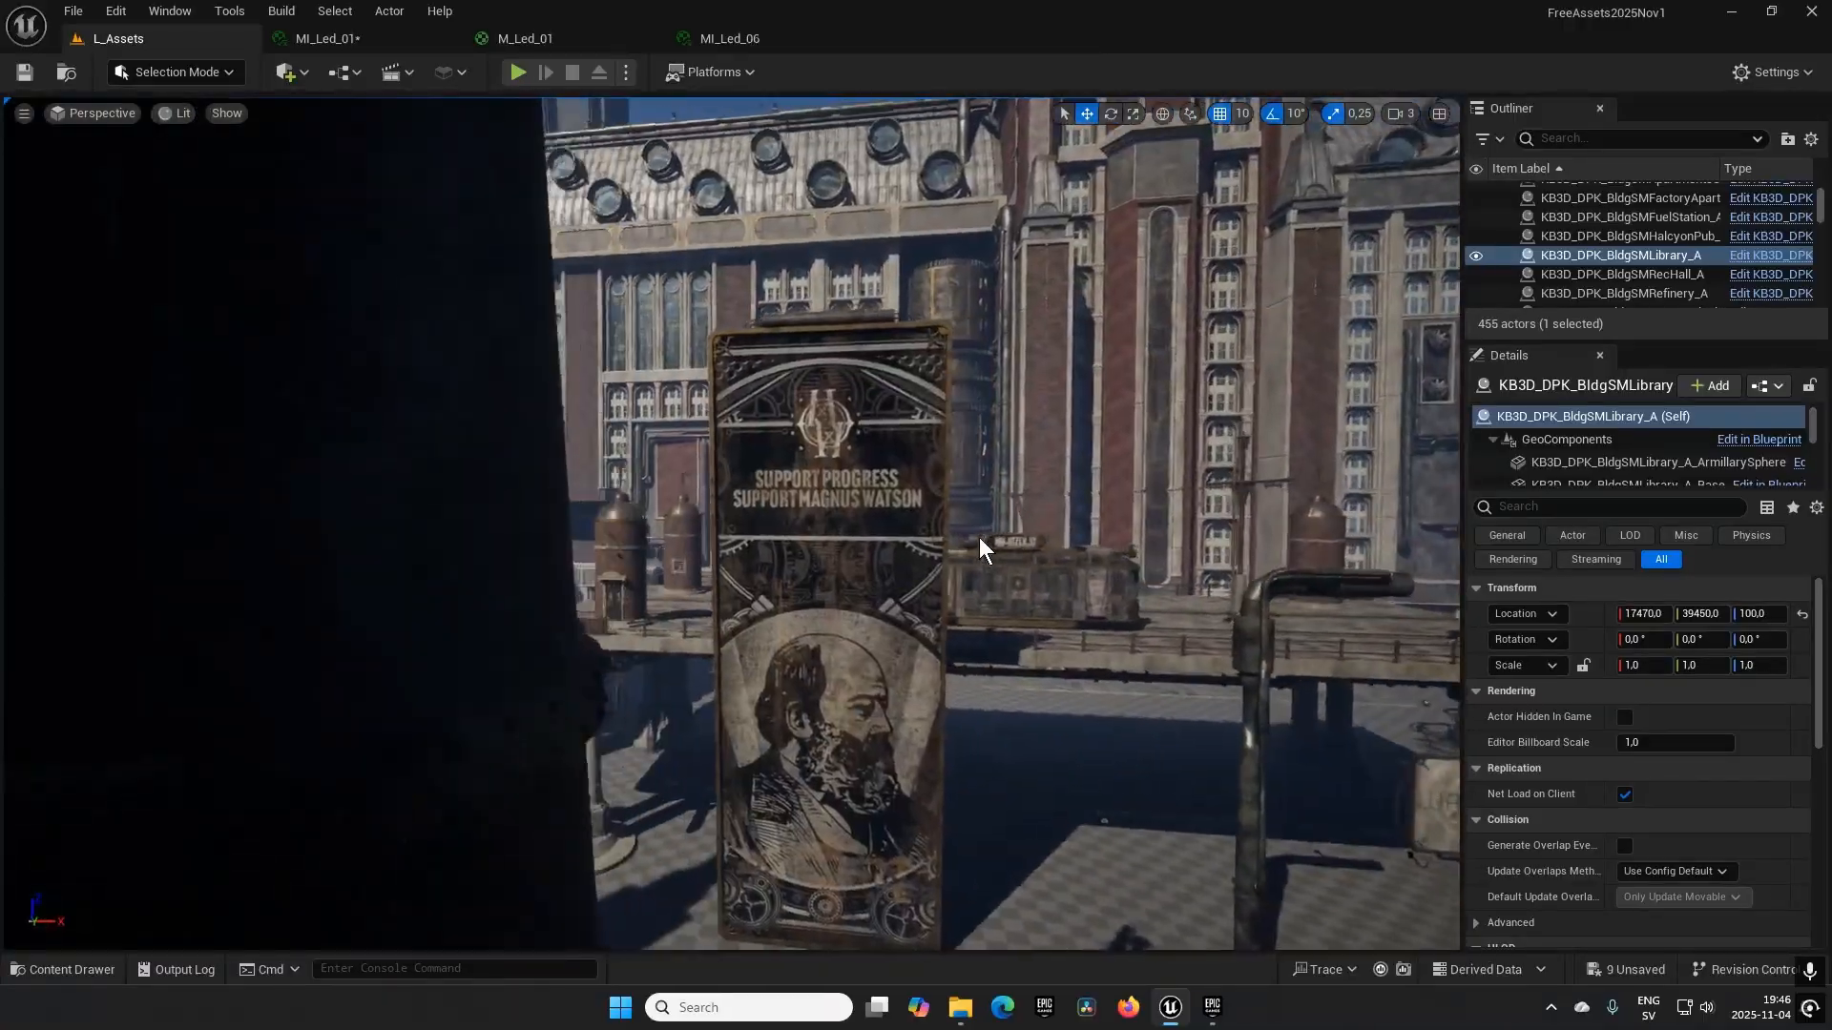
pyautogui.moveTo(982, 549); pyautogui.dragTo(982, 572)
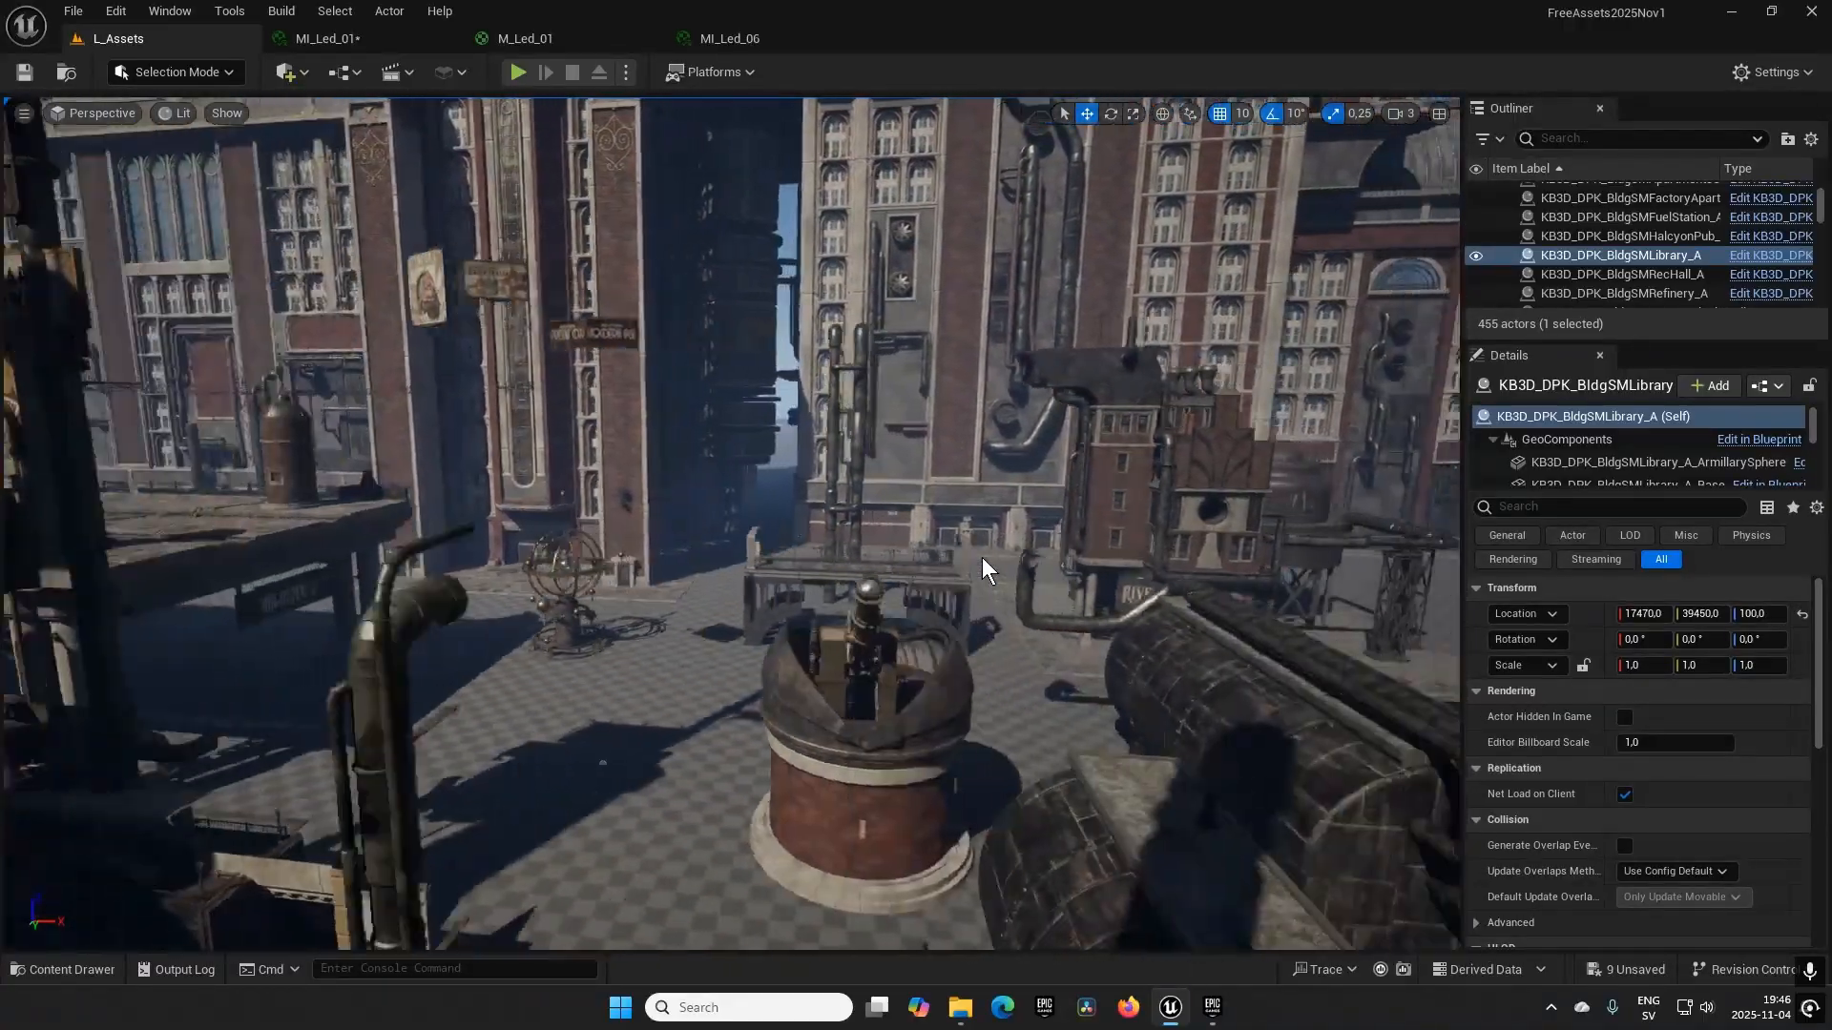
pyautogui.moveTo(987, 573); pyautogui.dragTo(1104, 556)
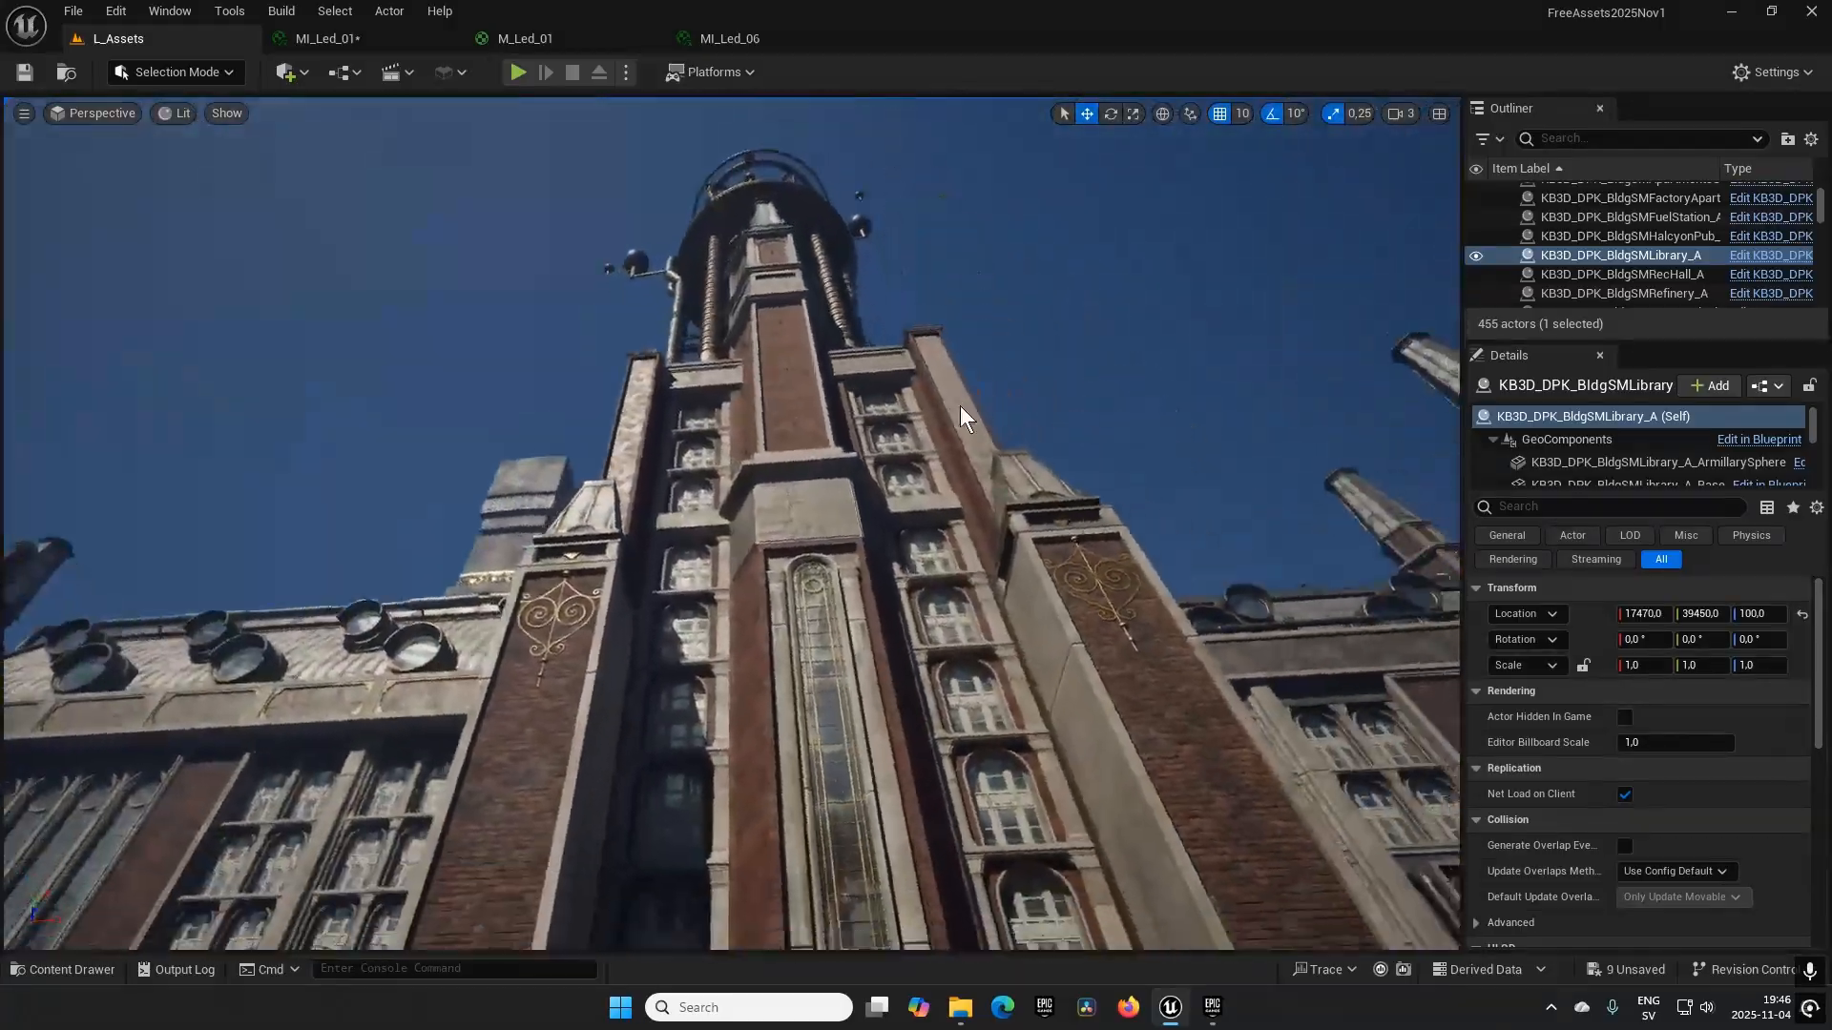
pyautogui.moveTo(958, 421); pyautogui.dragTo(853, 584)
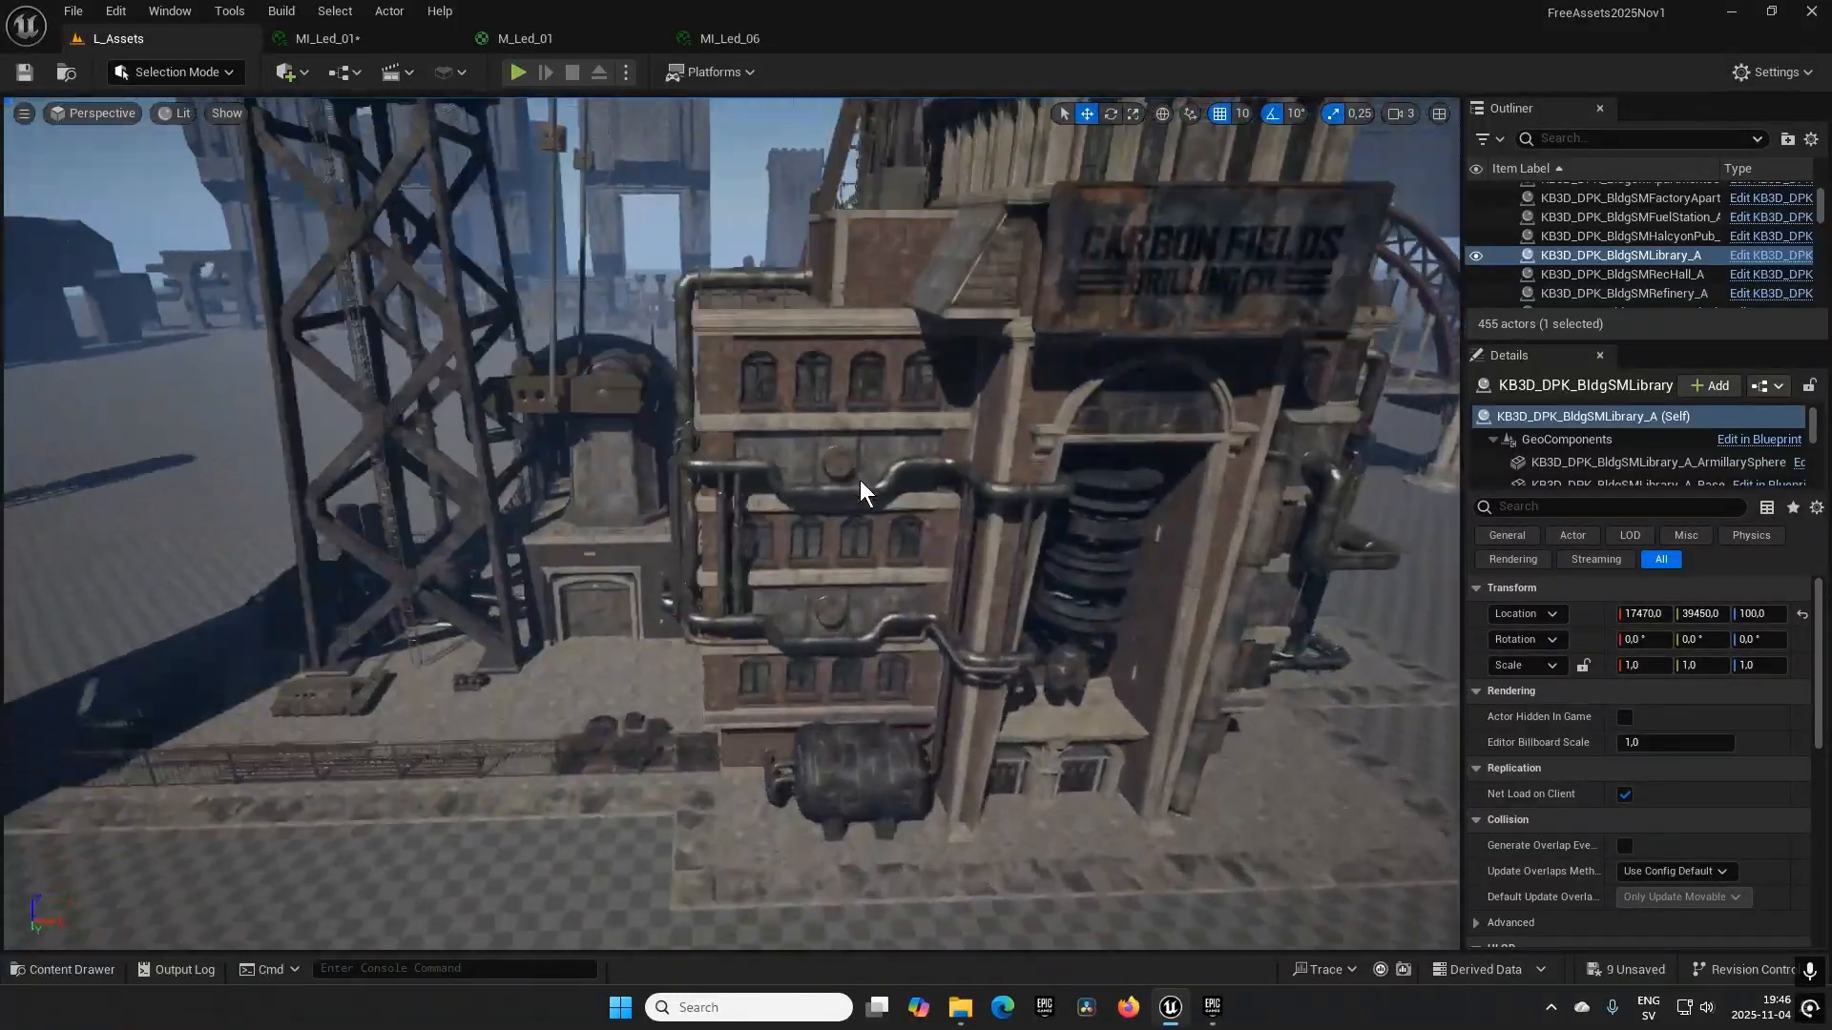
pyautogui.moveTo(864, 490); pyautogui.dragTo(630, 660)
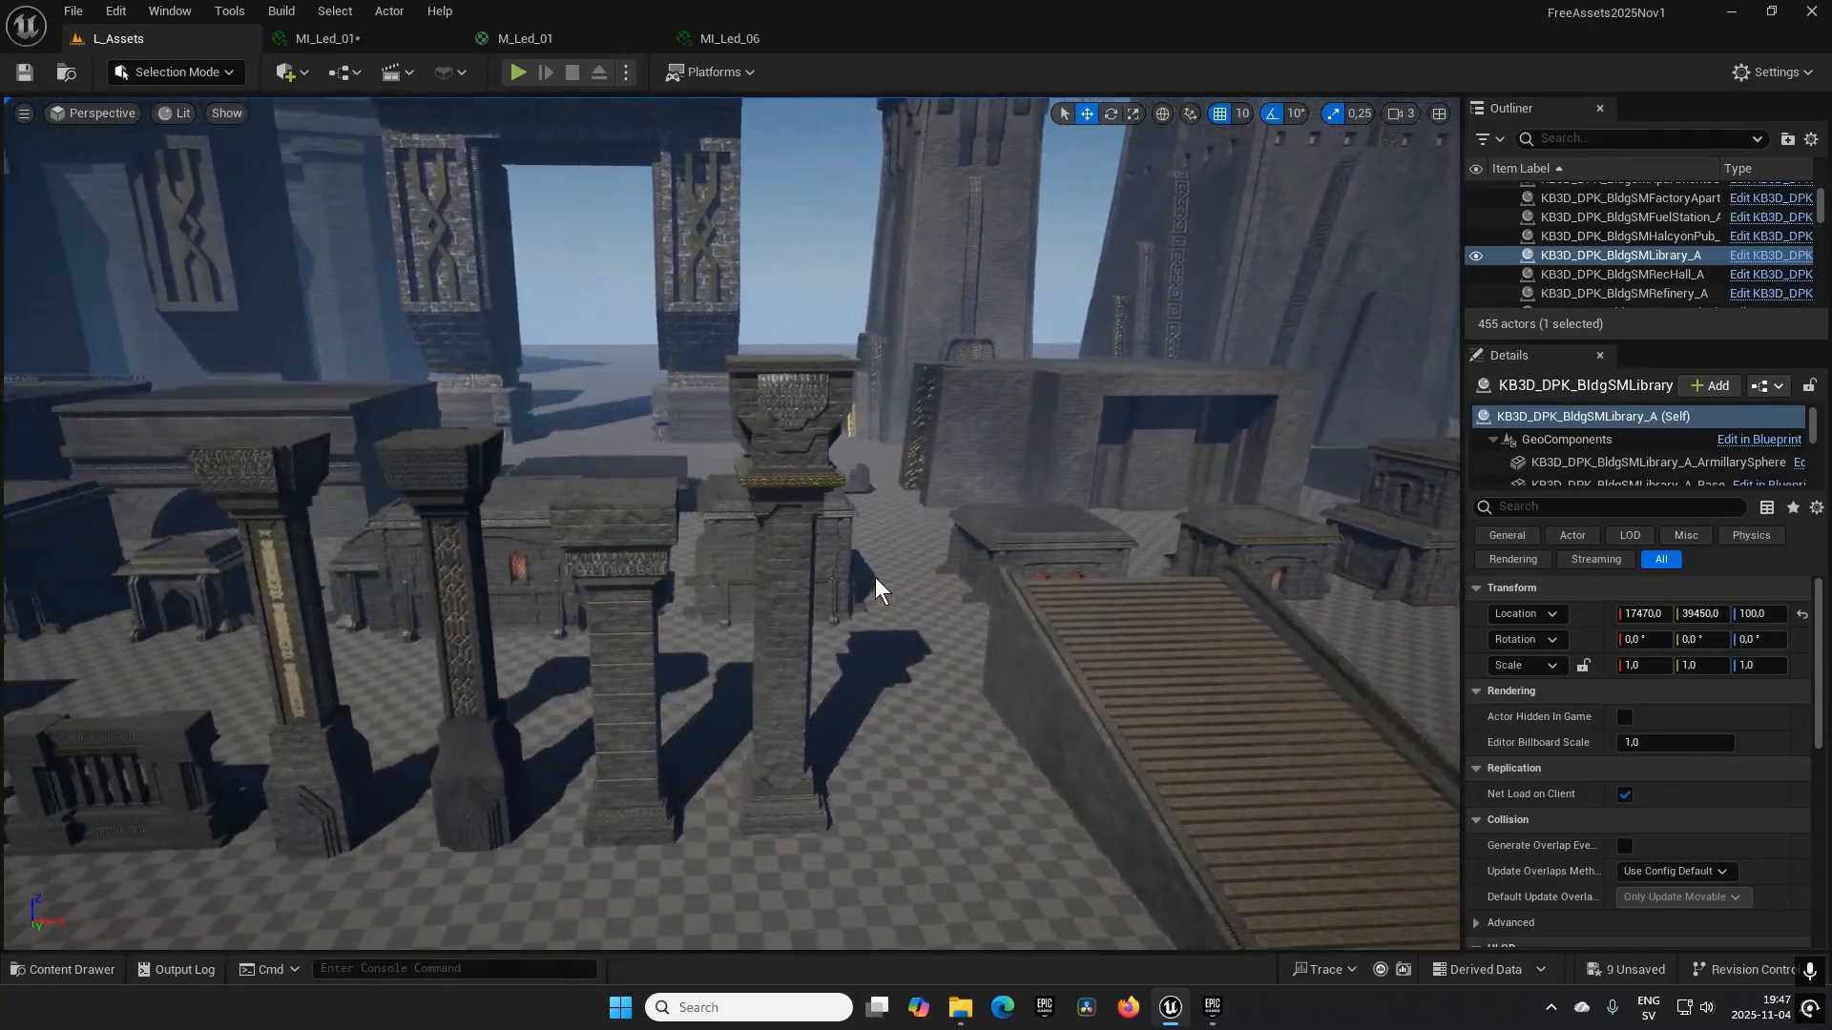
# View the dwarven arches and bridge wall sections, then pull back over the gateway pieces.
pyautogui.moveTo(876, 588); pyautogui.dragTo(865, 590)
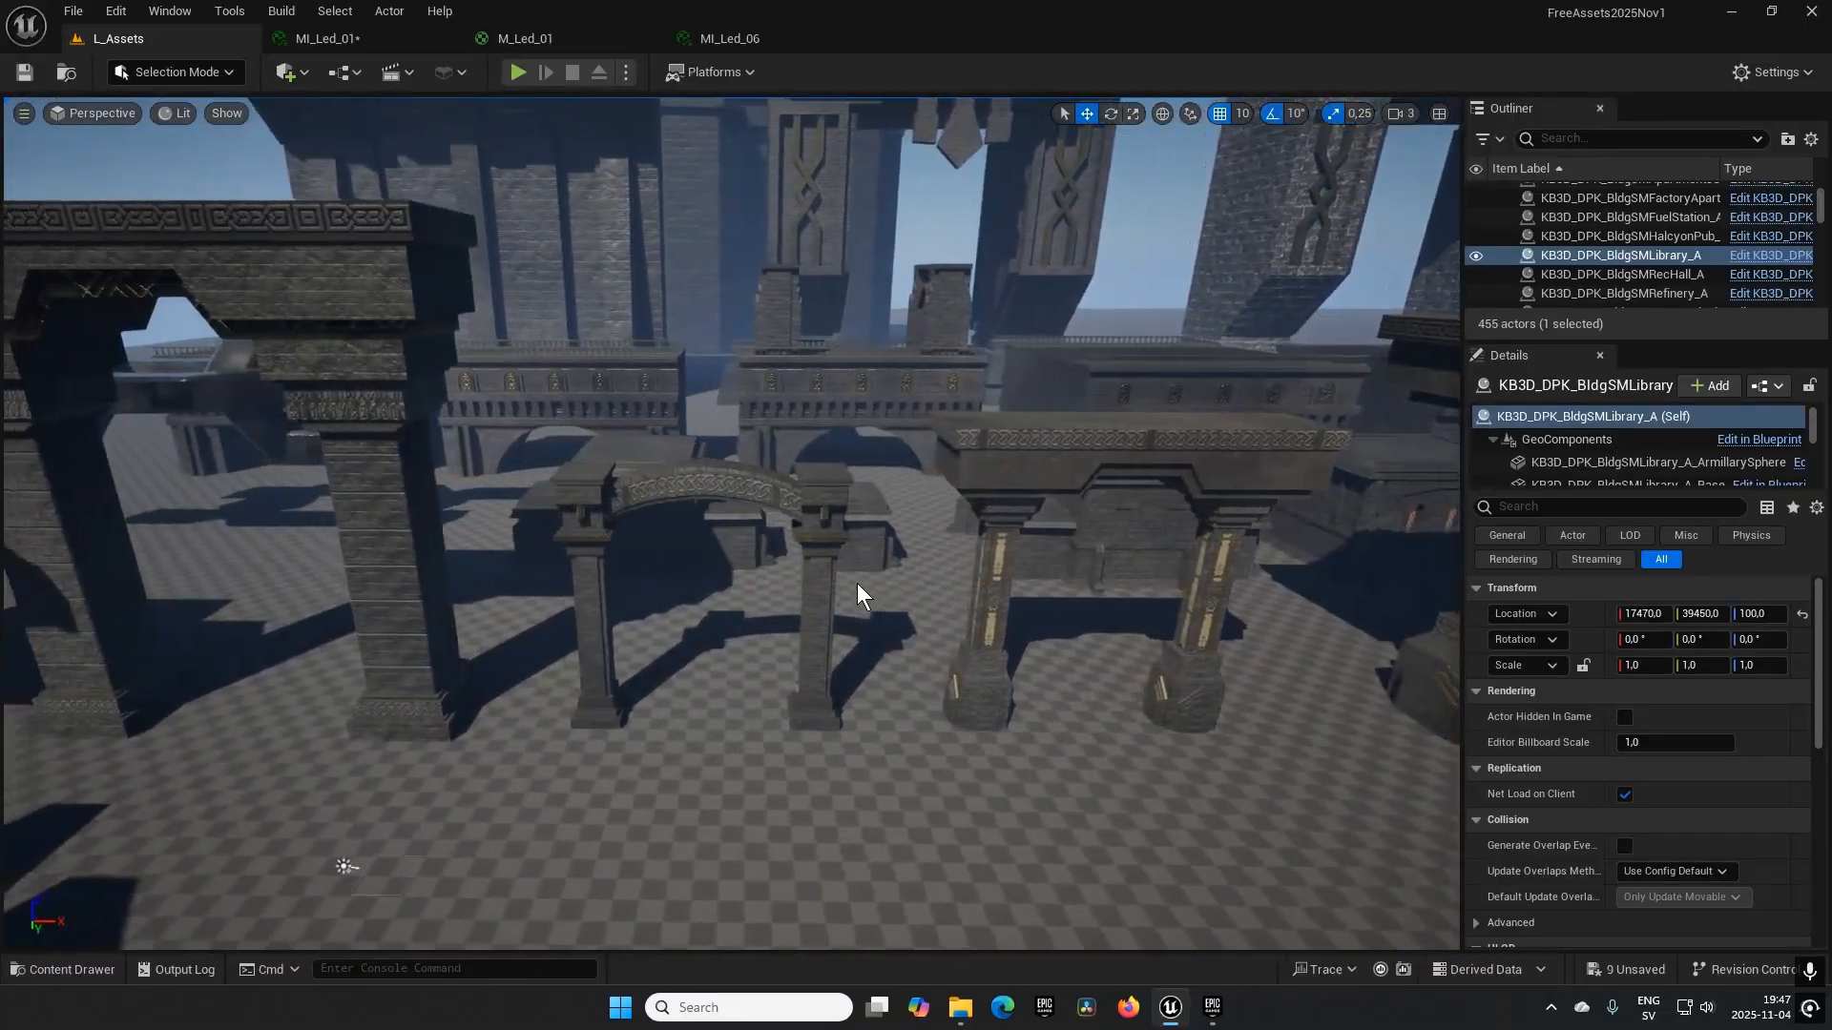
pyautogui.moveTo(859, 592); pyautogui.dragTo(848, 581)
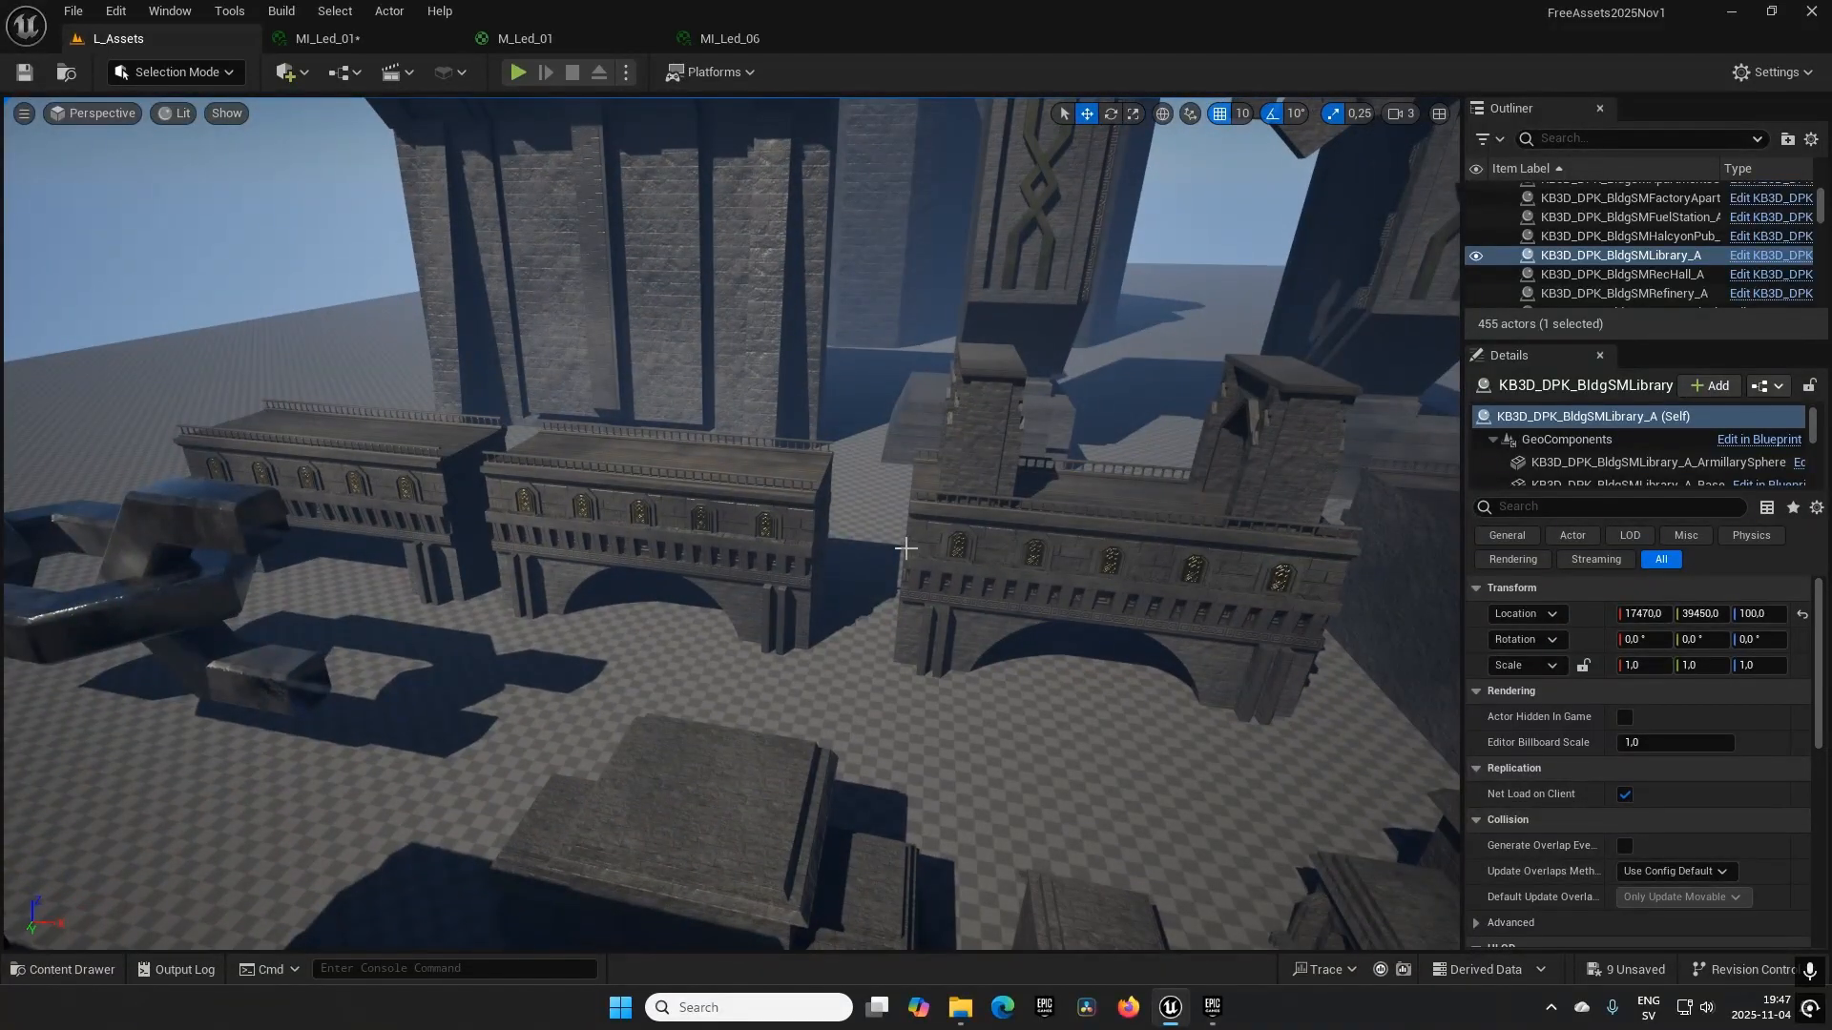
pyautogui.moveTo(911, 550); pyautogui.dragTo(958, 572)
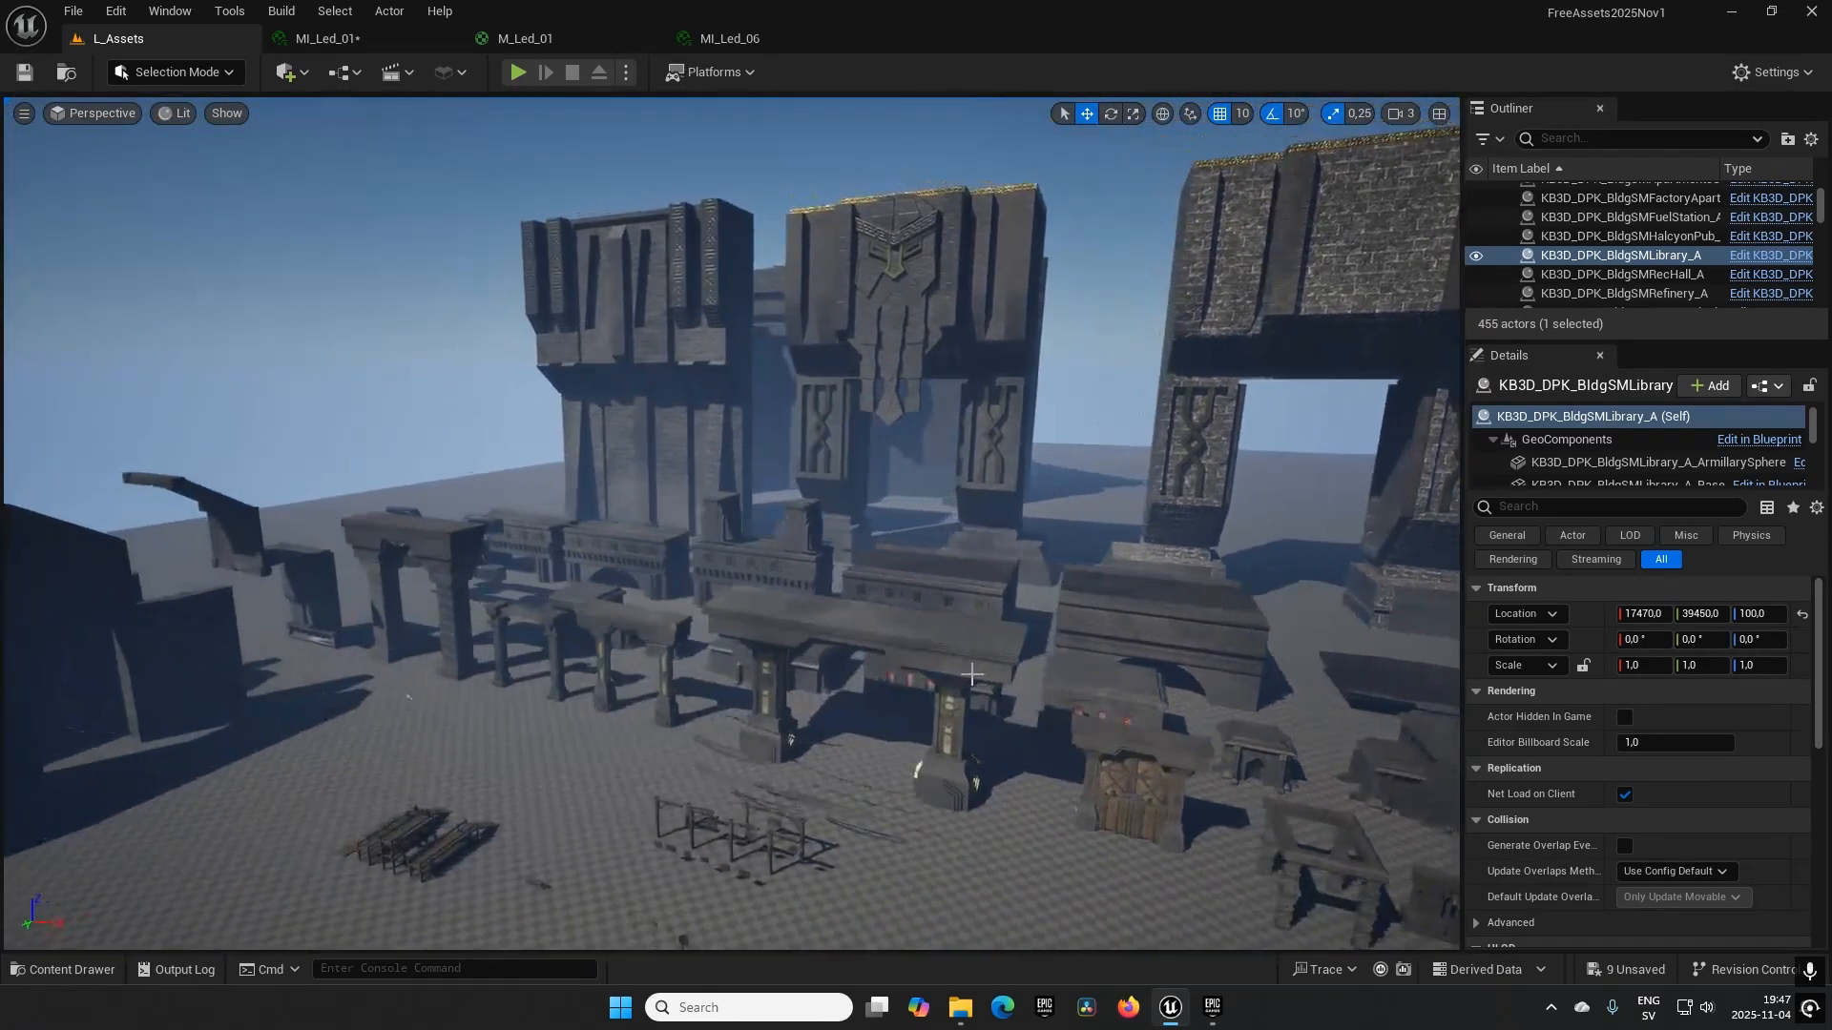
# Open the Content Drawer and load L_Dwarf_City from Content > Dwarven_city > Level.
pyautogui.click(62, 977)
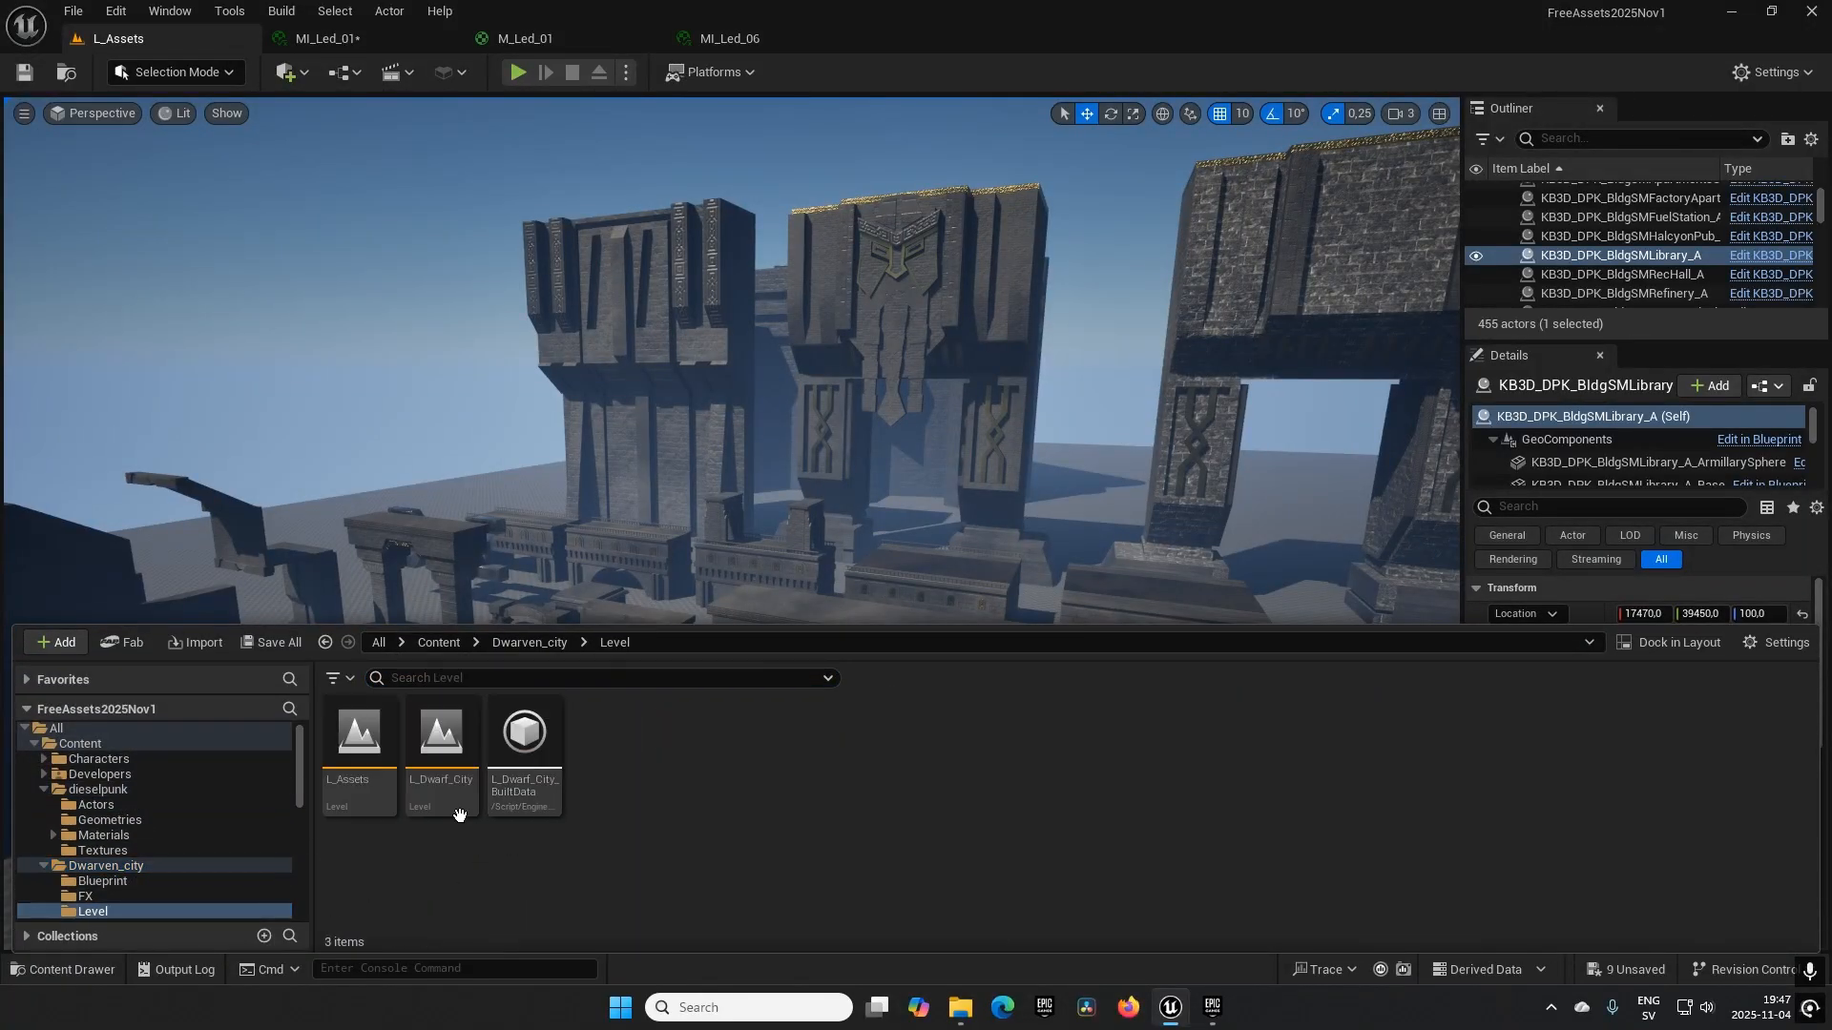
pyautogui.doubleClick(441, 748)
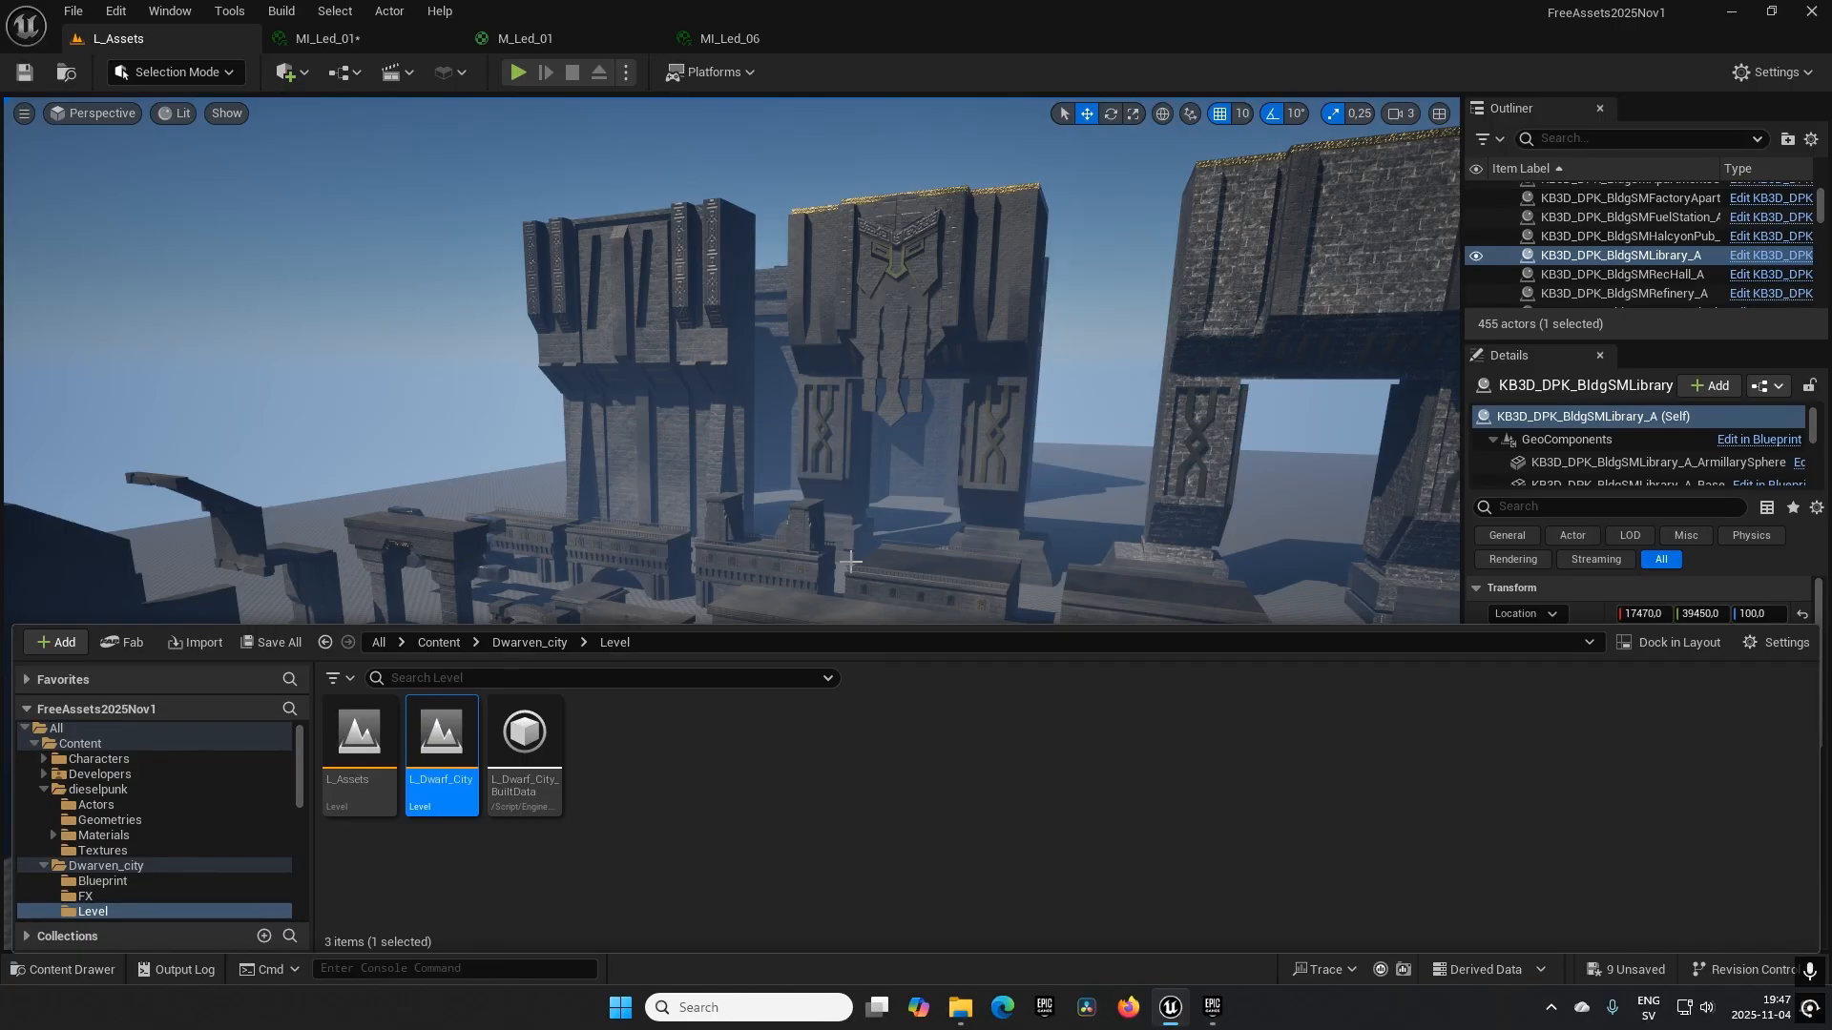
pyautogui.doubleClick(441, 734)
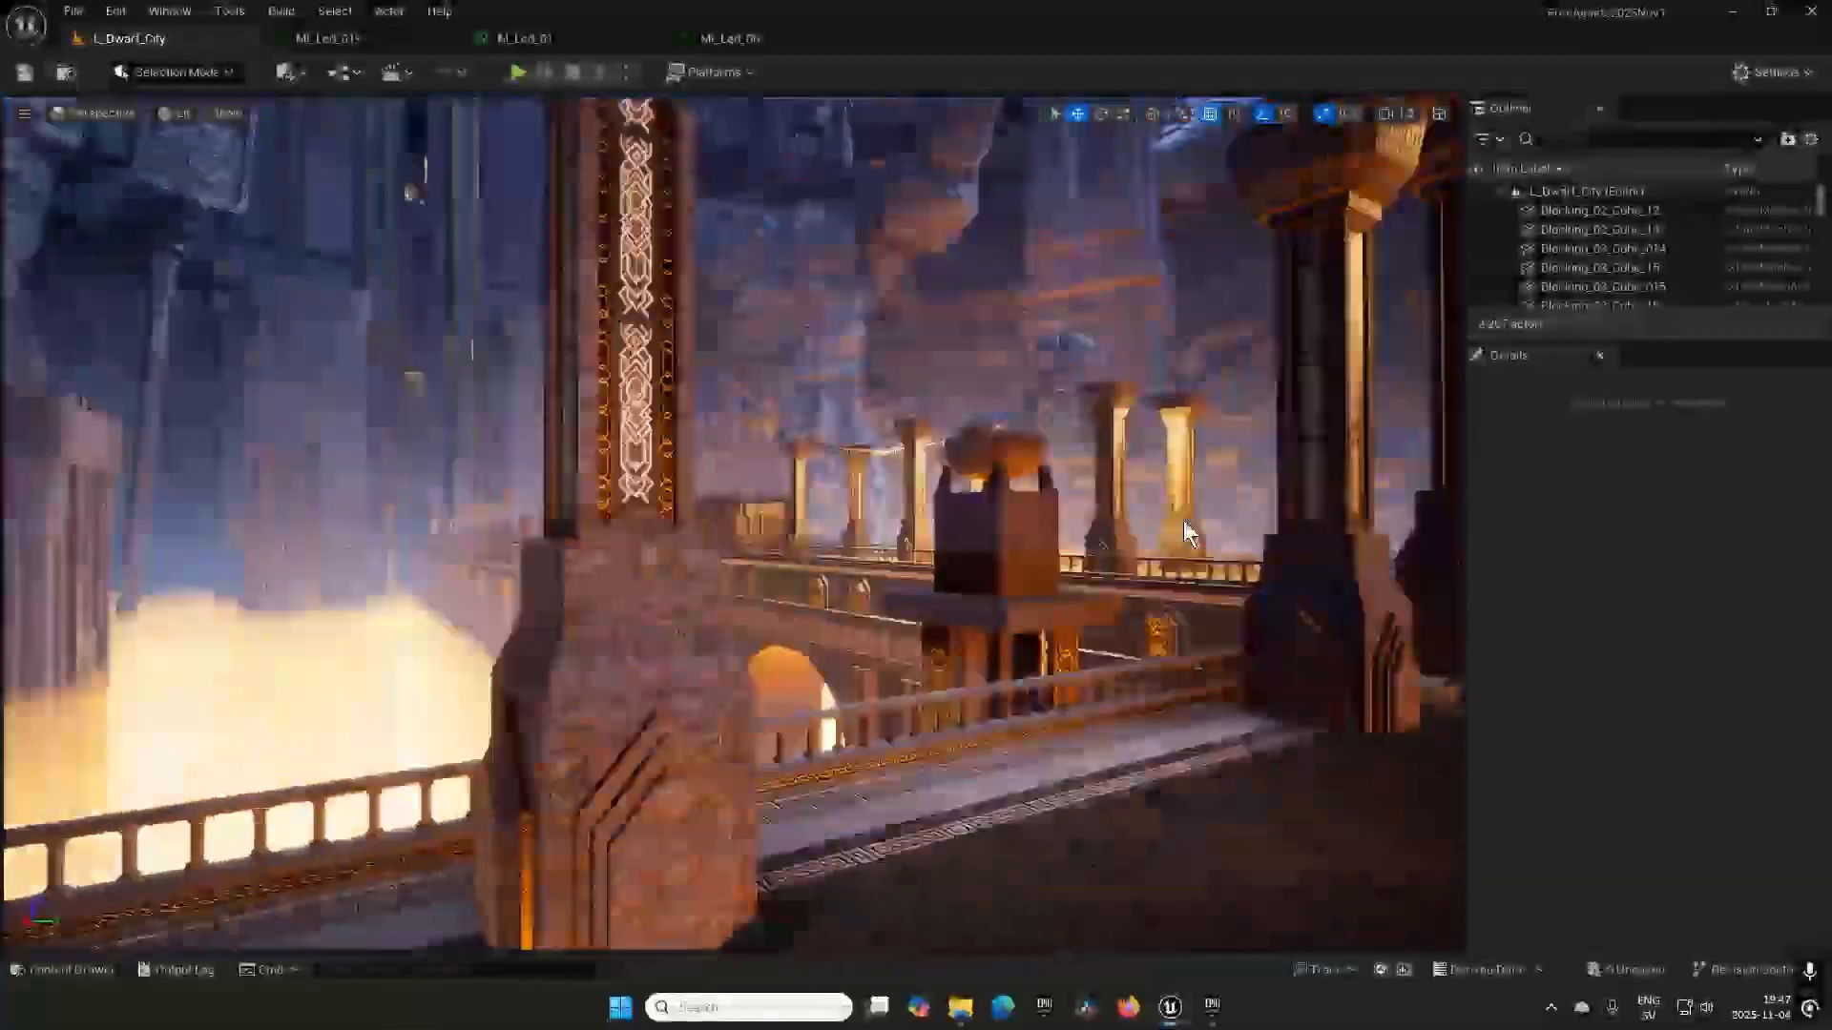
# Fly along the pillared walkway and view the long bridge over the glowing mist.
pyautogui.moveTo(1186, 531); pyautogui.dragTo(952, 409)
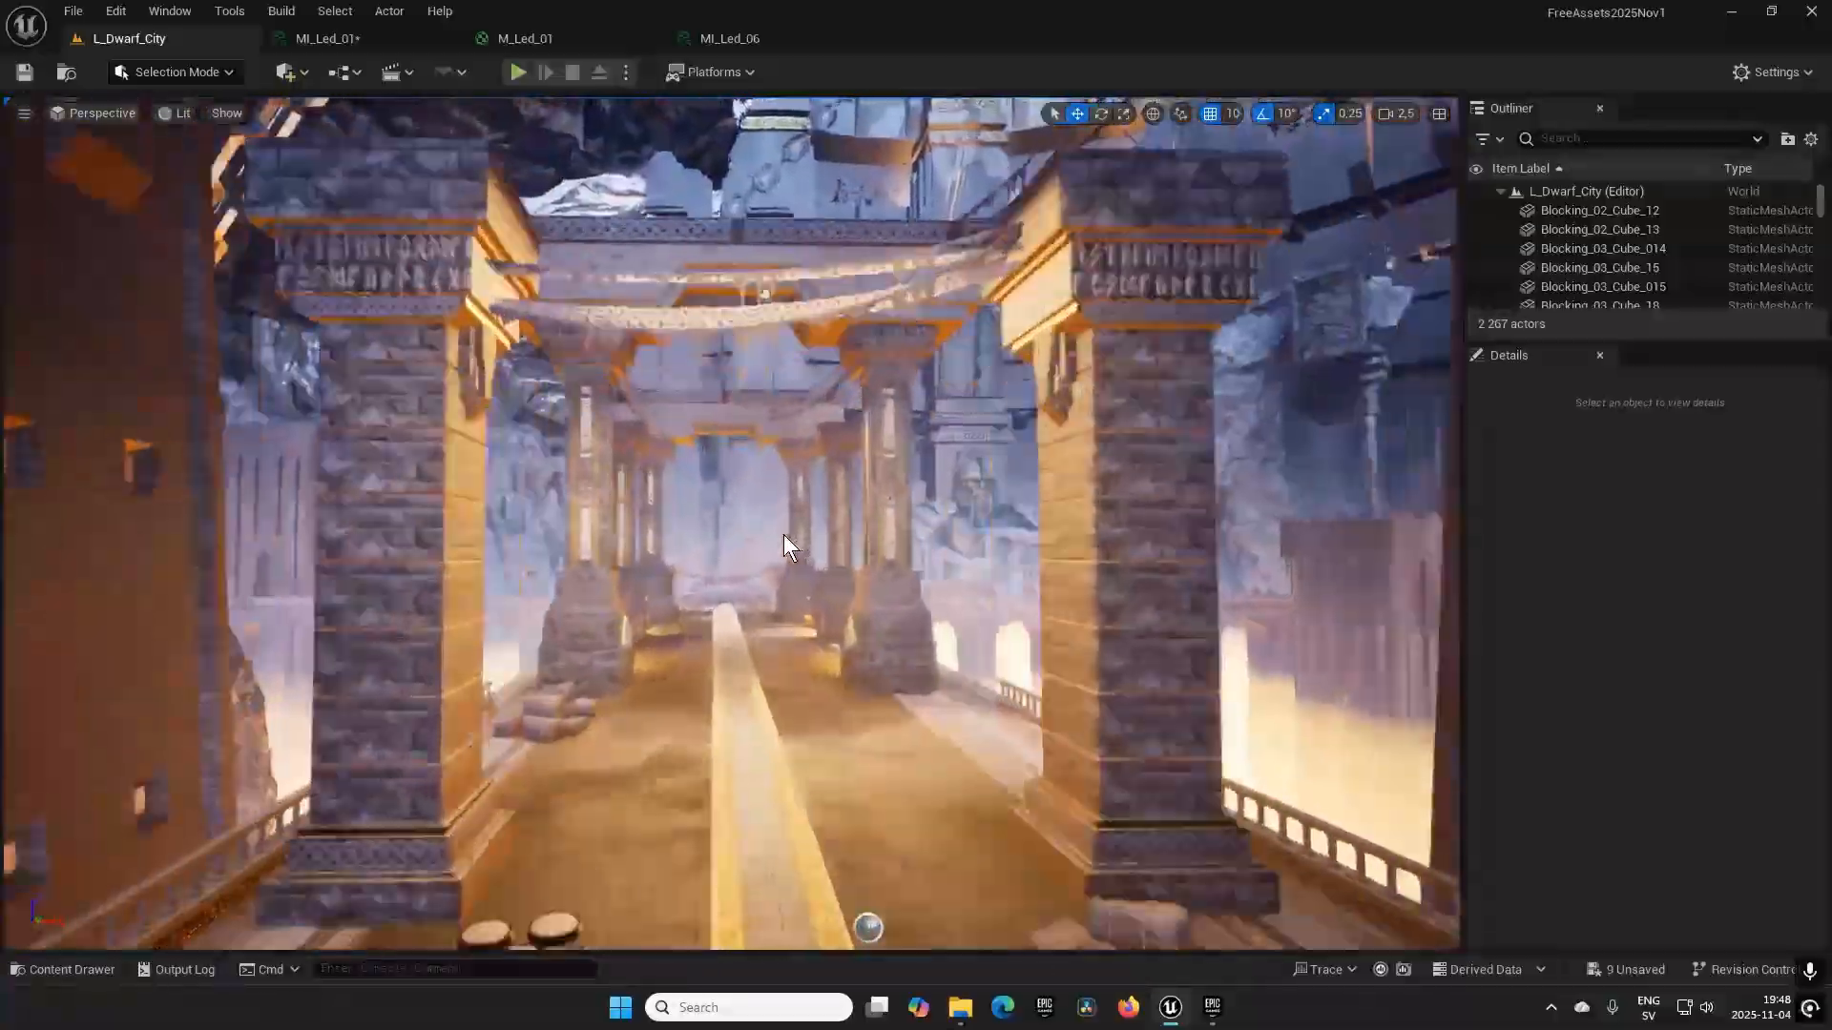
pyautogui.moveTo(783, 546); pyautogui.dragTo(631, 567)
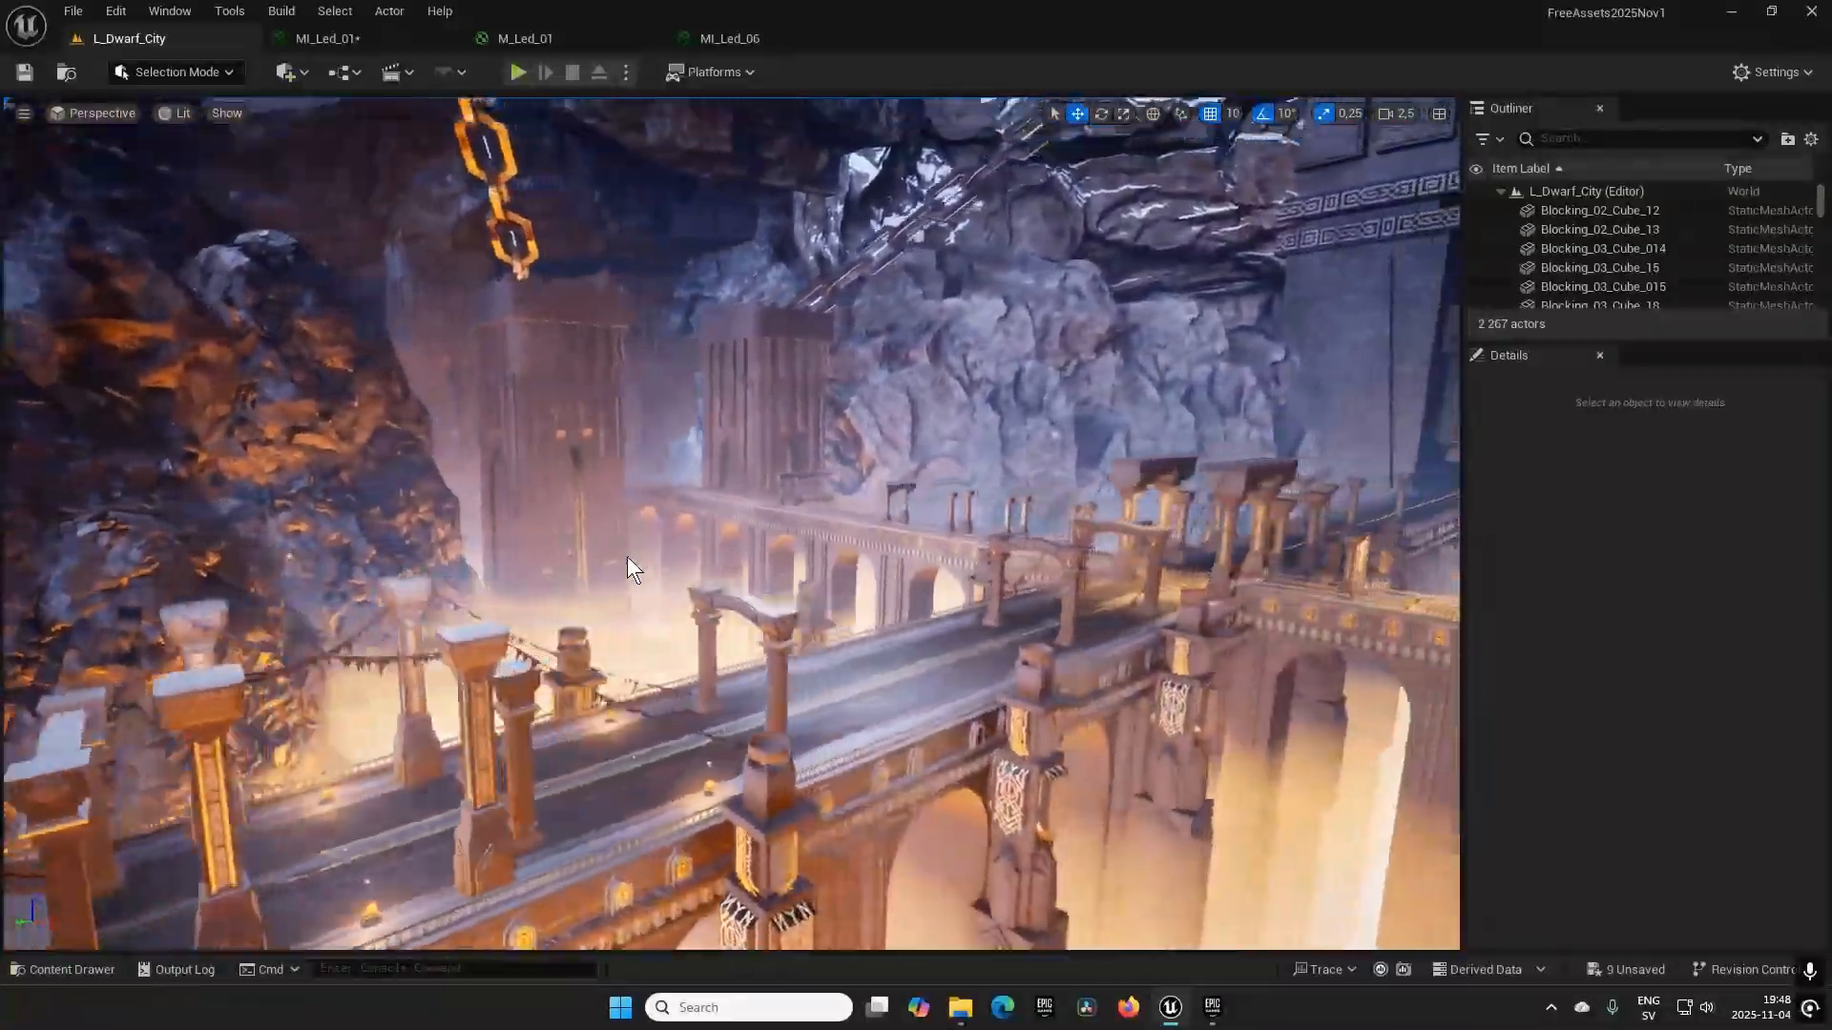
pyautogui.moveTo(631, 568); pyautogui.dragTo(1063, 614)
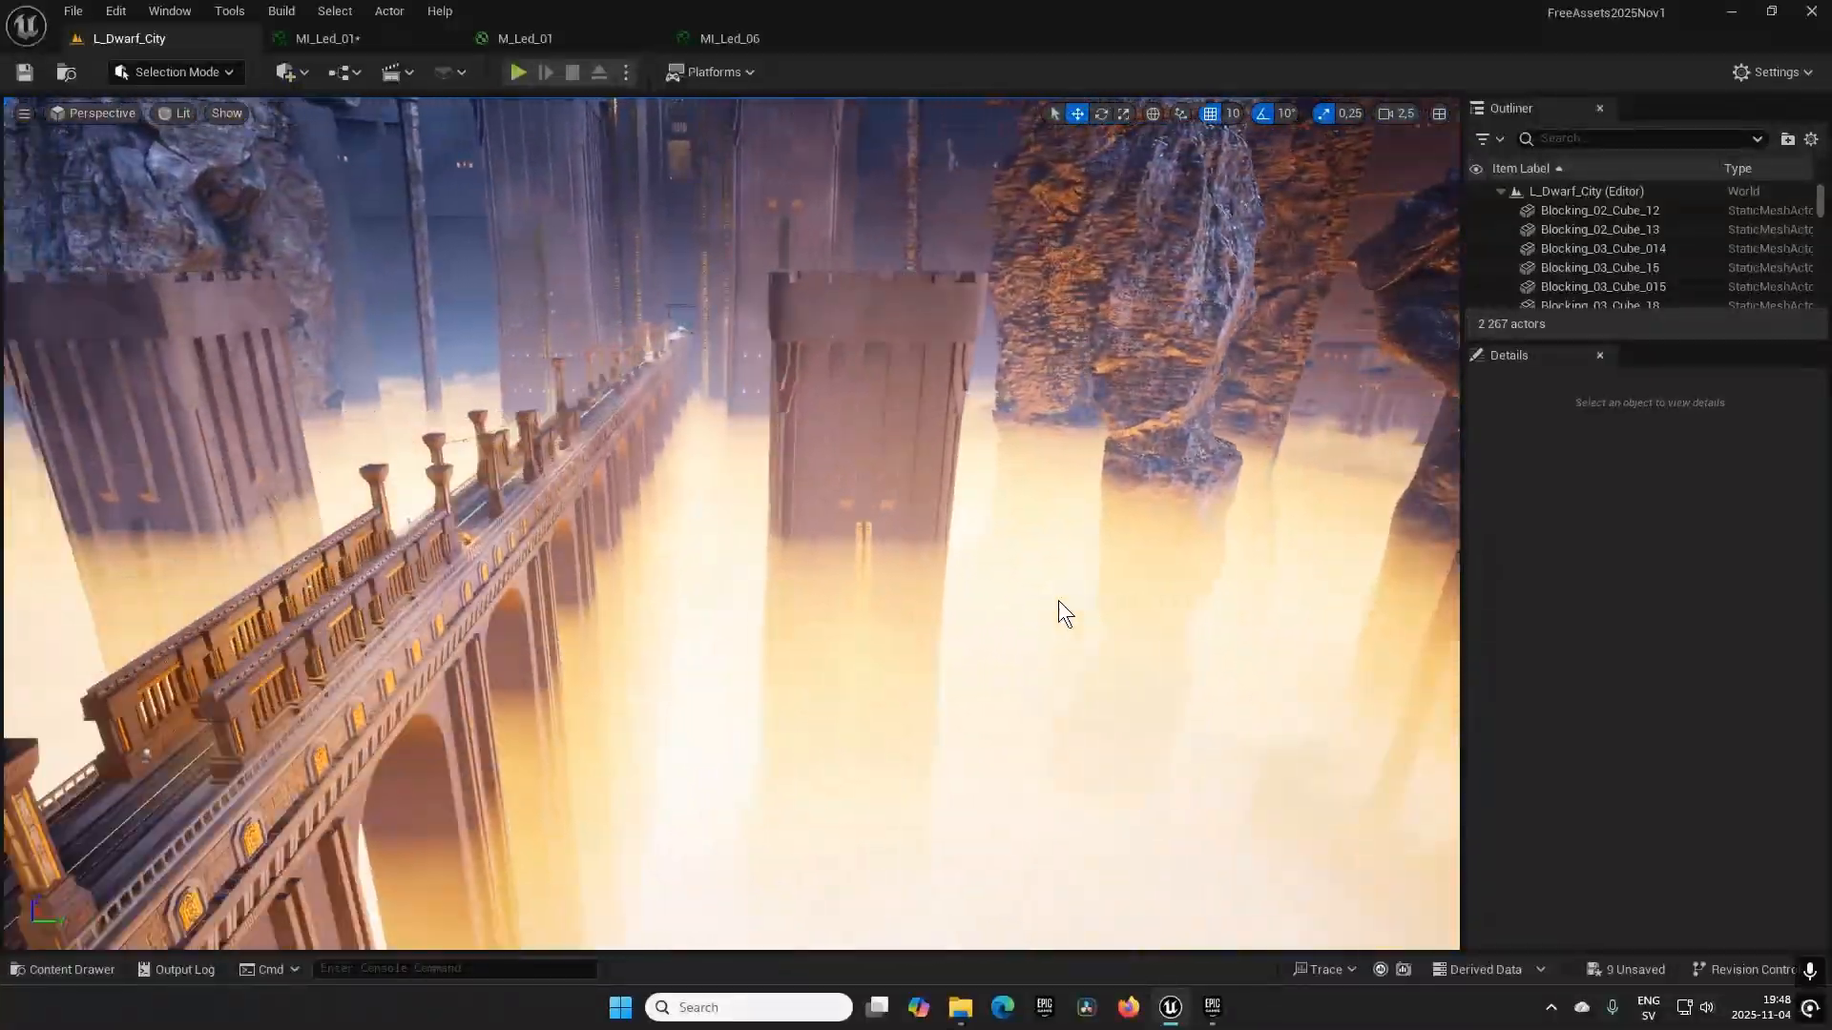
# Fly to the gear-flanked gate and look up at the cavern rocks and chain.
pyautogui.moveTo(1057, 608); pyautogui.dragTo(584, 595)
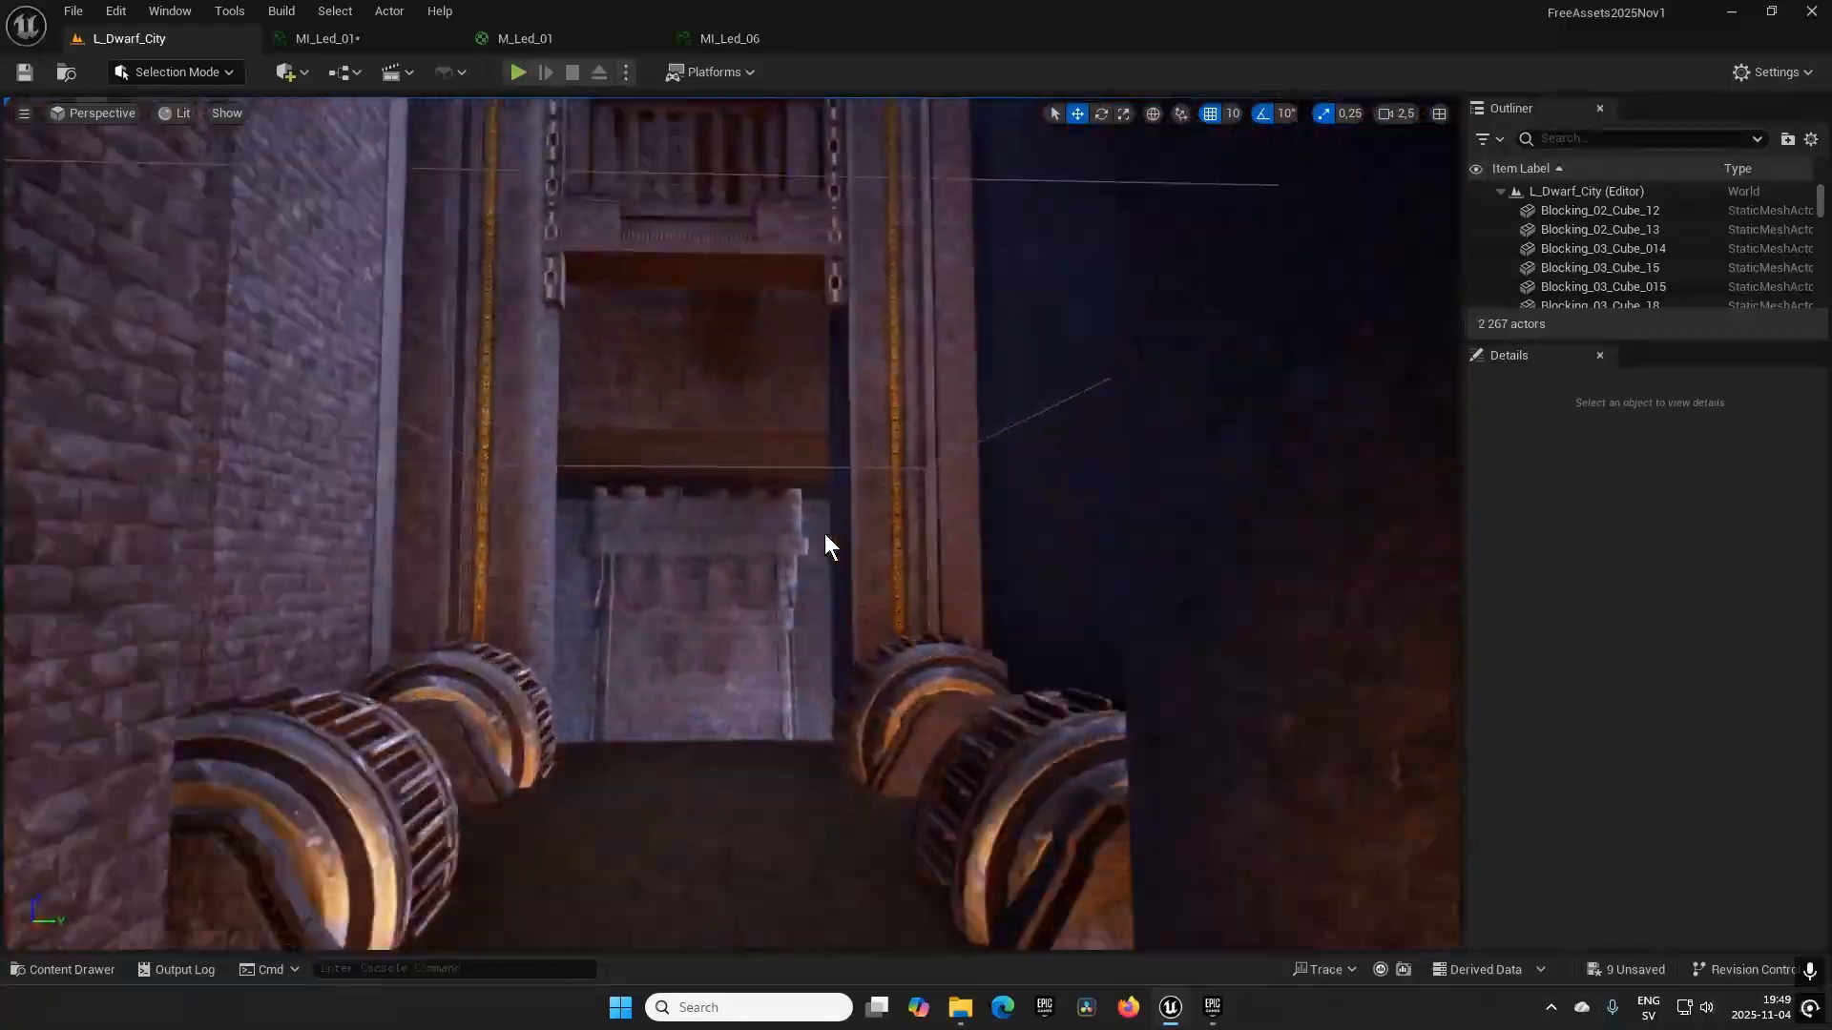
pyautogui.moveTo(823, 543); pyautogui.dragTo(508, 595)
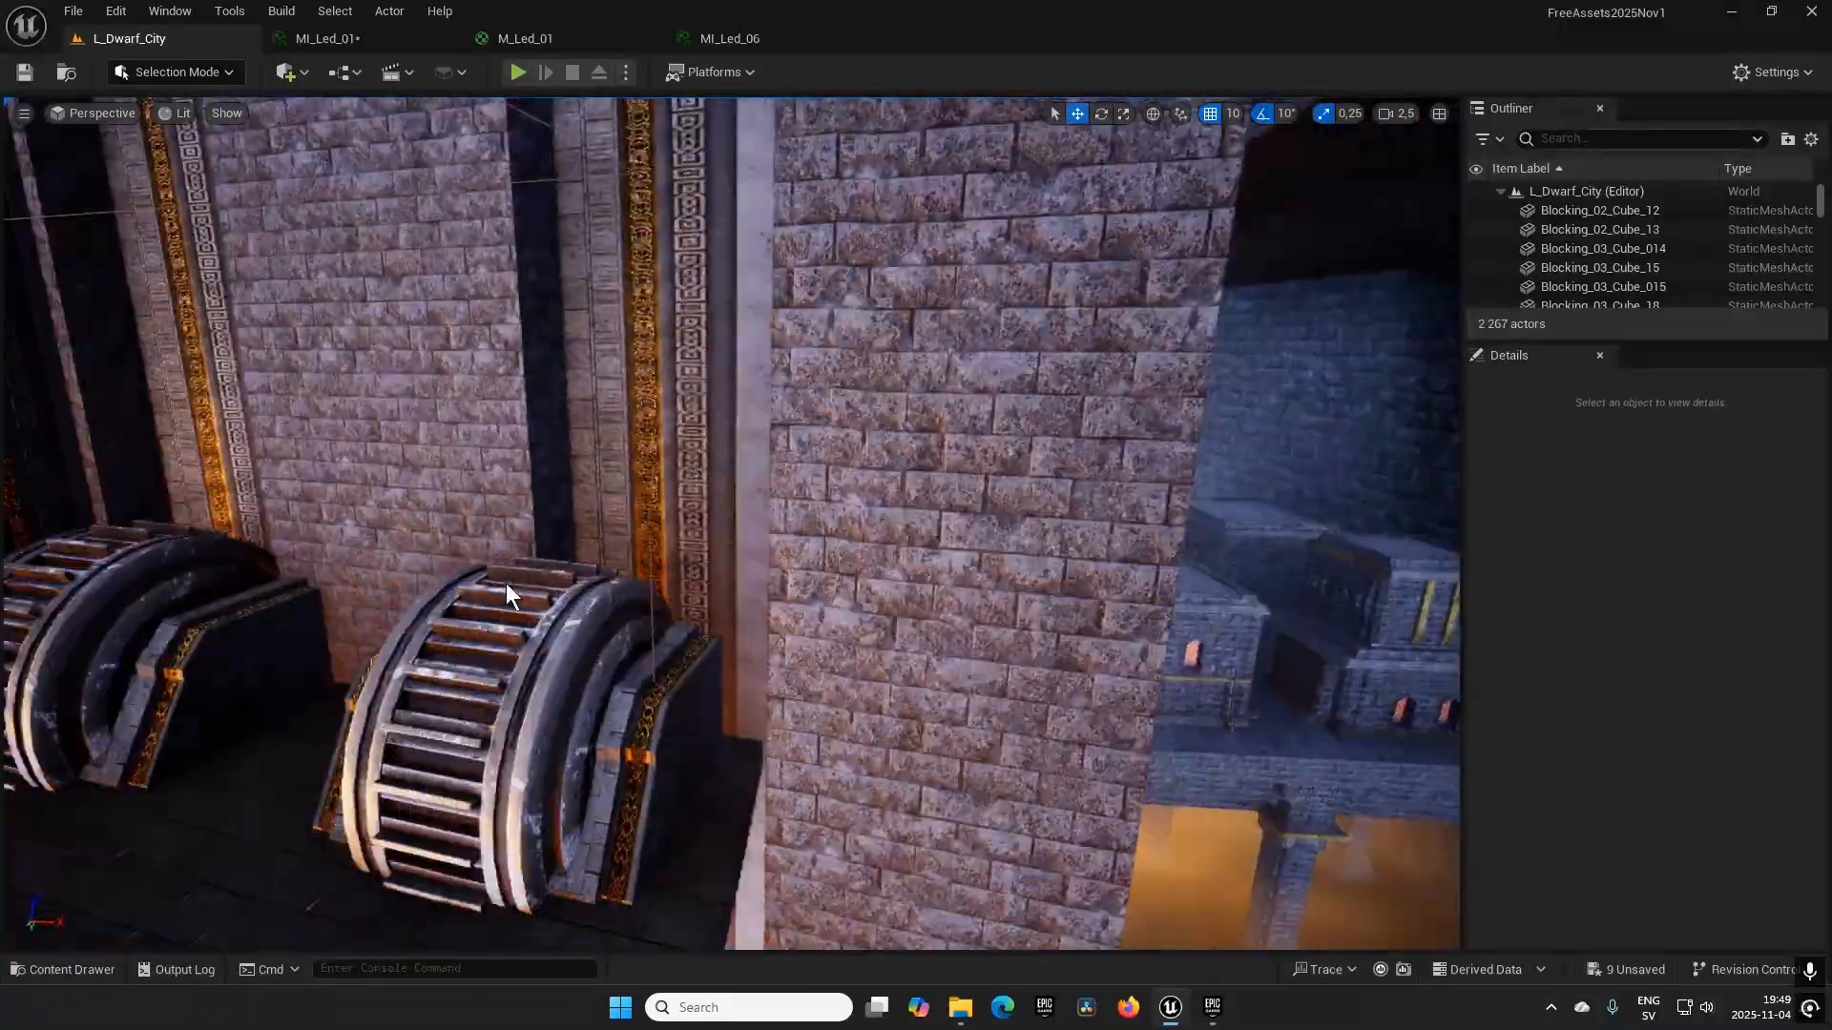
pyautogui.moveTo(509, 593); pyautogui.dragTo(163, 547)
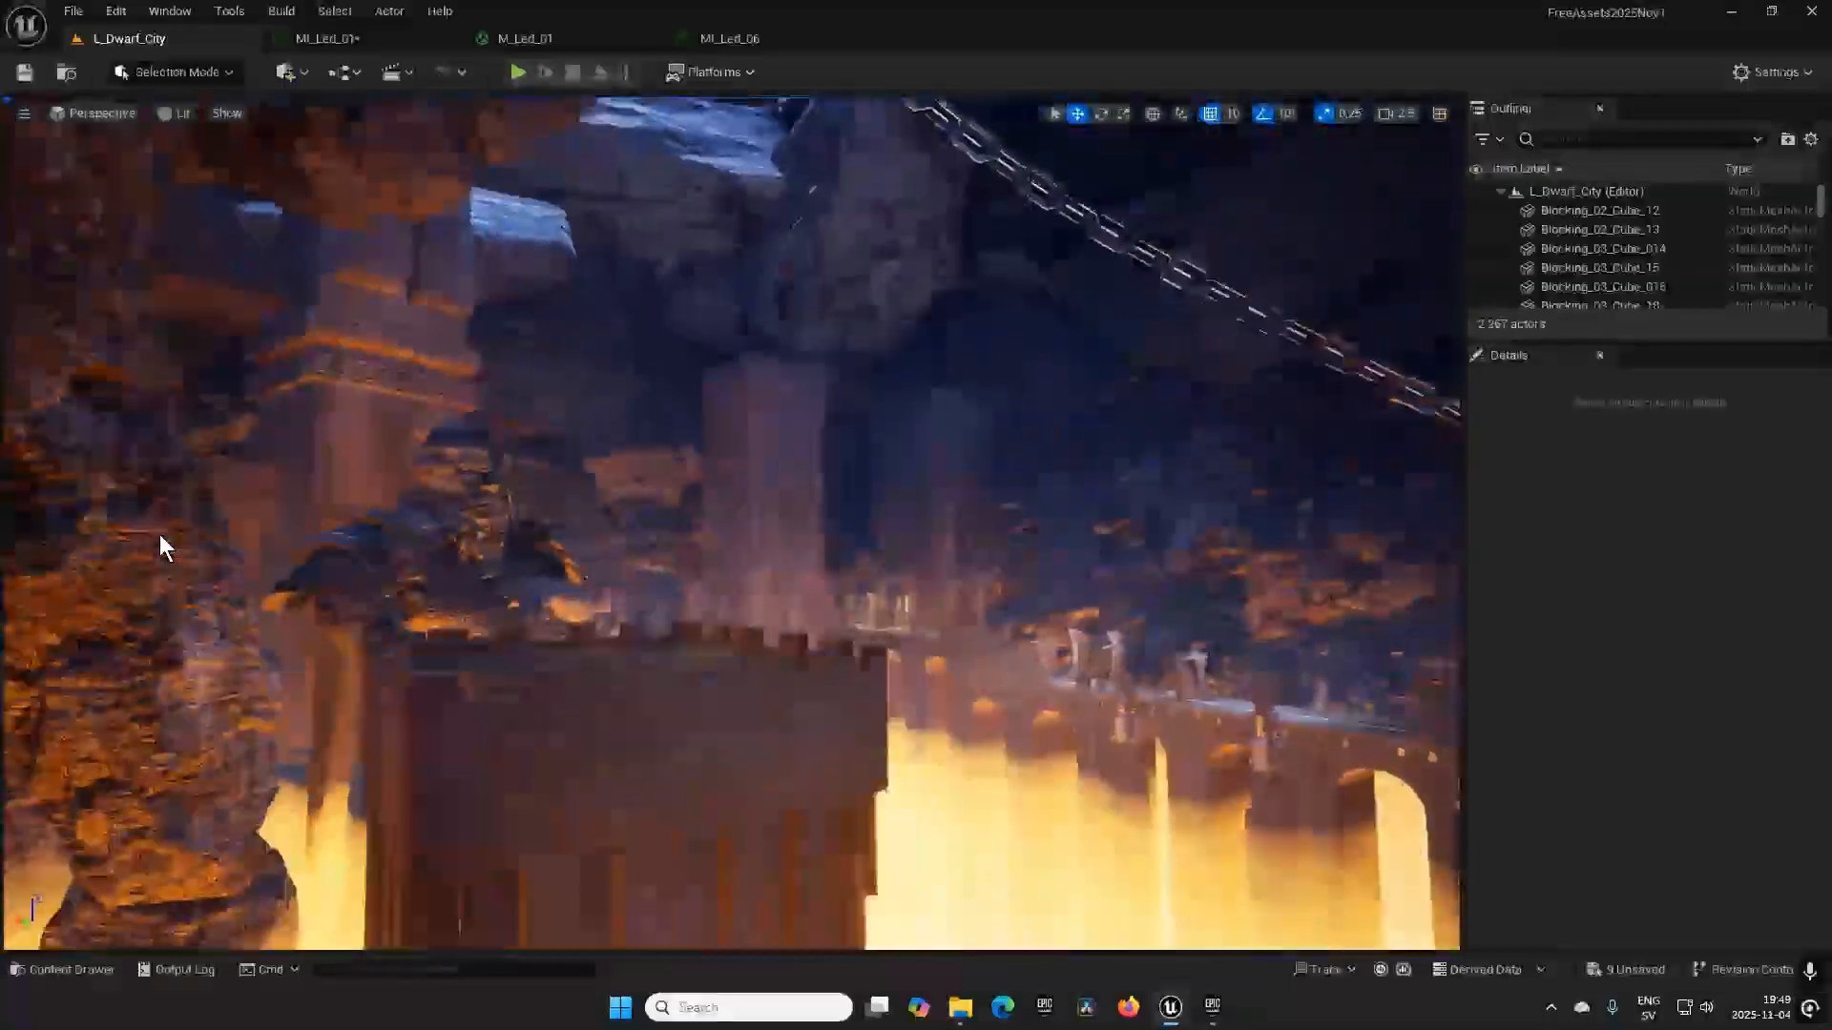